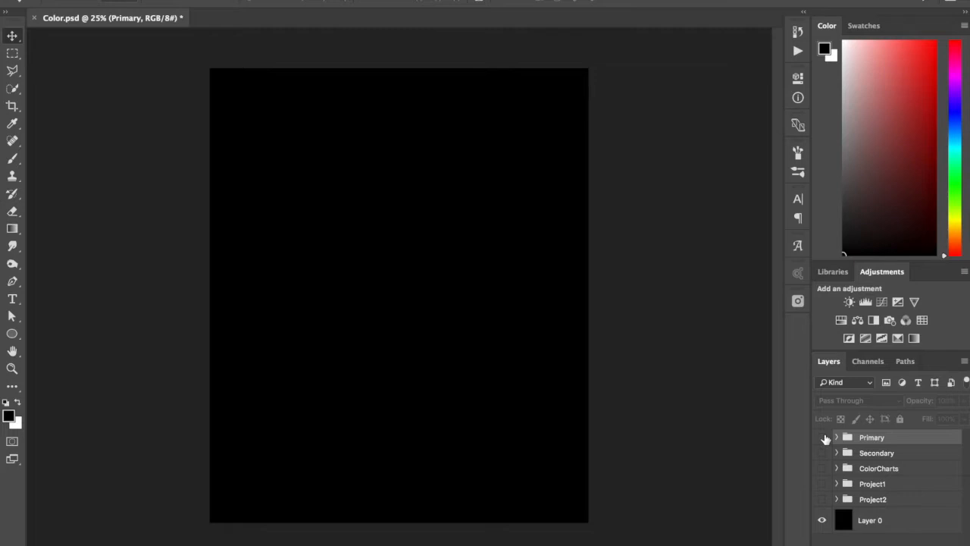
- Make the Primary and Secondary layer groups visible to reveal the six colour circles
left_click(821, 436)
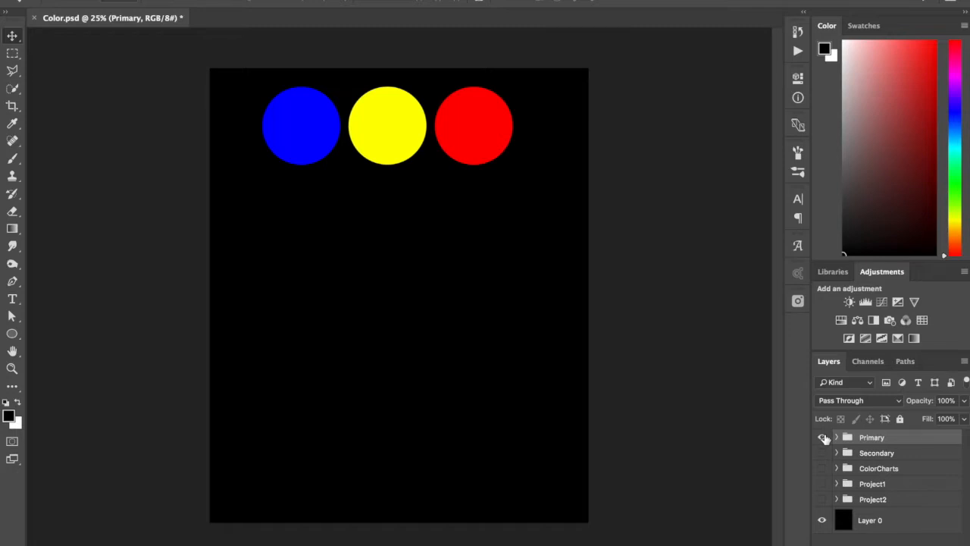
left_click(821, 451)
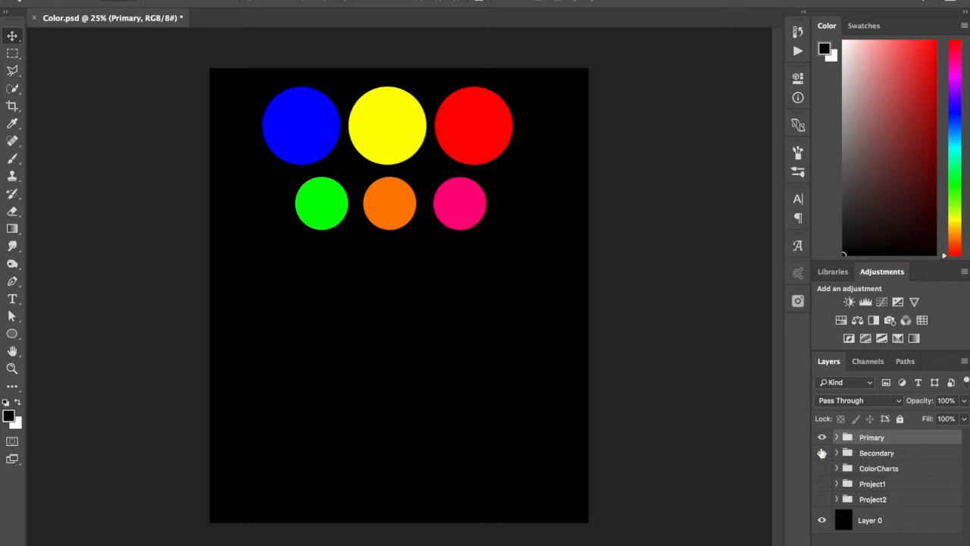
left_click(821, 451)
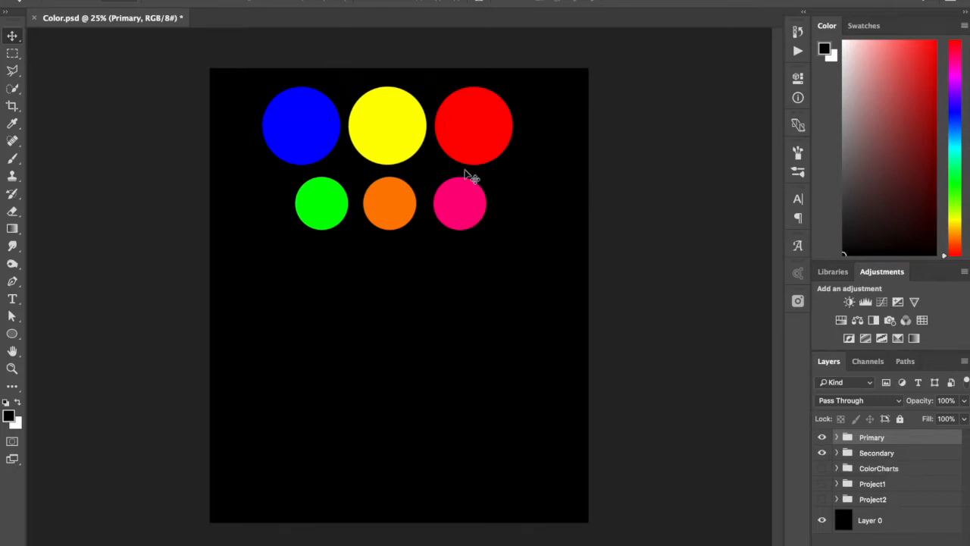
- Make the ColorCharts group visible to show the triangle-style colour wheel chart
left_click(836, 466)
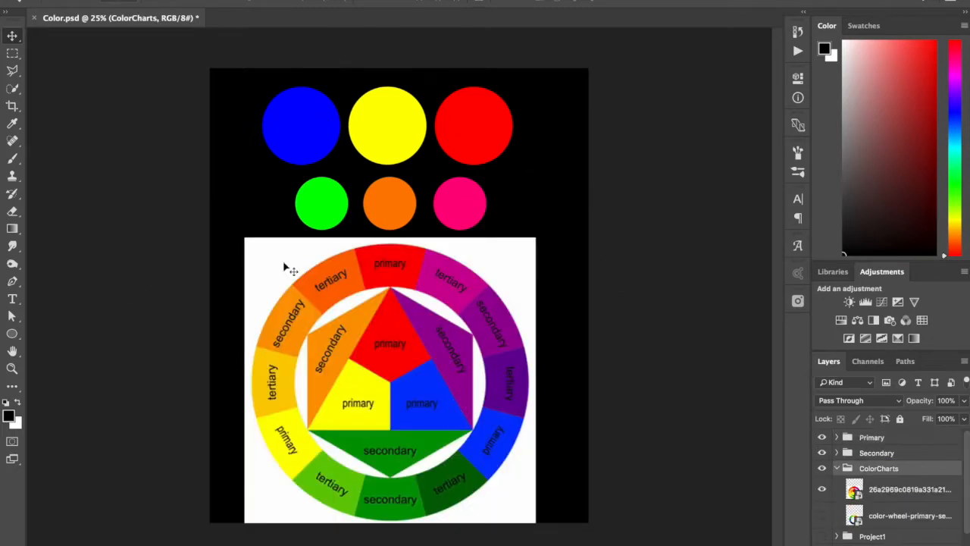
mouse_move(362, 343)
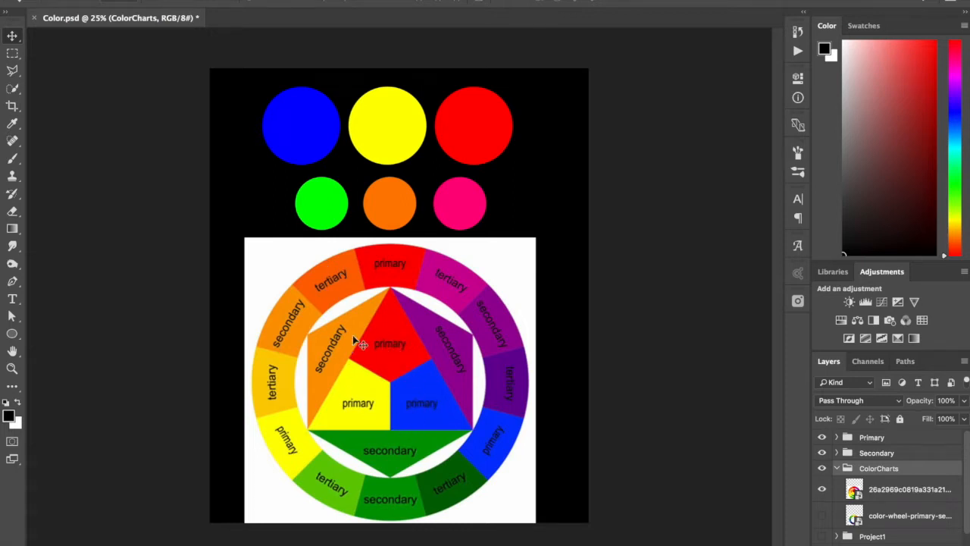
mouse_move(400, 401)
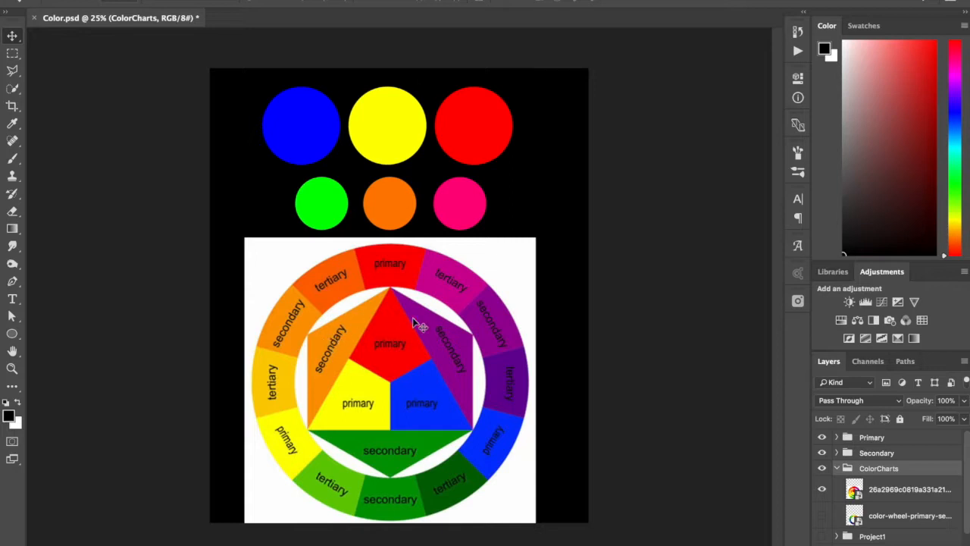
mouse_move(337, 379)
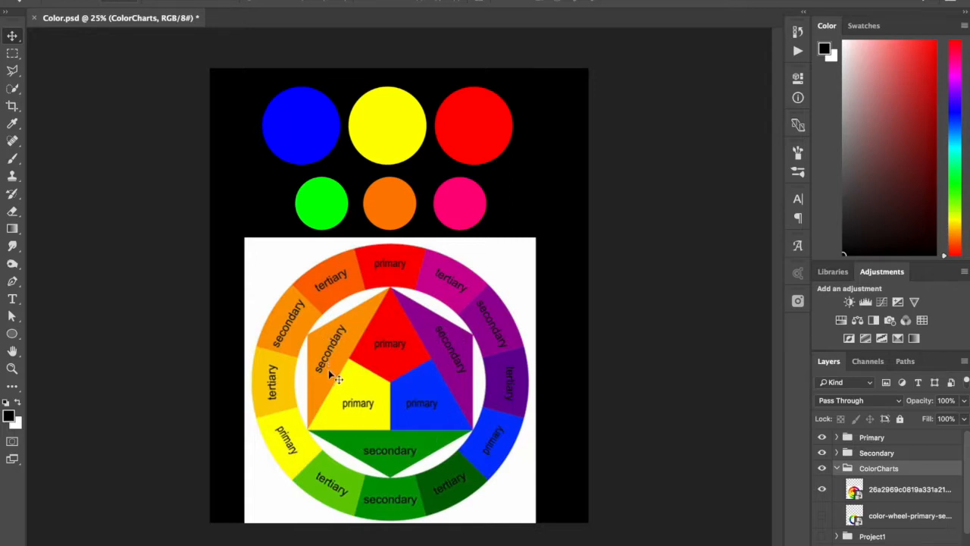
mouse_move(440, 350)
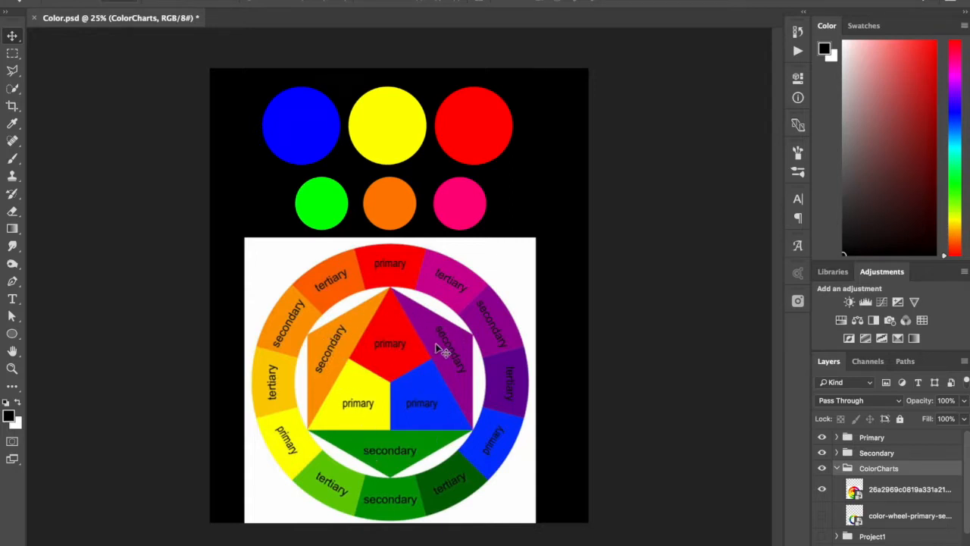
mouse_move(446, 350)
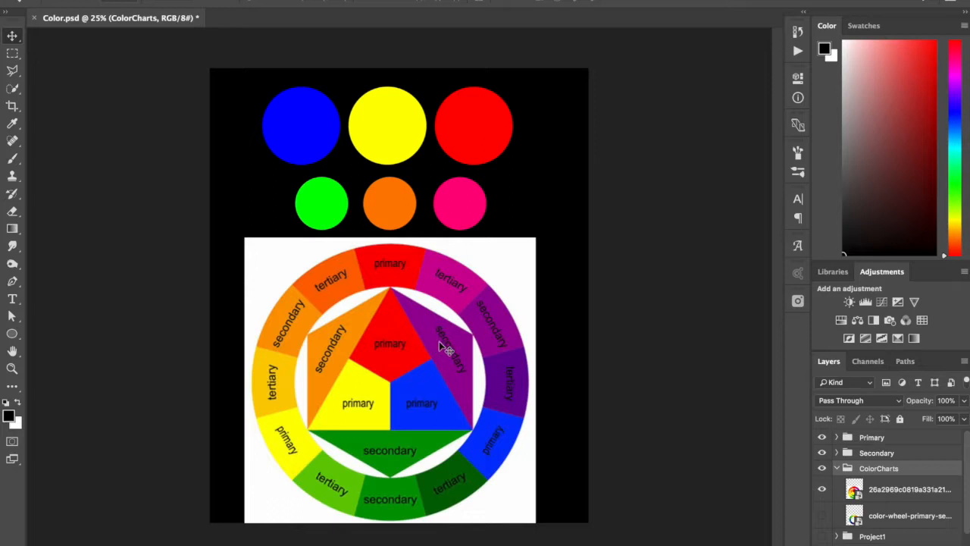
mouse_move(464, 415)
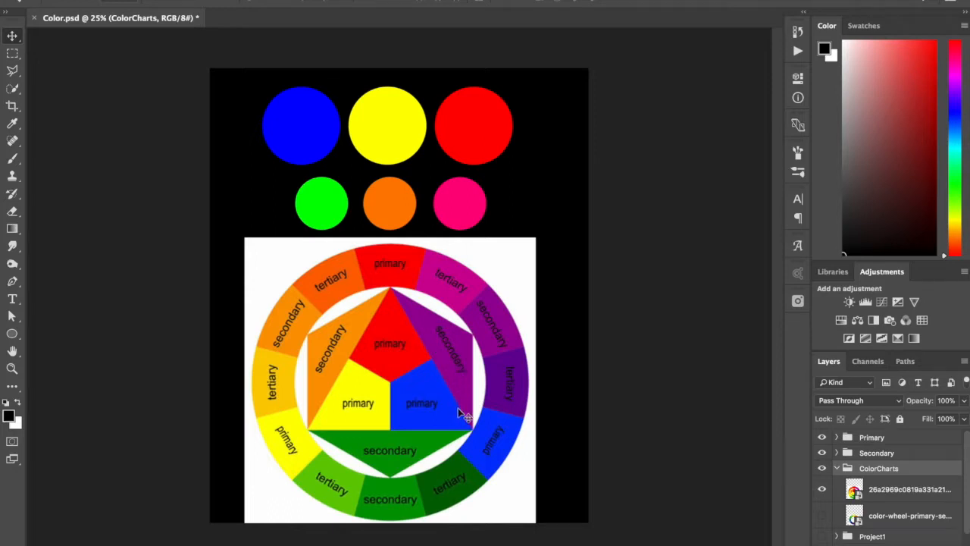
mouse_move(443, 436)
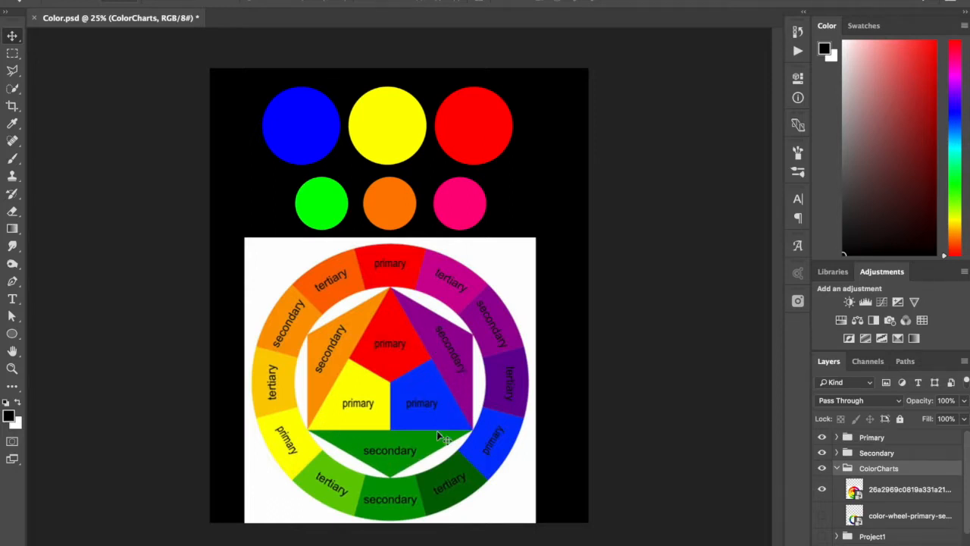
mouse_move(337, 492)
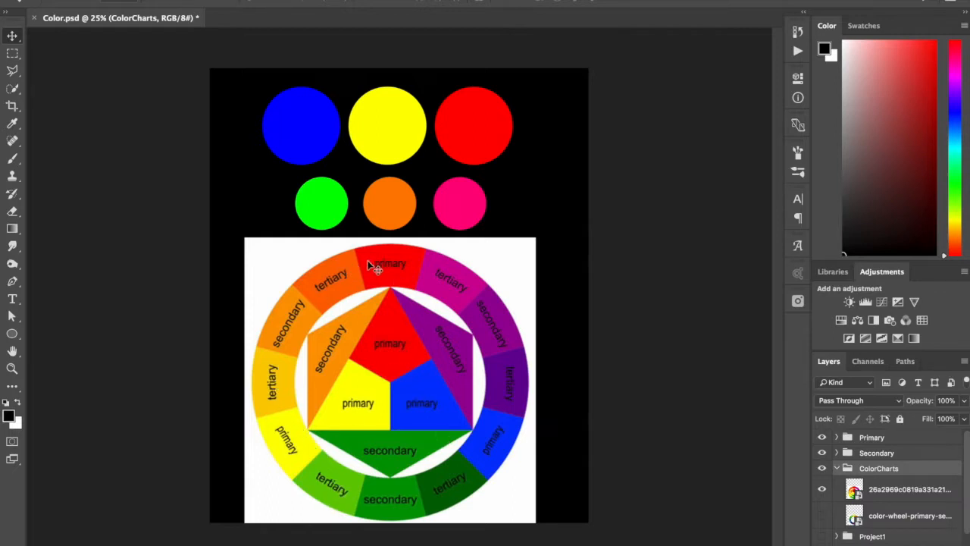
mouse_move(570, 365)
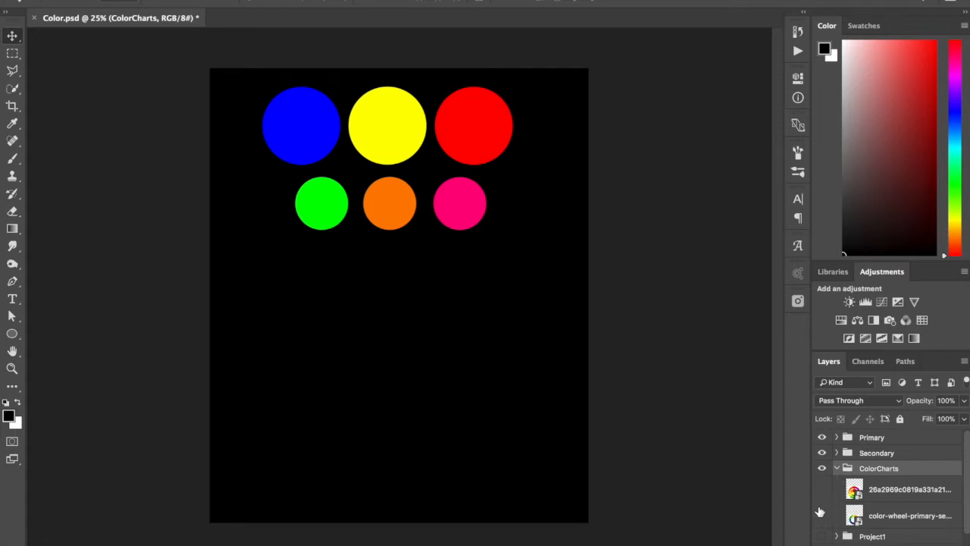
- Show the second colour wheel layer marking primary and complementary pairs
left_click(821, 515)
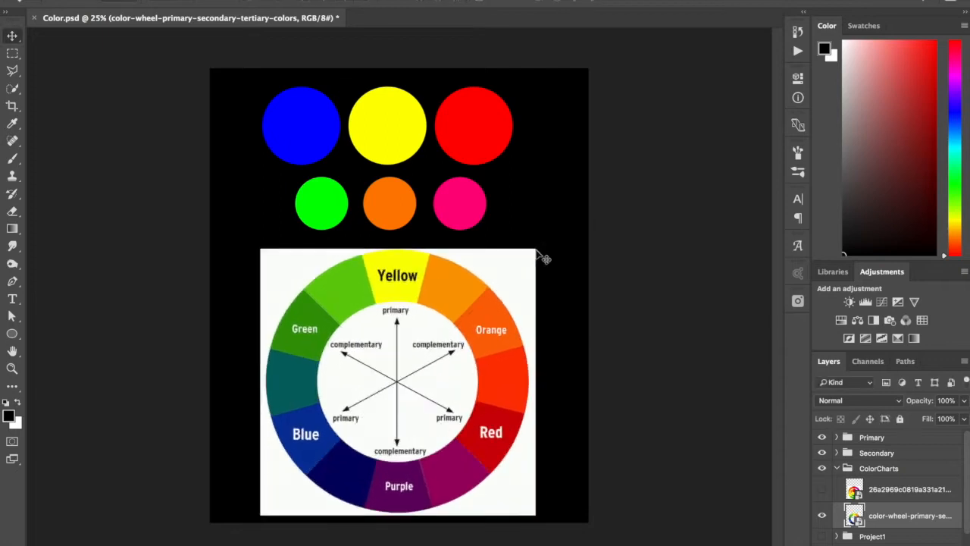
mouse_move(546, 342)
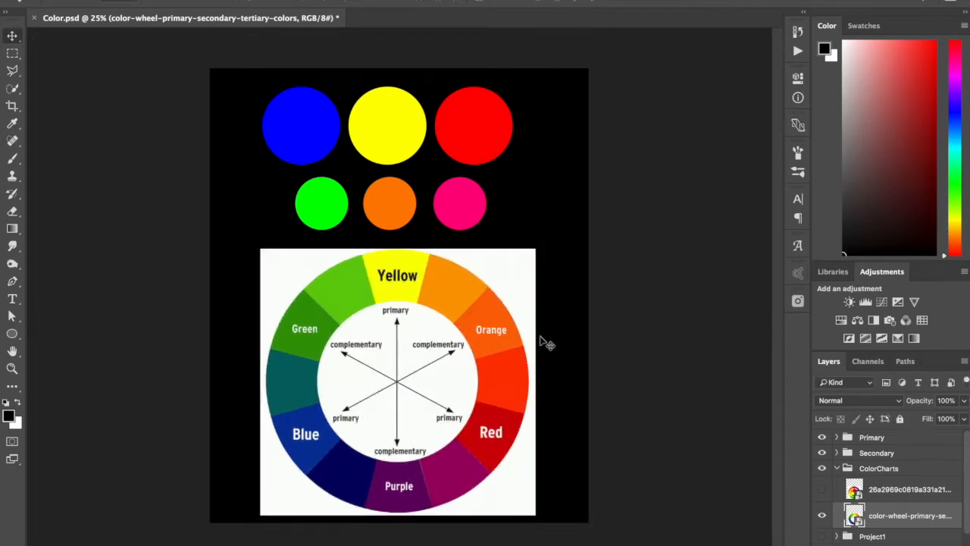
mouse_move(330, 296)
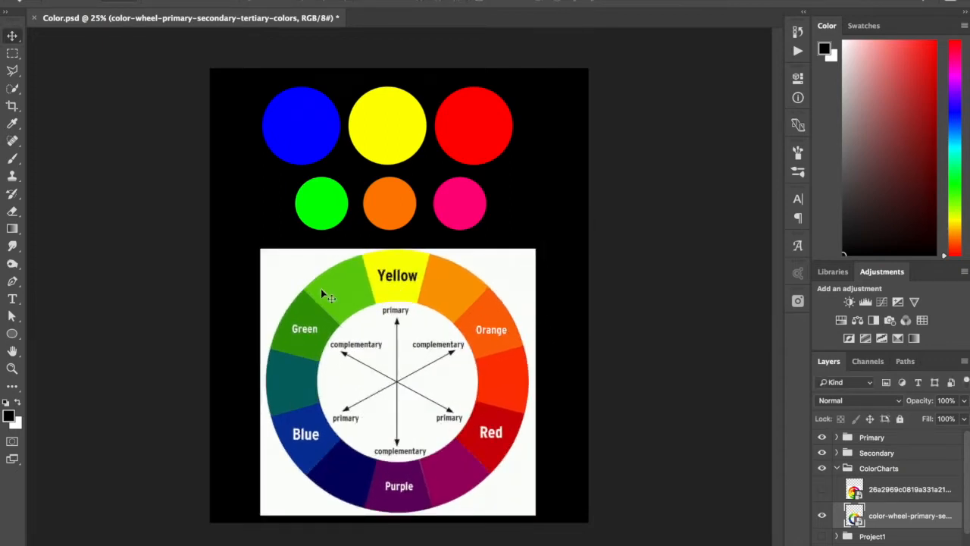
mouse_move(255, 296)
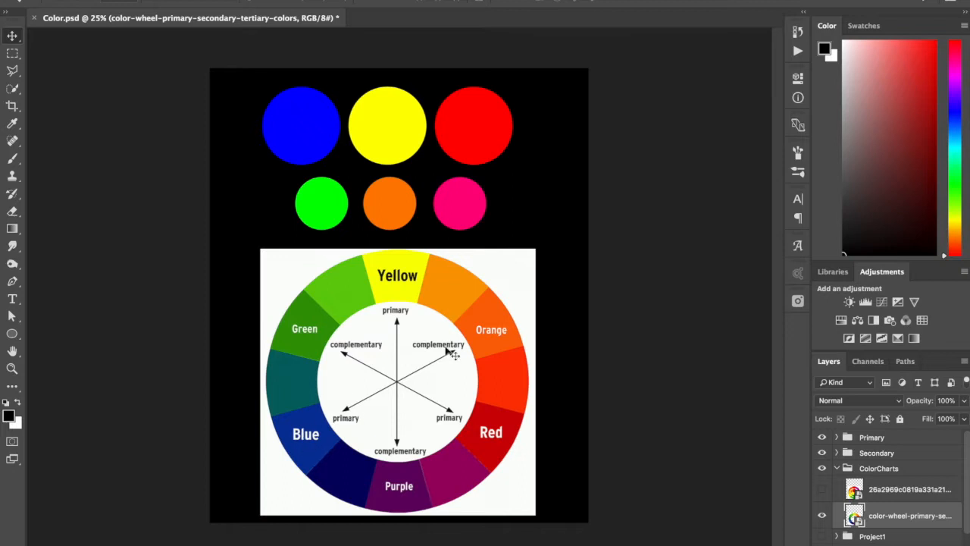
mouse_move(576, 363)
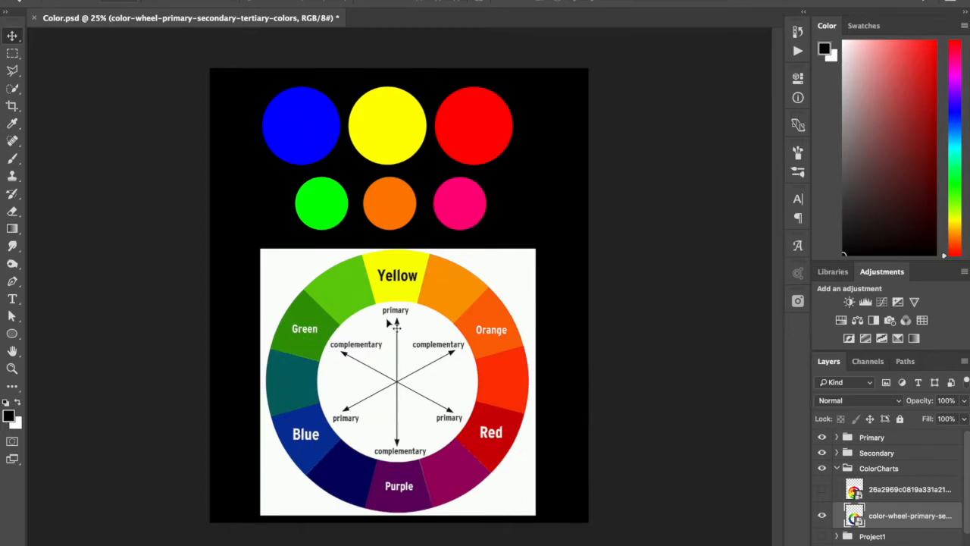
mouse_move(406, 529)
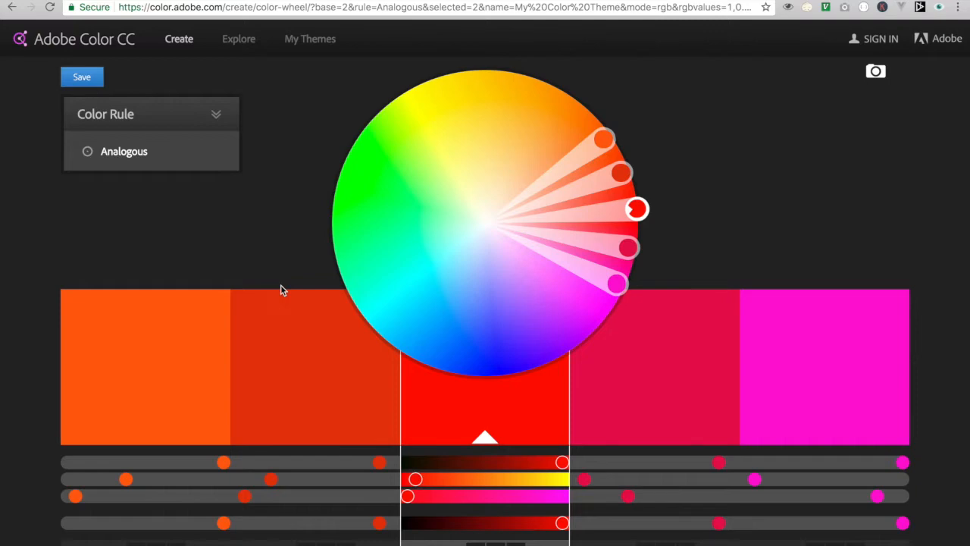
- Browse the Explore gallery's Most Popular themes, then return to the Create wheel
left_click(240, 39)
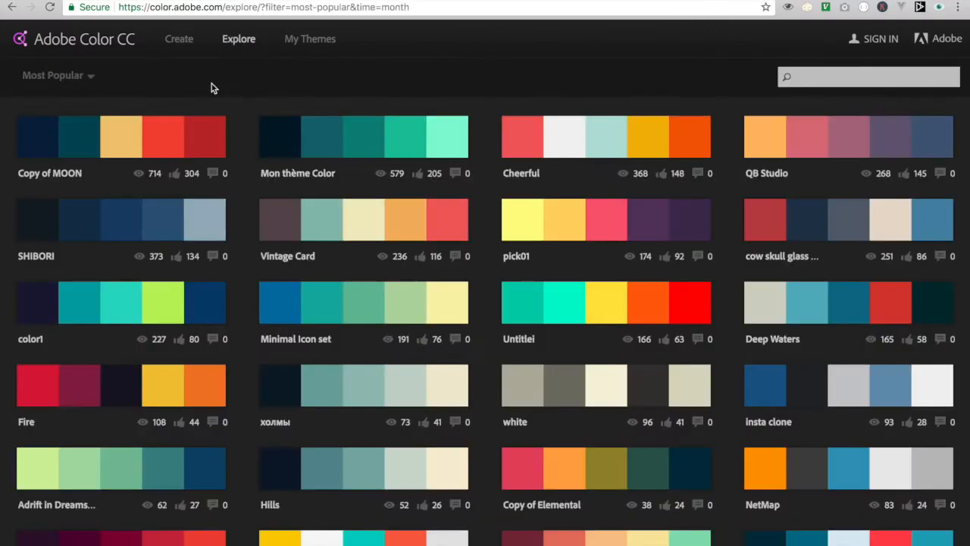
scroll("down", 3)
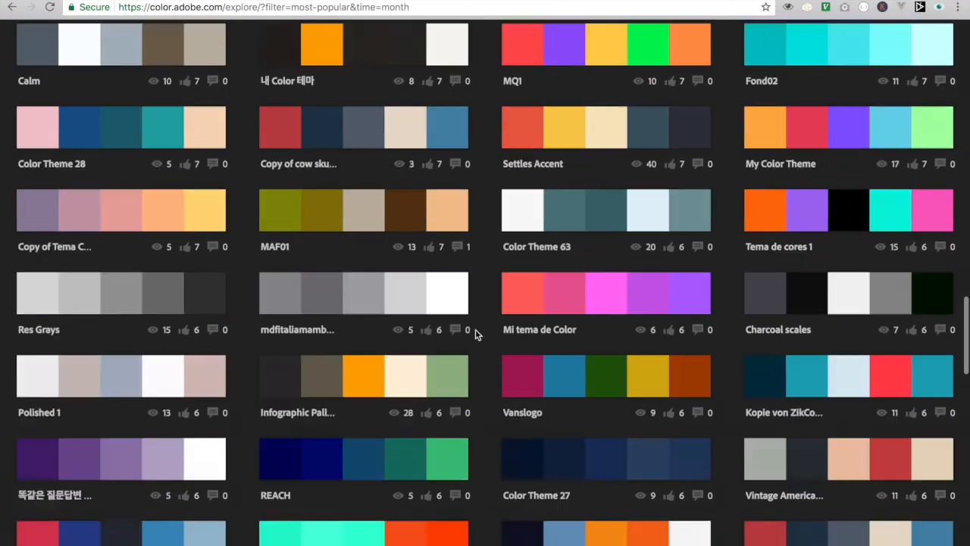
scroll("down", 3)
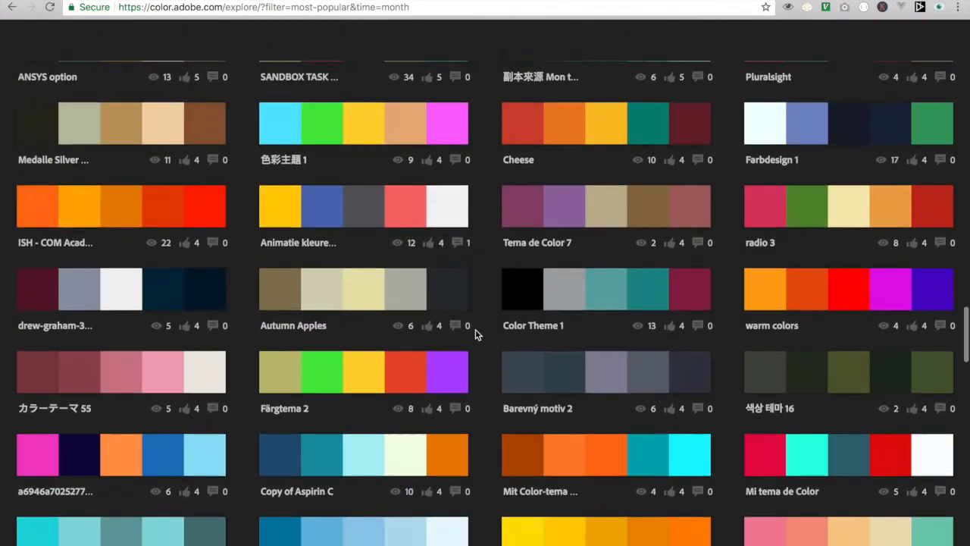
scroll("down", 3)
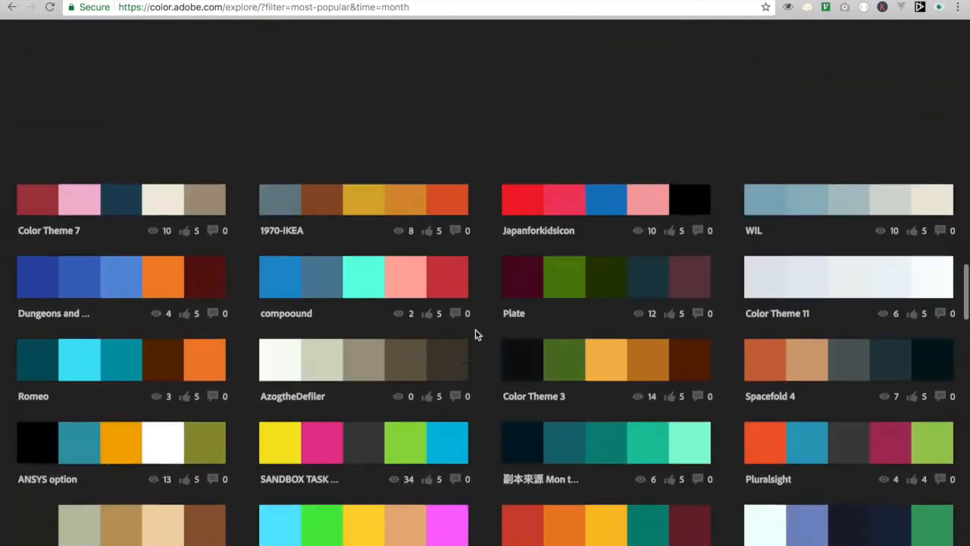
scroll("down", 3)
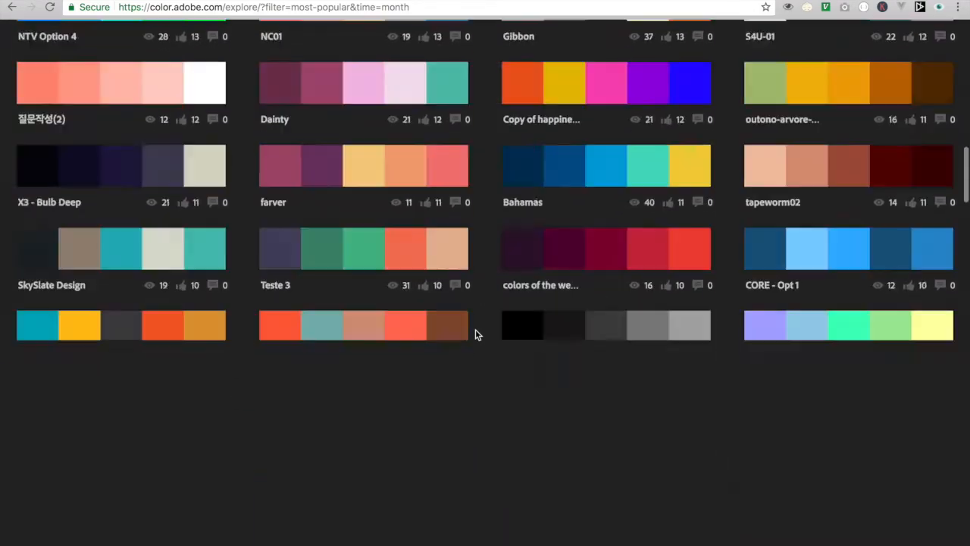
scroll("up", 3)
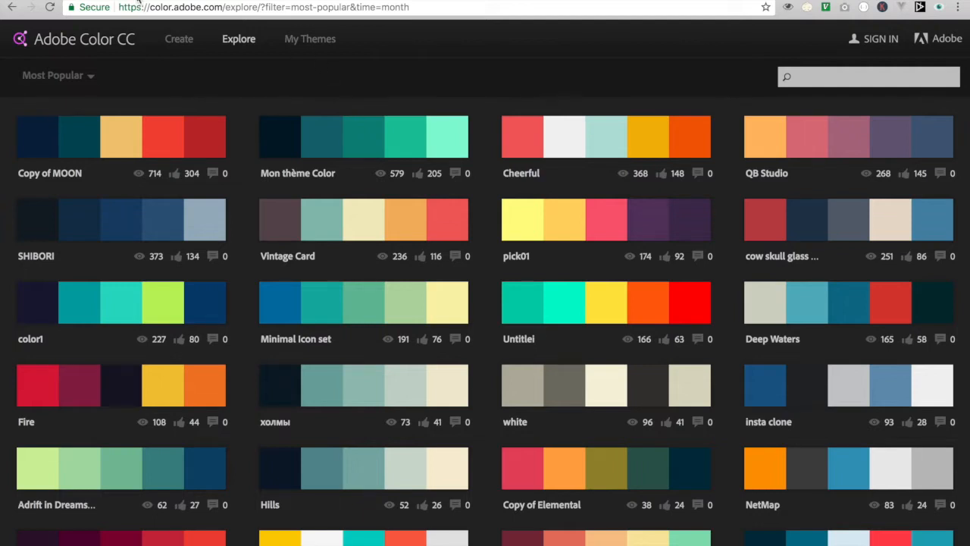
left_click(178, 39)
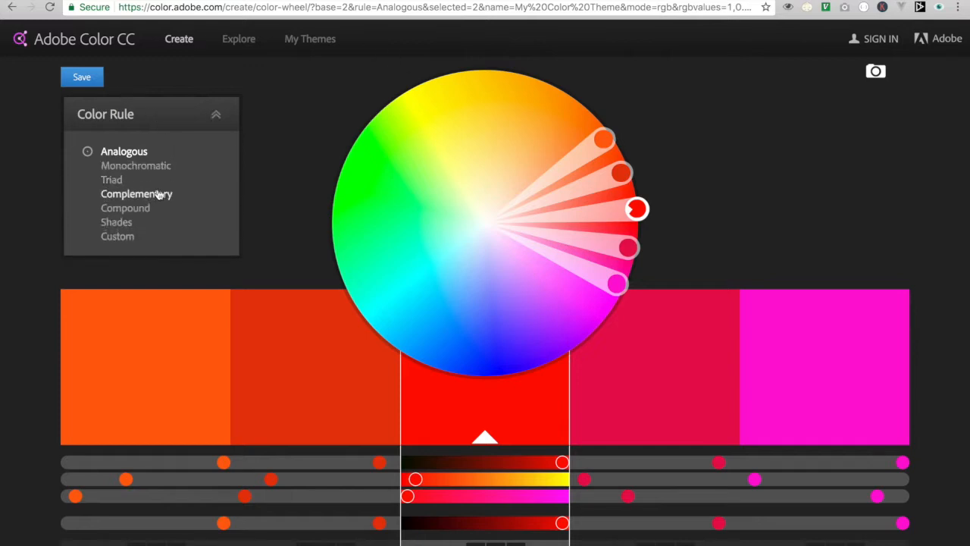
- Use the Complementary rule and rotate the base marker to blue opposite olive-yellow
left_click(136, 194)
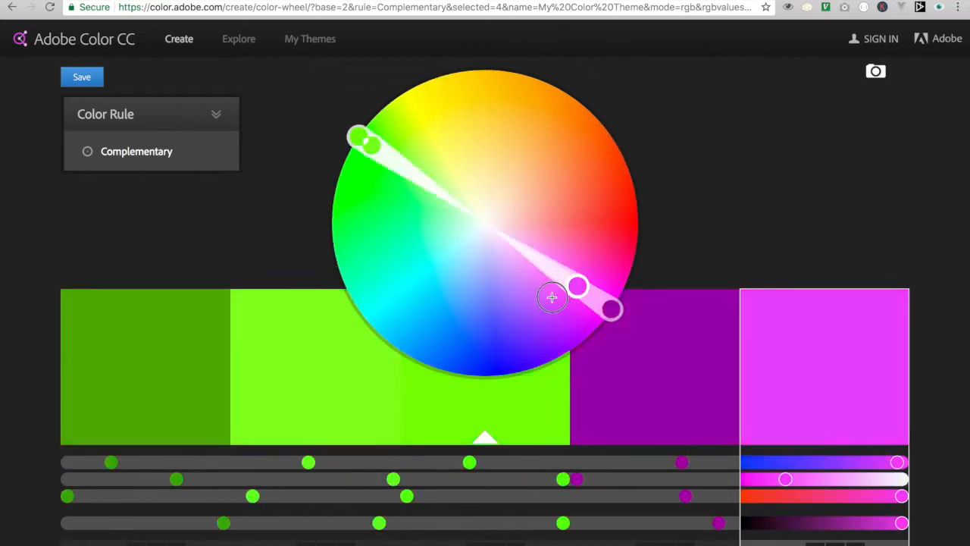
left_click_drag(552, 297, 493, 362)
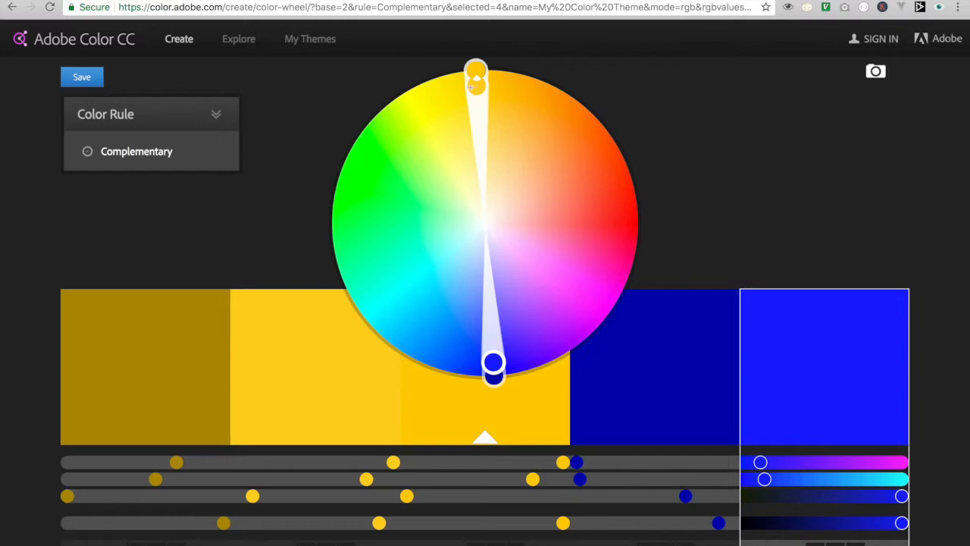
mouse_move(493, 76)
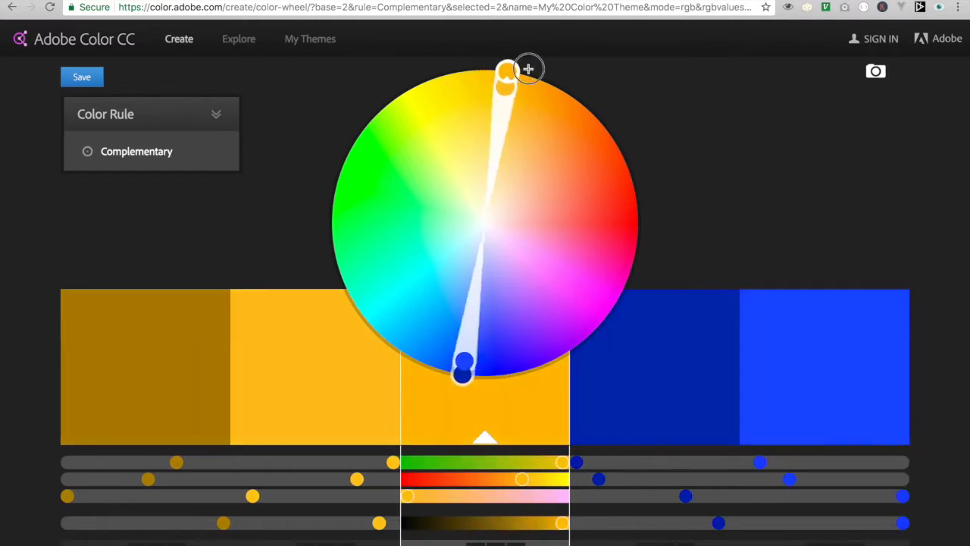
left_click_drag(503, 68, 614, 211)
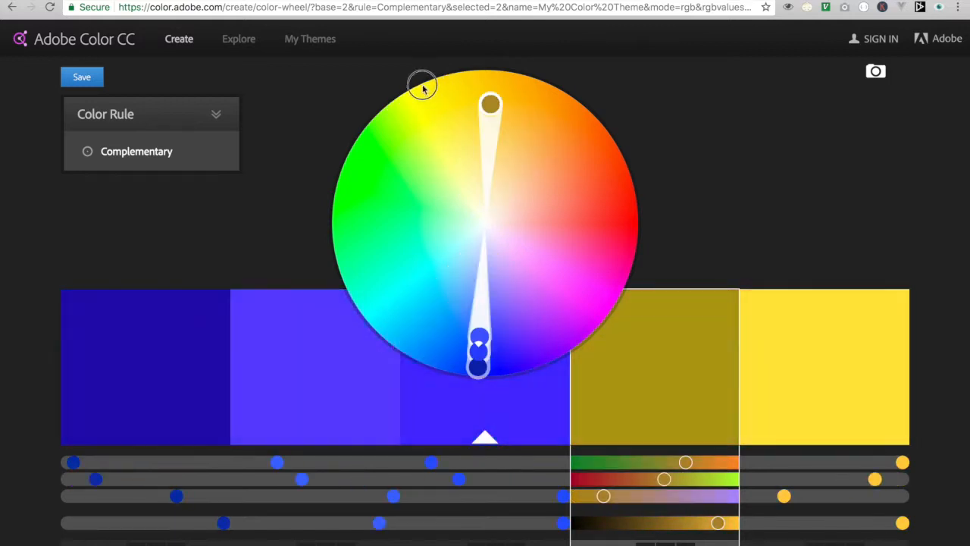
- Try the Analogous, Triad and Compound colour rules, leaving Compound active
left_click(215, 113)
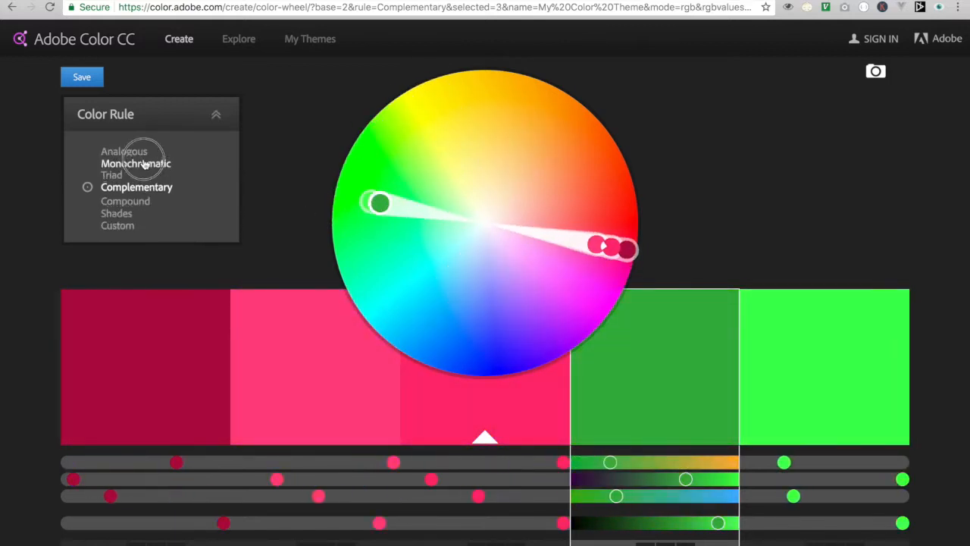
left_click(124, 151)
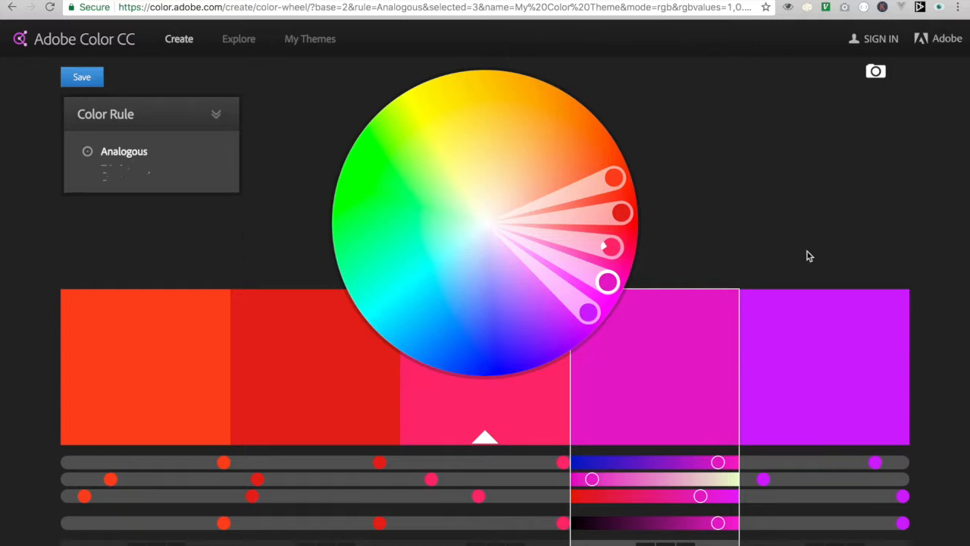
left_click(215, 114)
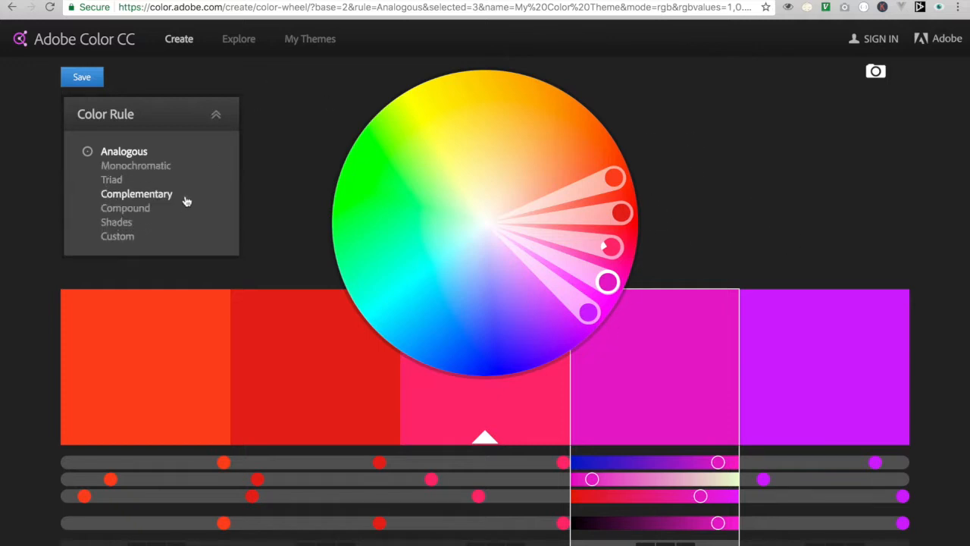
left_click(112, 179)
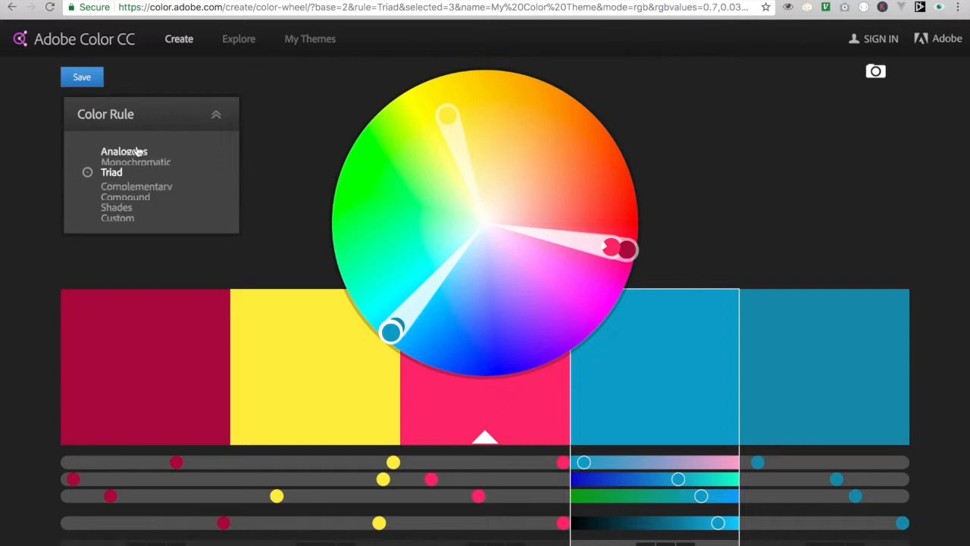
left_click(124, 206)
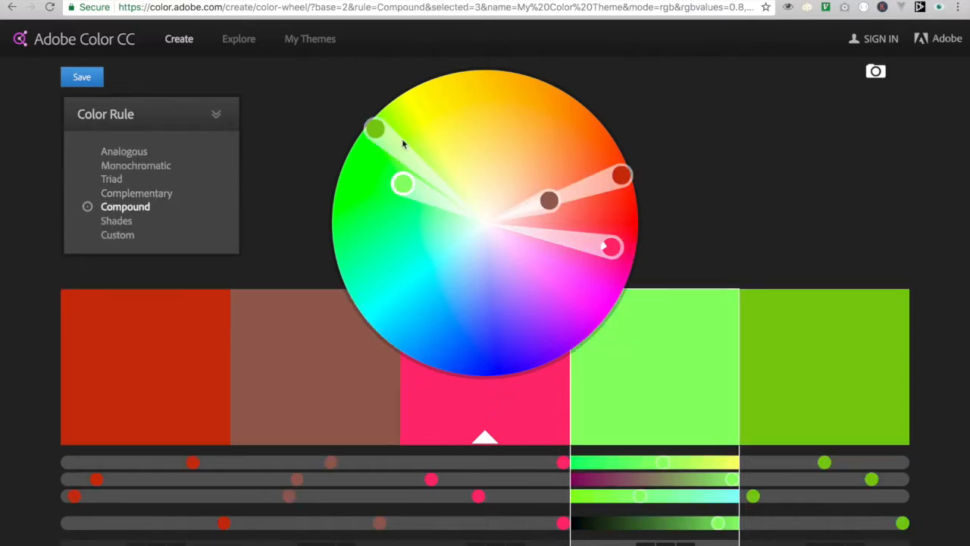
left_click(215, 114)
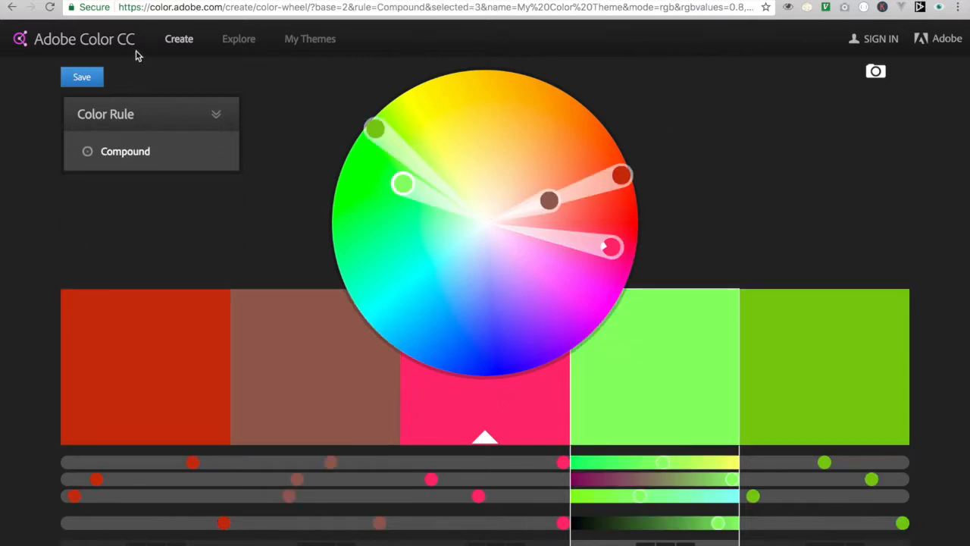
mouse_move(415, 152)
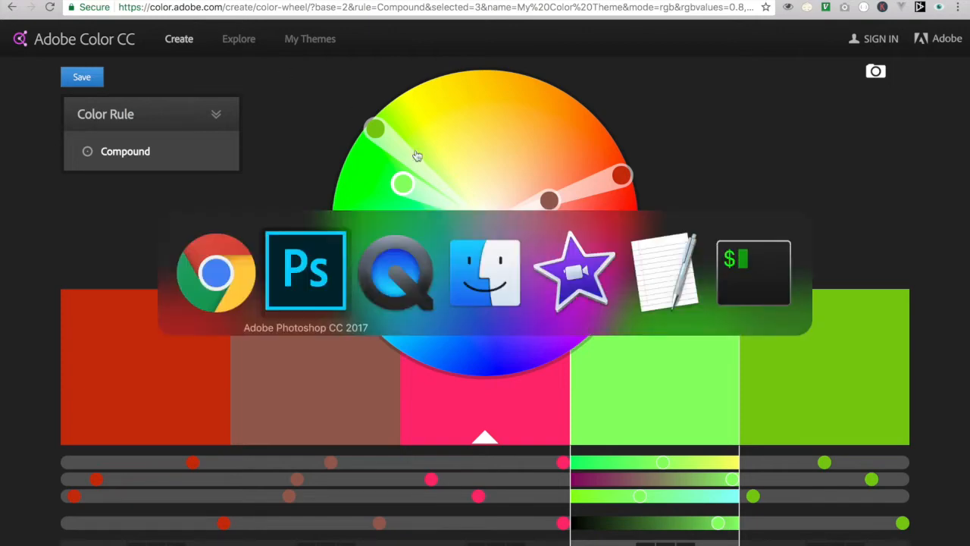
- Switch to Photoshop and hide the Secondary and Primary circle groups
left_click(306, 269)
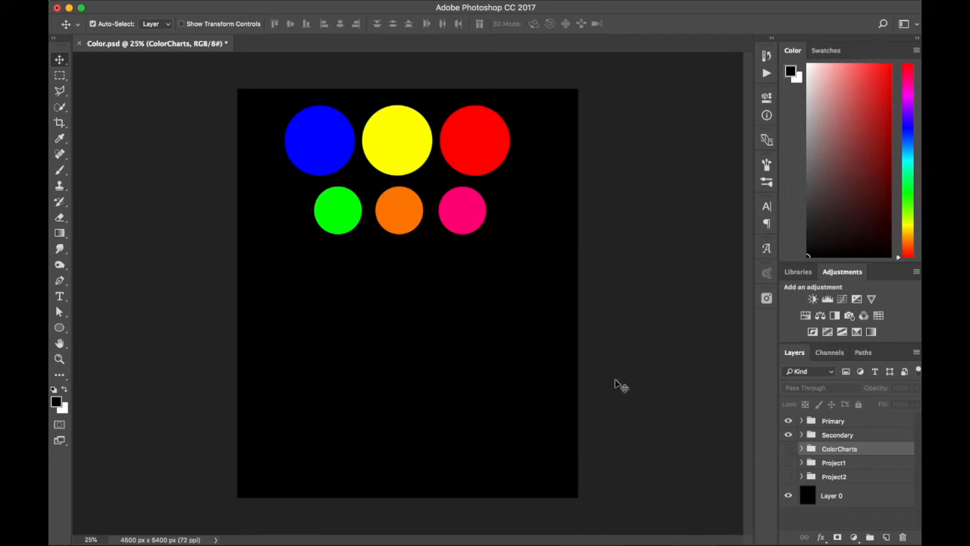
left_click(788, 433)
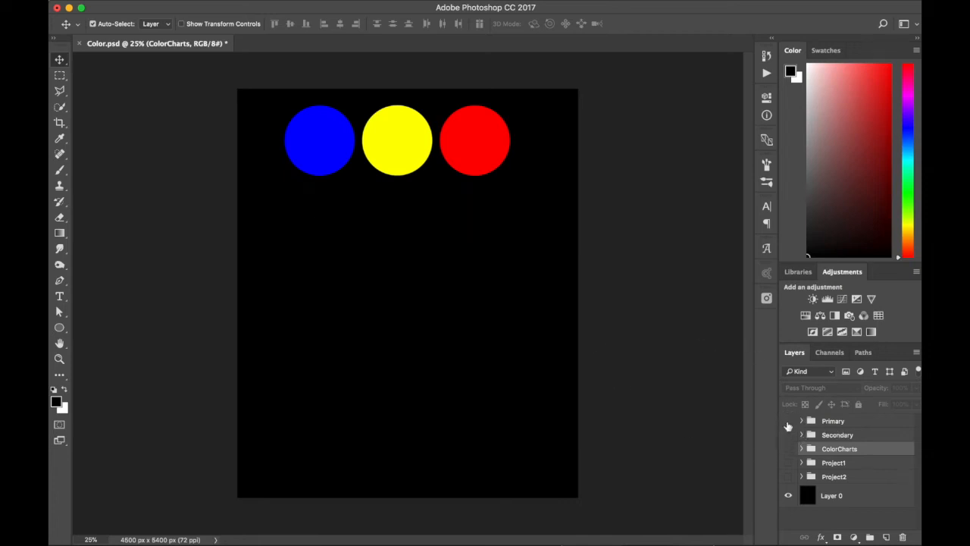
left_click(788, 422)
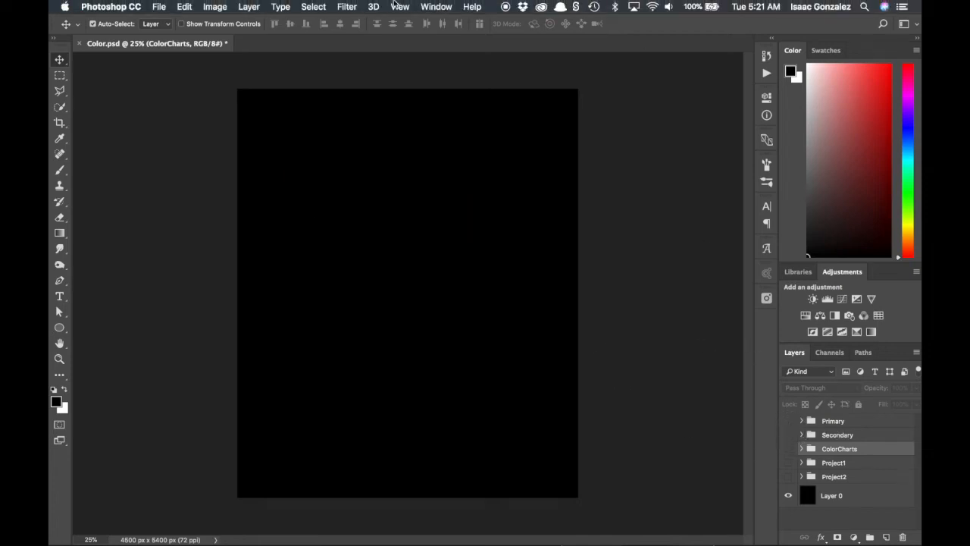
- Browse the Window menu's extensions toward Adobe Color Themes
left_click(437, 6)
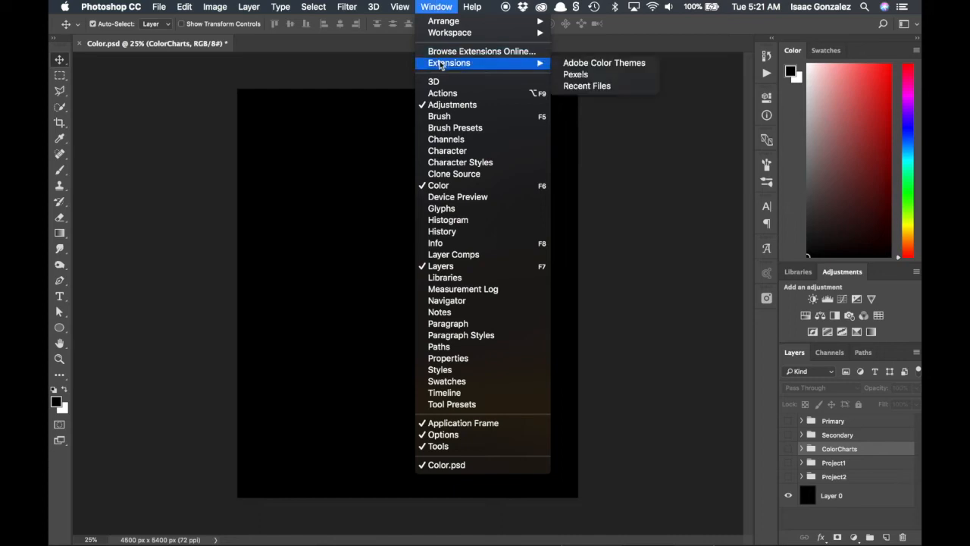
mouse_move(603, 64)
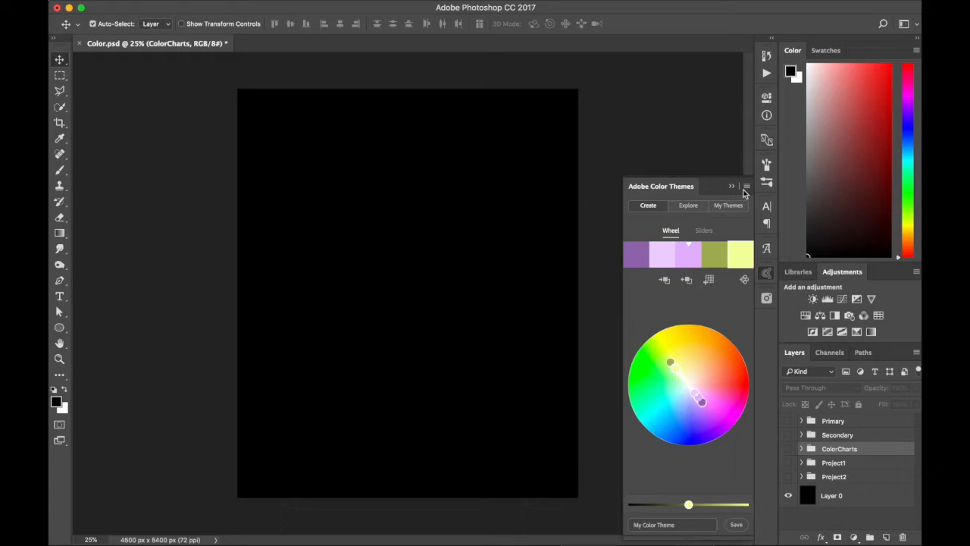
mouse_move(236, 426)
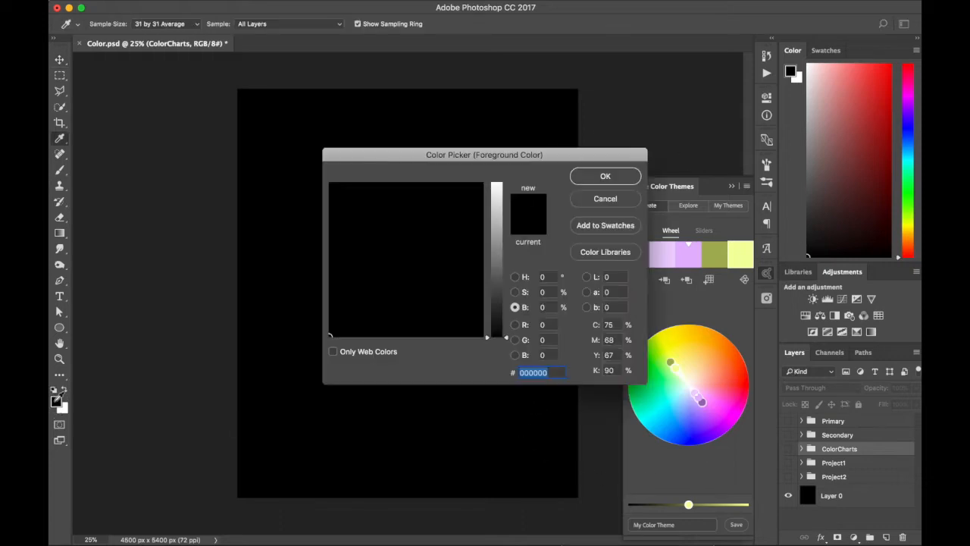
- Pick a fully bright magenta in the Color Picker as the foreground colour
left_click(449, 237)
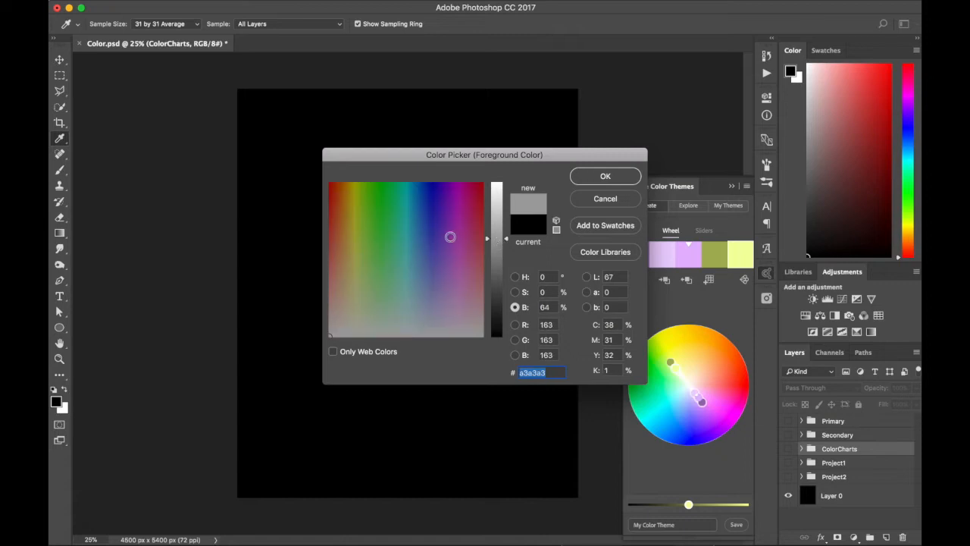
left_click(430, 207)
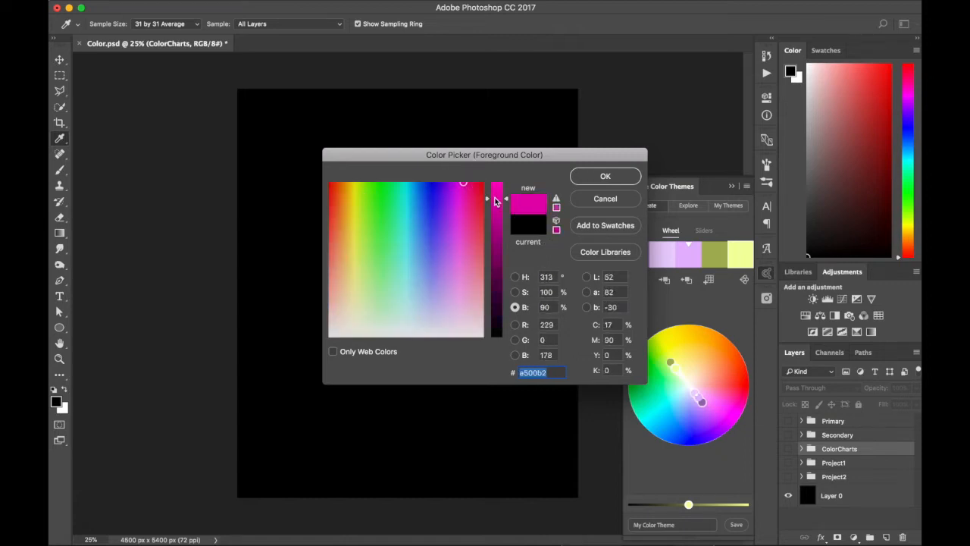
left_click(455, 201)
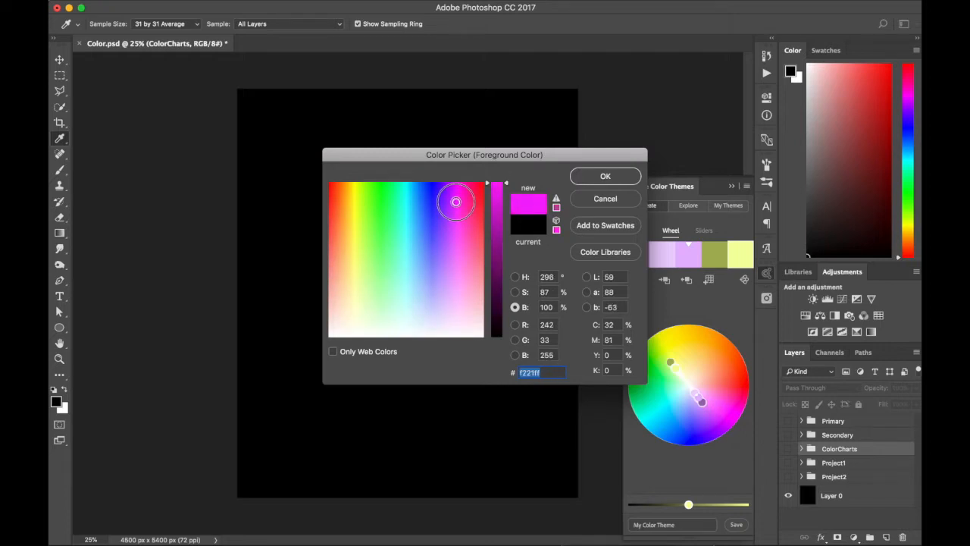
left_click(457, 200)
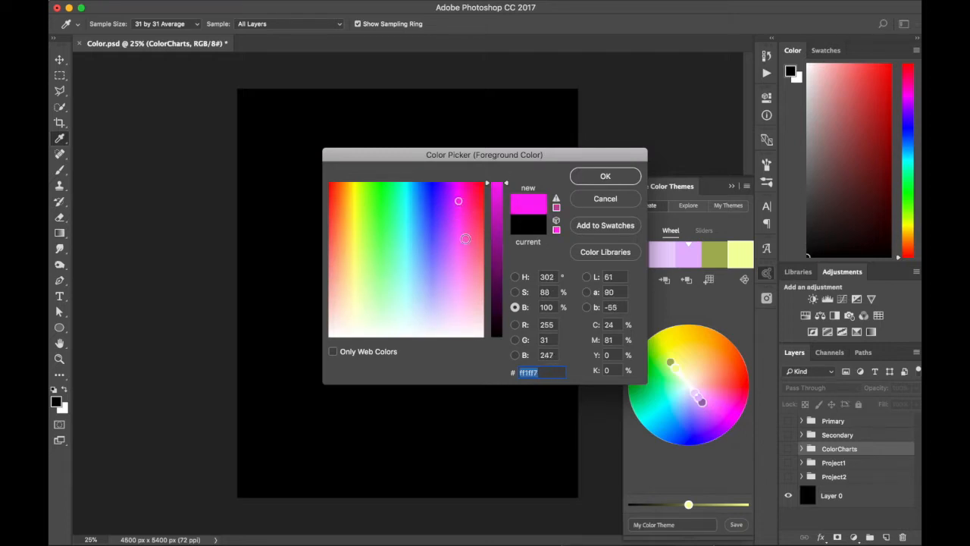
left_click(605, 175)
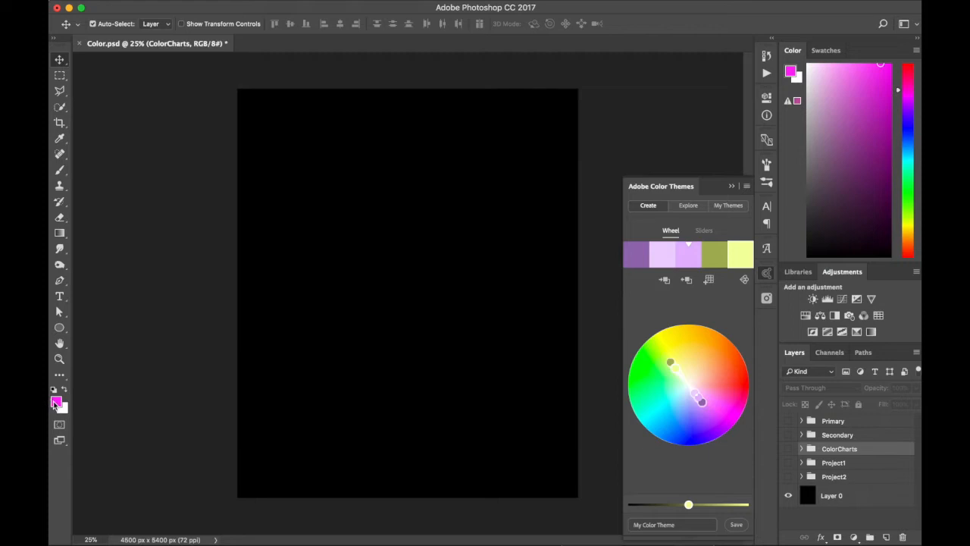
mouse_move(686, 279)
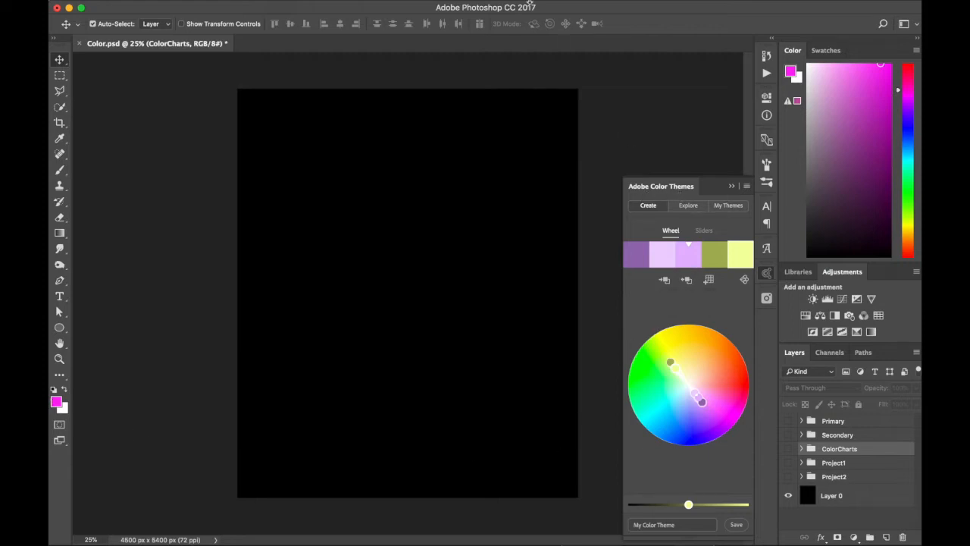
- Base the Color Themes theme on the magenta foreground, keeping the Complementary magenta-green rule
left_click(436, 6)
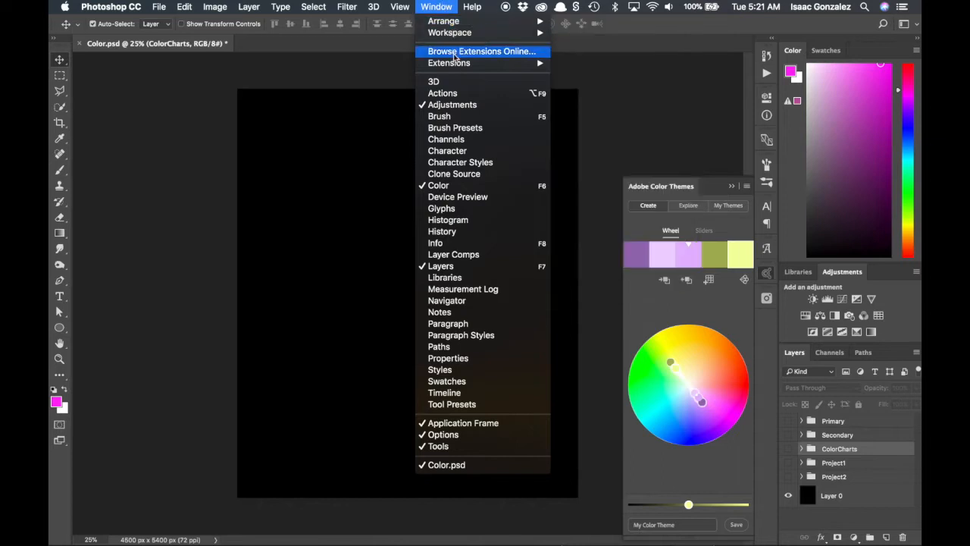
mouse_move(449, 64)
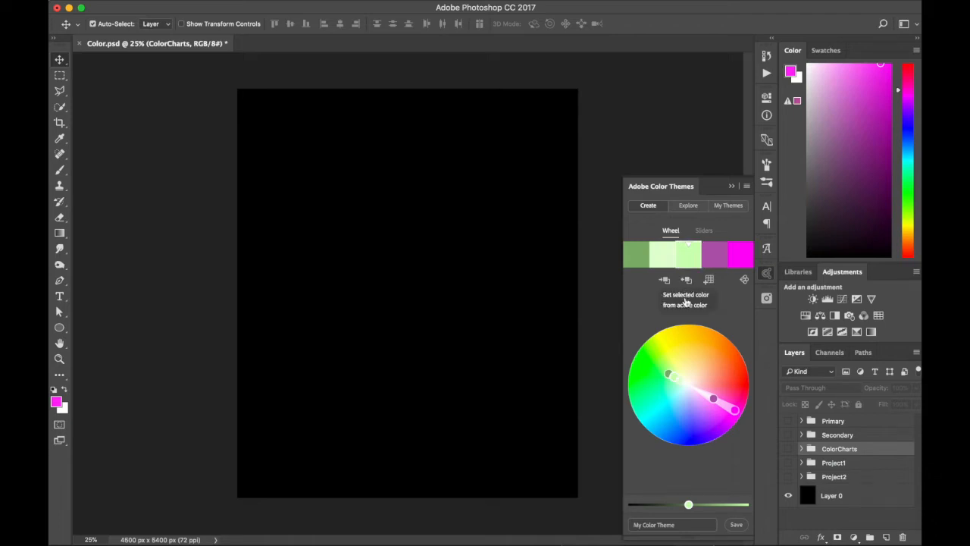
mouse_move(686, 281)
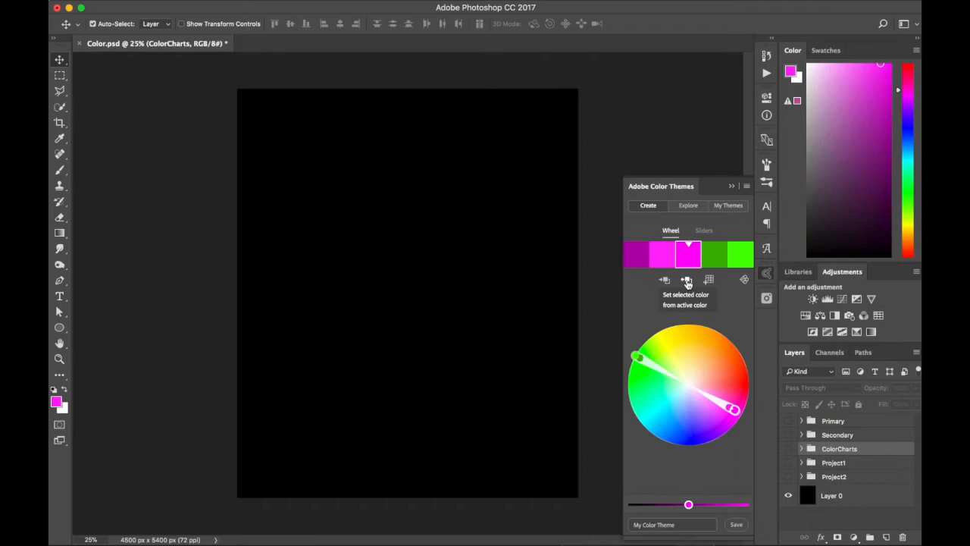
mouse_move(656, 232)
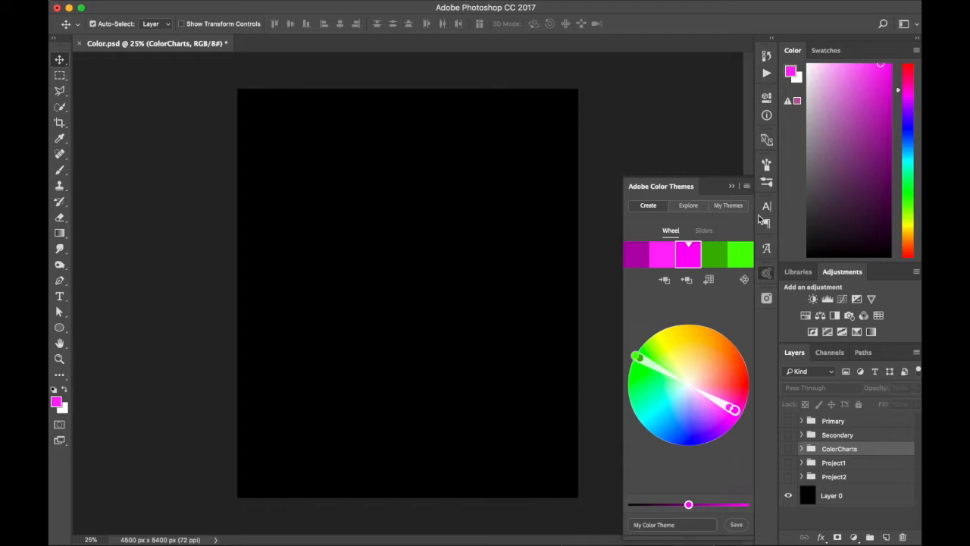
left_click(744, 278)
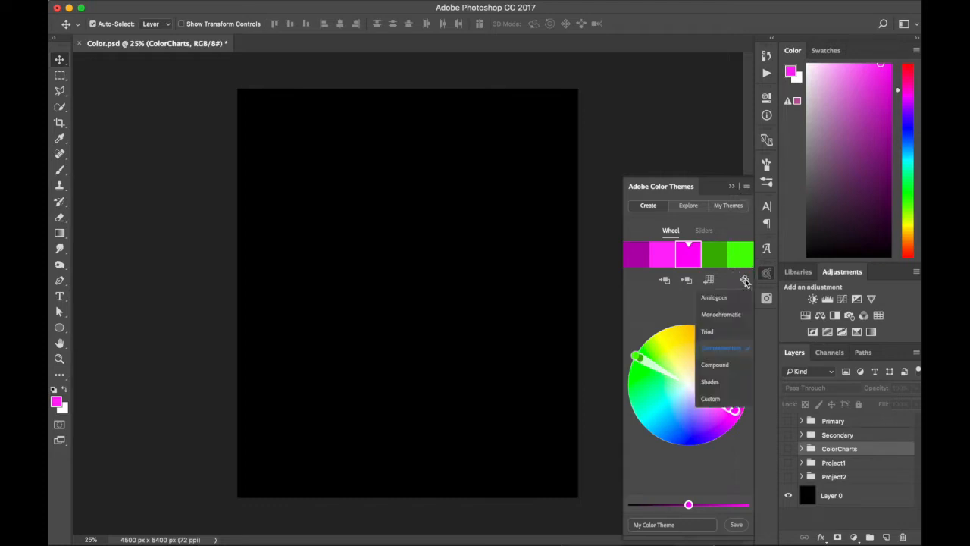
mouse_move(724, 352)
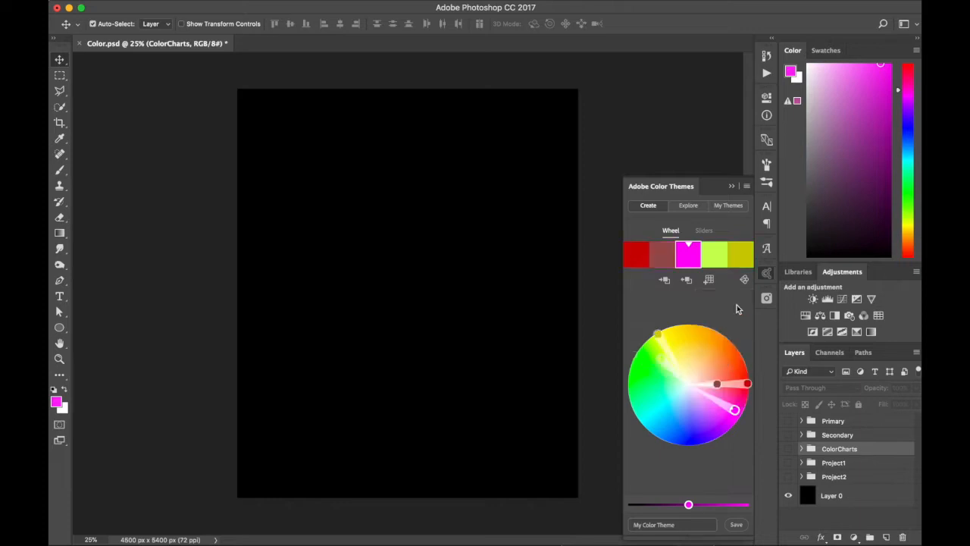
left_click(744, 279)
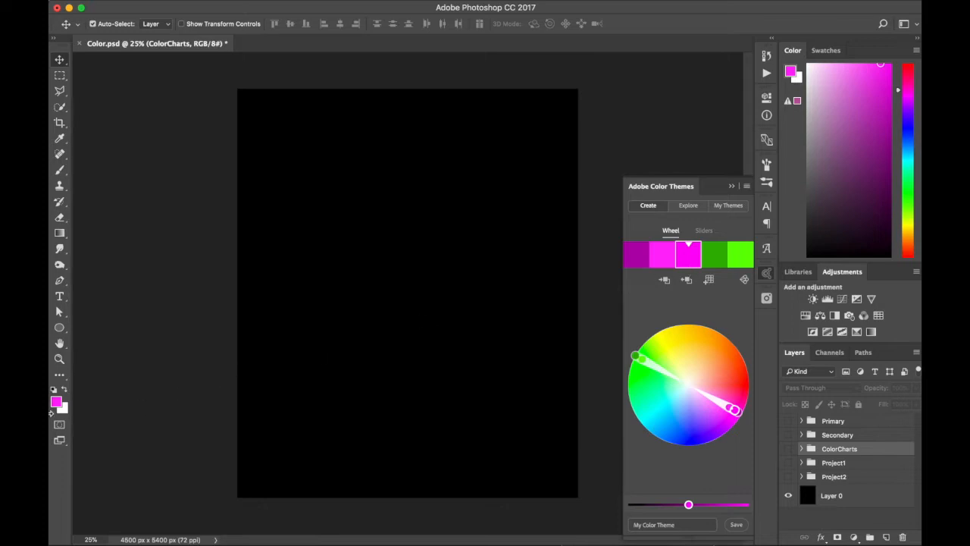
- Reselect a purple-magenta foreground colour in the Color Picker and confirm it
left_click(57, 400)
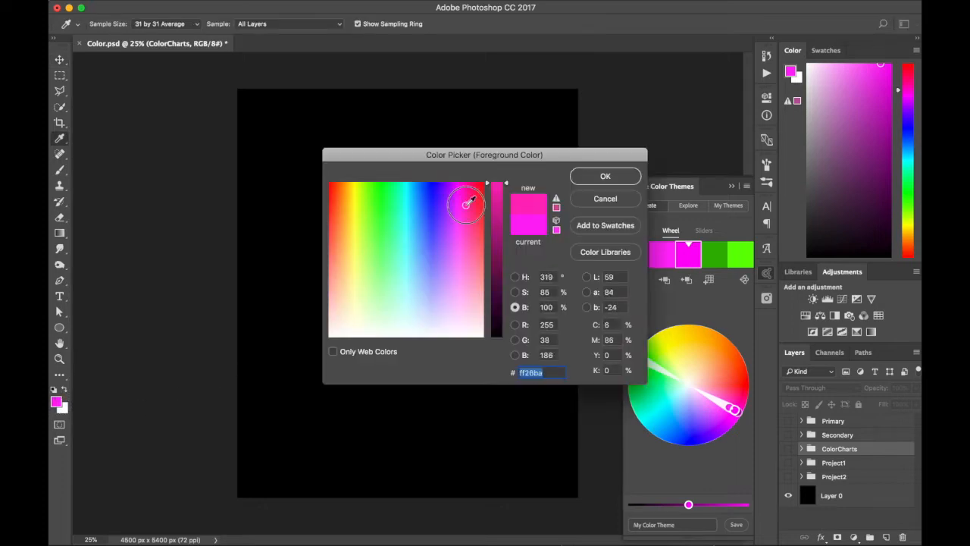
left_click(449, 185)
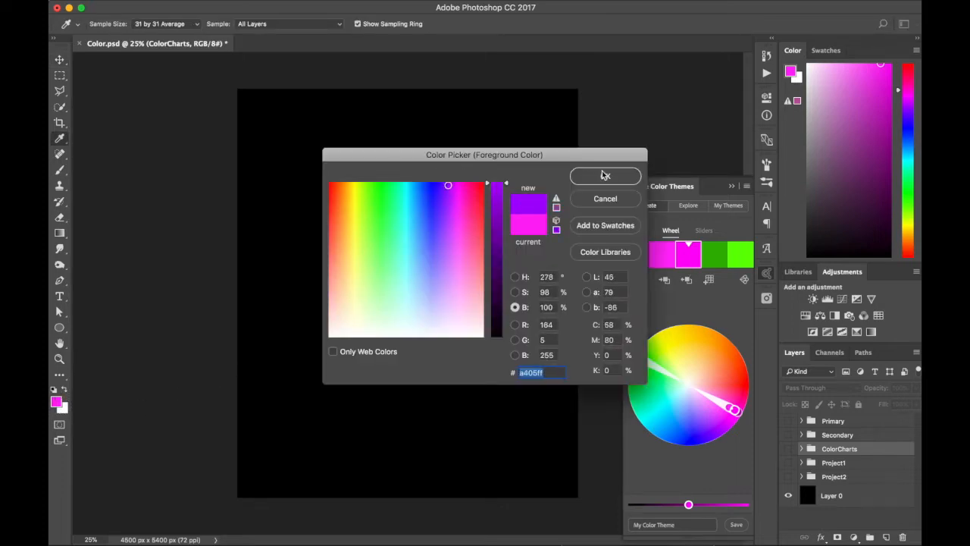
left_click(605, 176)
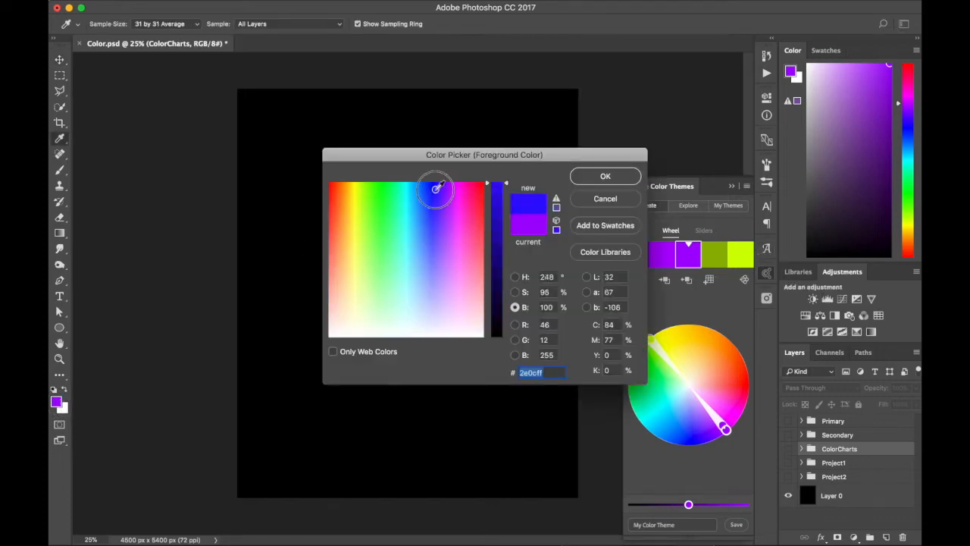
left_click(458, 184)
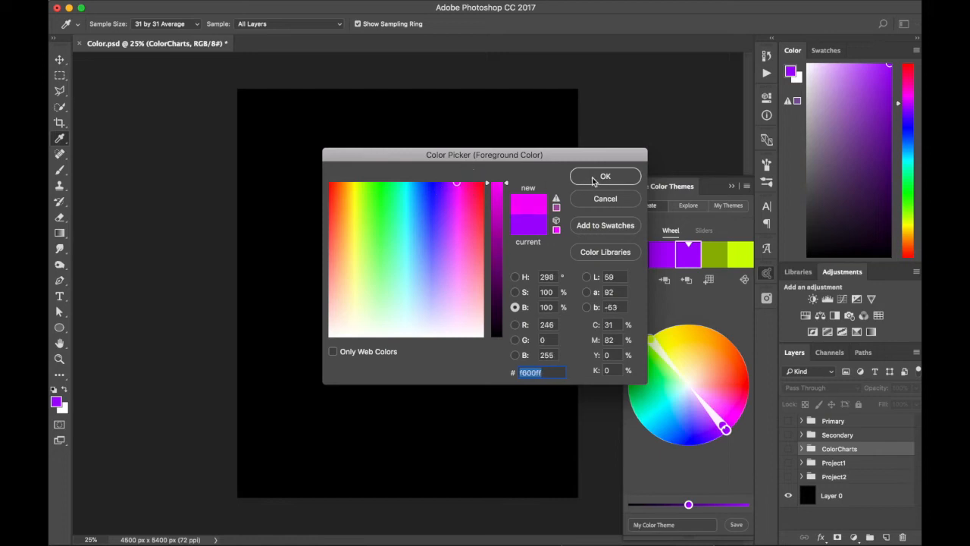
left_click(605, 175)
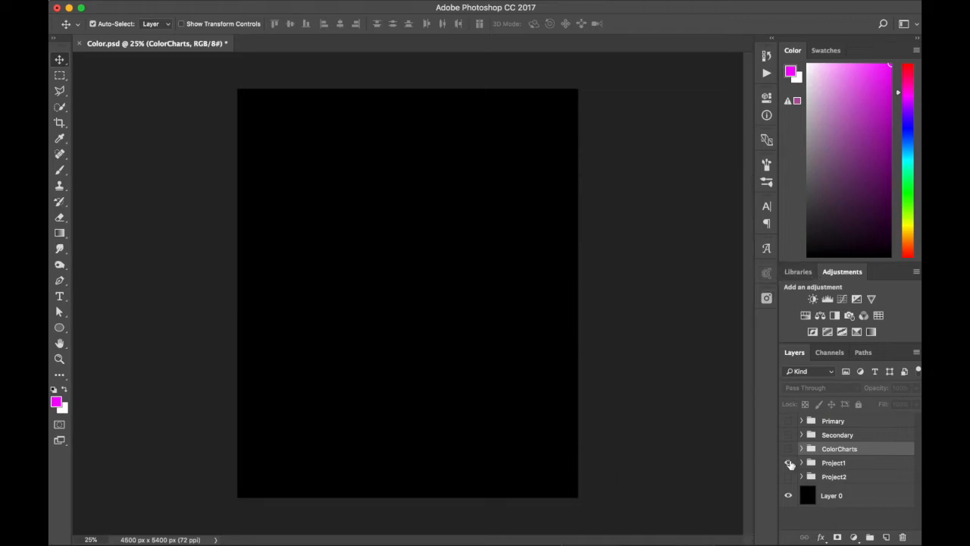
- Expand the Project1 group, show the pier photo on Layer 1 and select it
left_click(800, 462)
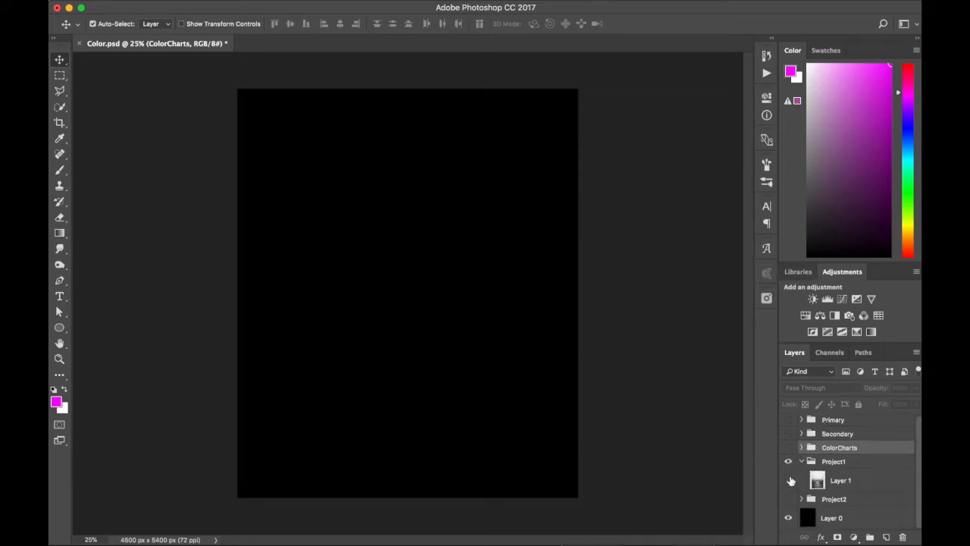
left_click(788, 478)
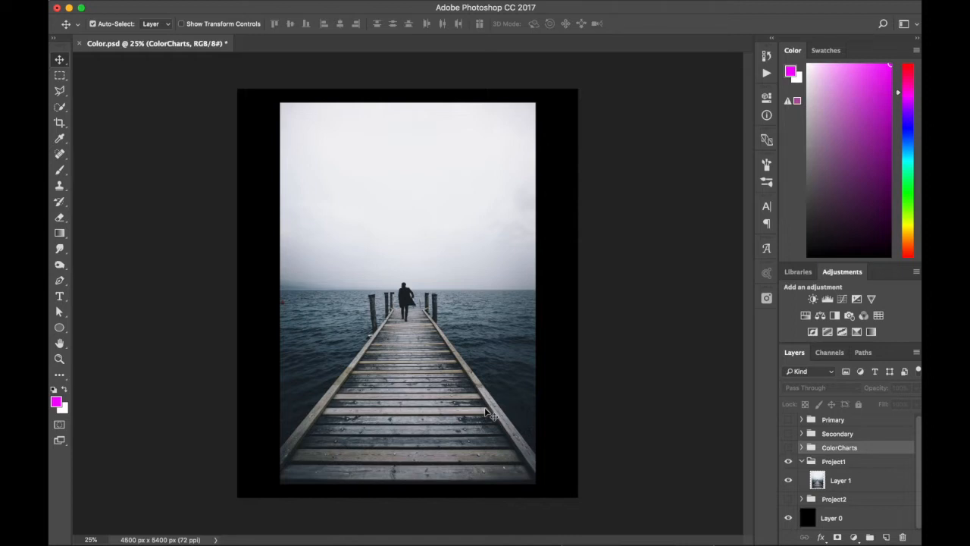
left_click(840, 479)
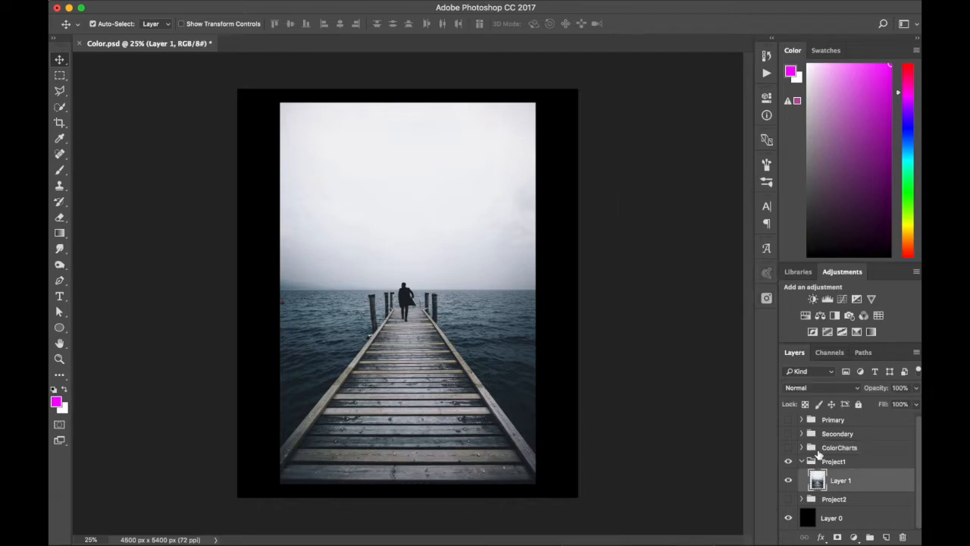
mouse_move(453, 224)
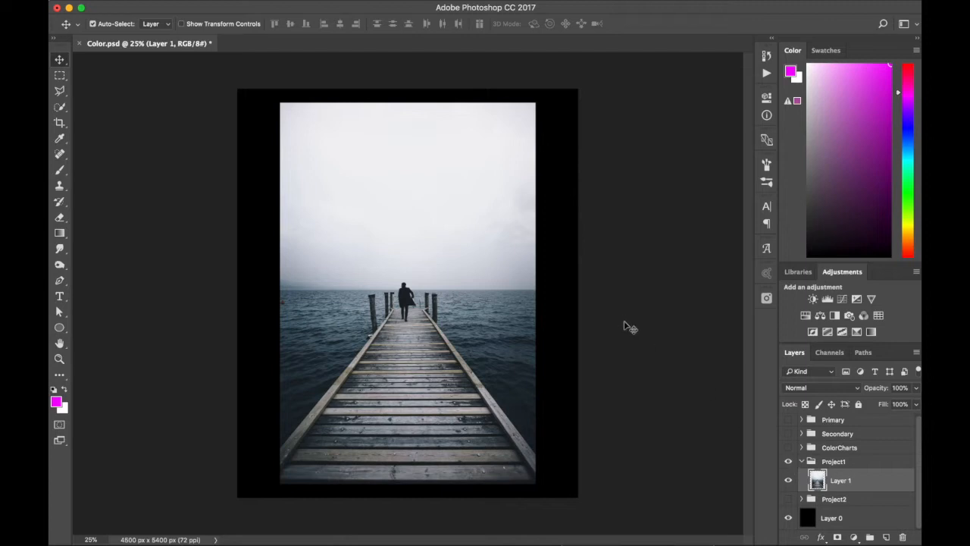
- Quick-select the sky above the horizon and fill it magenta on a new layer
left_click(61, 106)
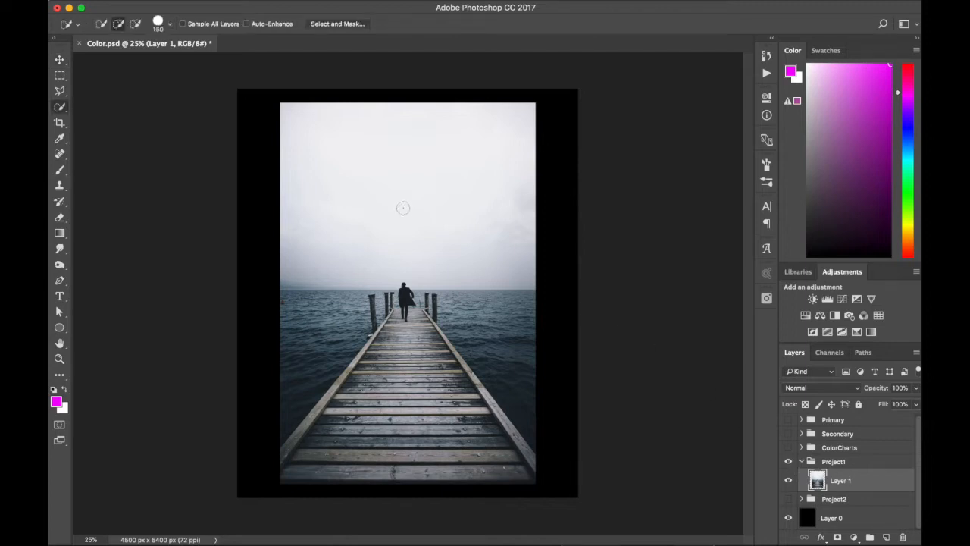
left_click_drag(286, 94, 534, 291)
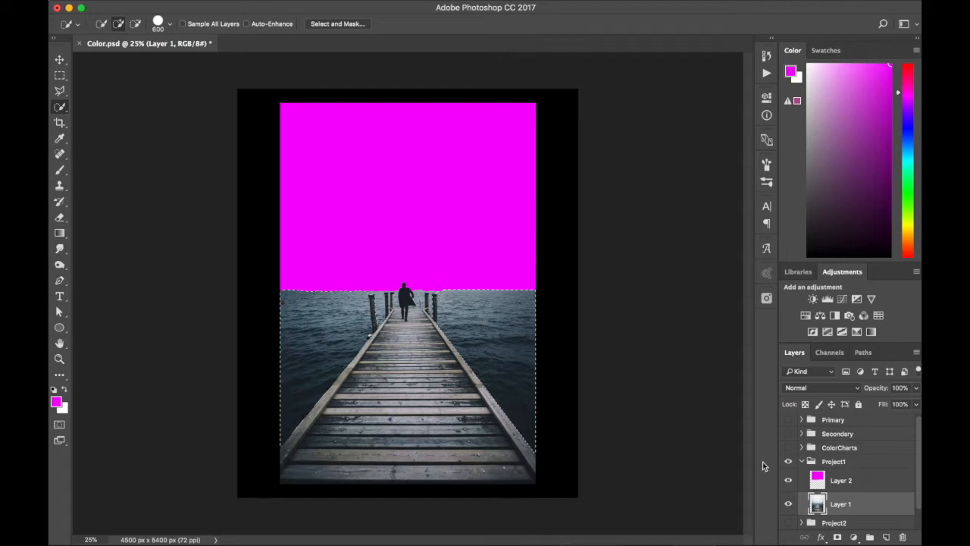
left_click(841, 503)
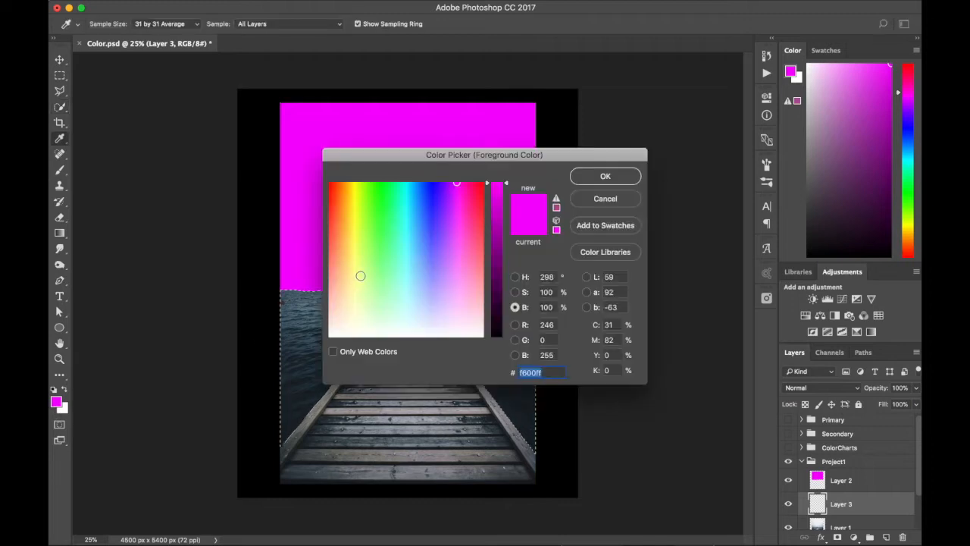
- Pick a pale yellow, fill the selected water with it, and return to the pier photo layer
left_click(605, 175)
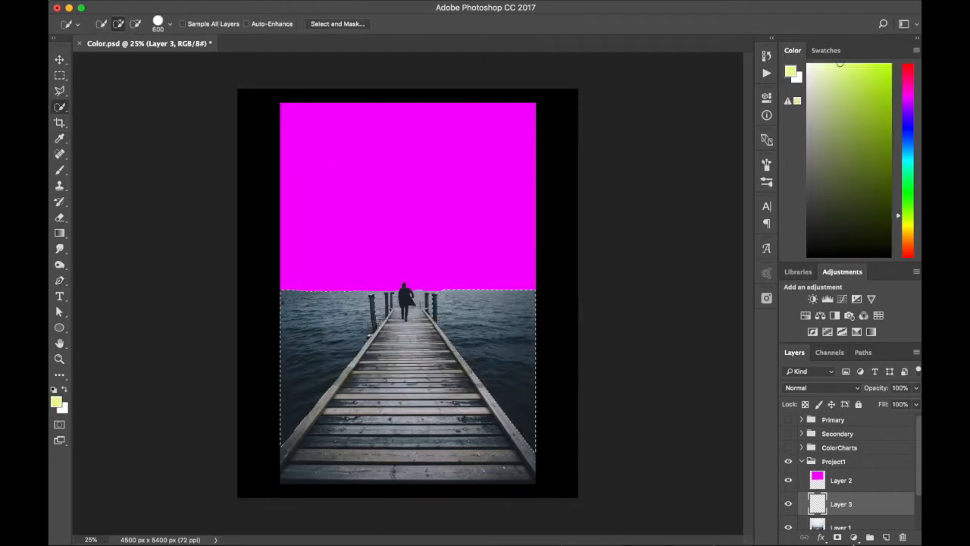
left_click(454, 314)
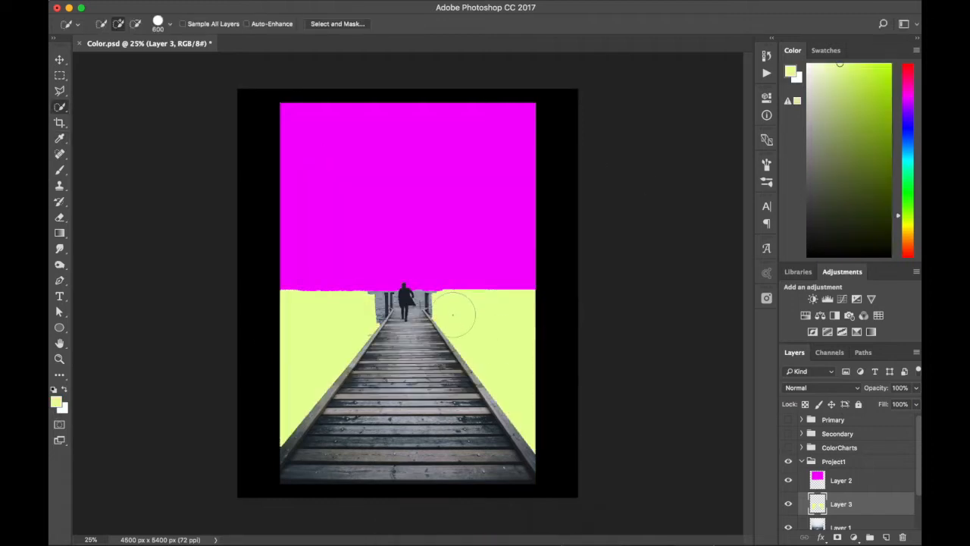
left_click(839, 494)
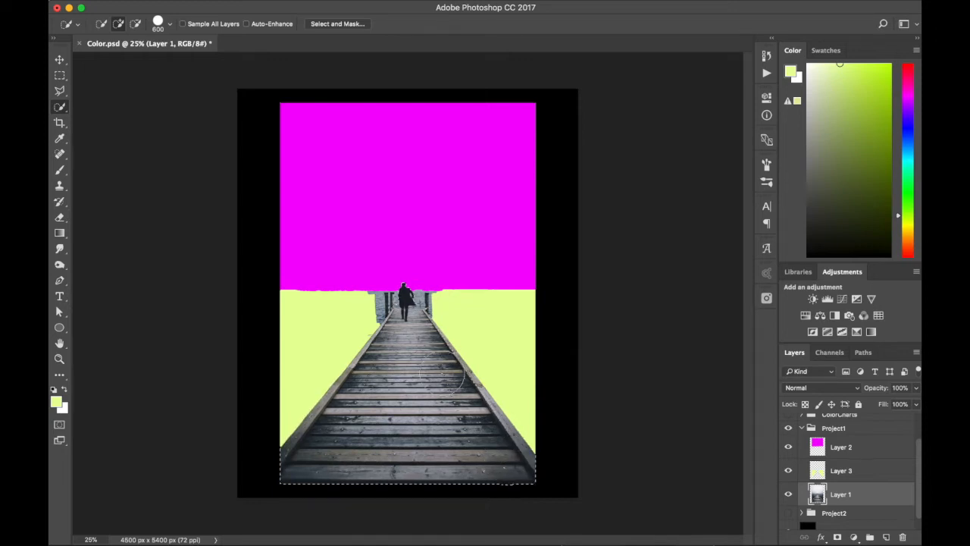
- Add a new layer and fill the selected dock walkway with a pinkish violet foreground colour
left_click(841, 494)
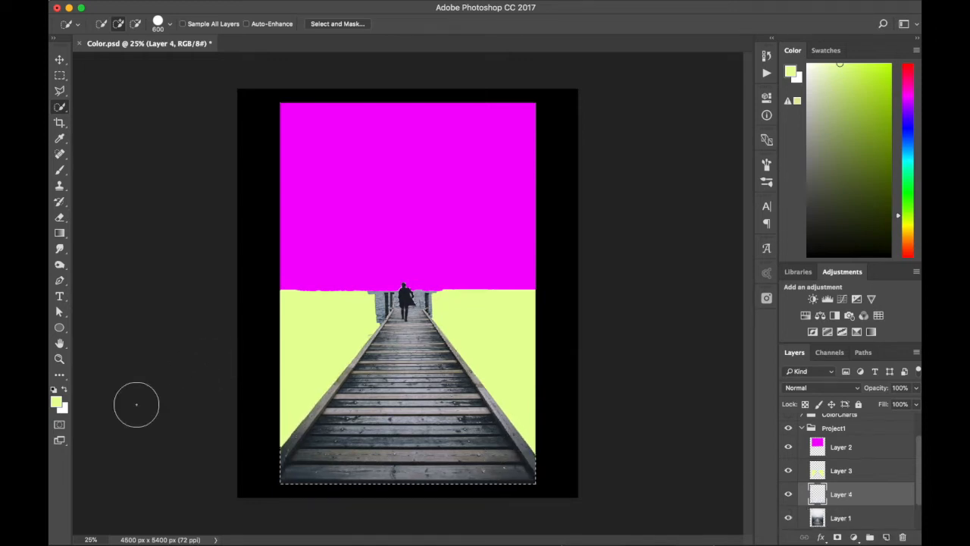
left_click(54, 397)
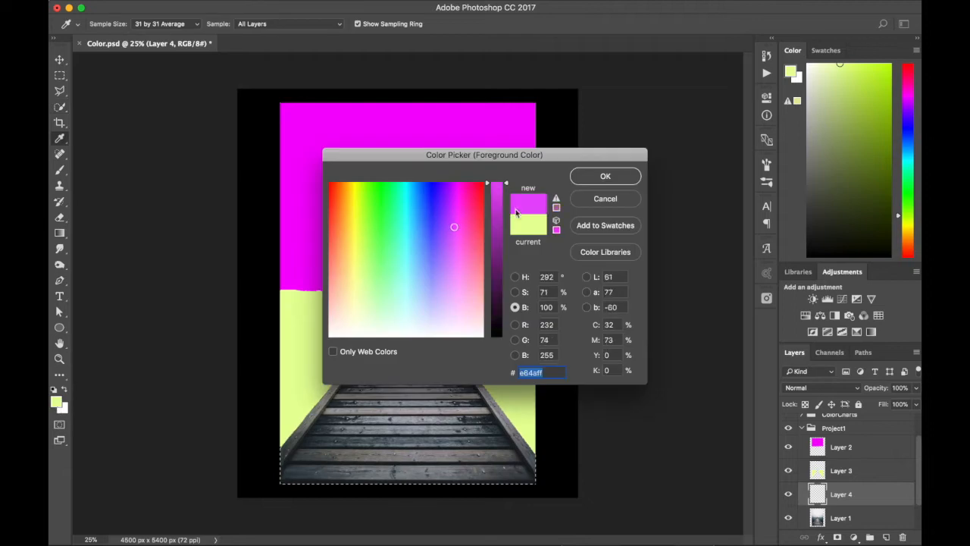
left_click(605, 176)
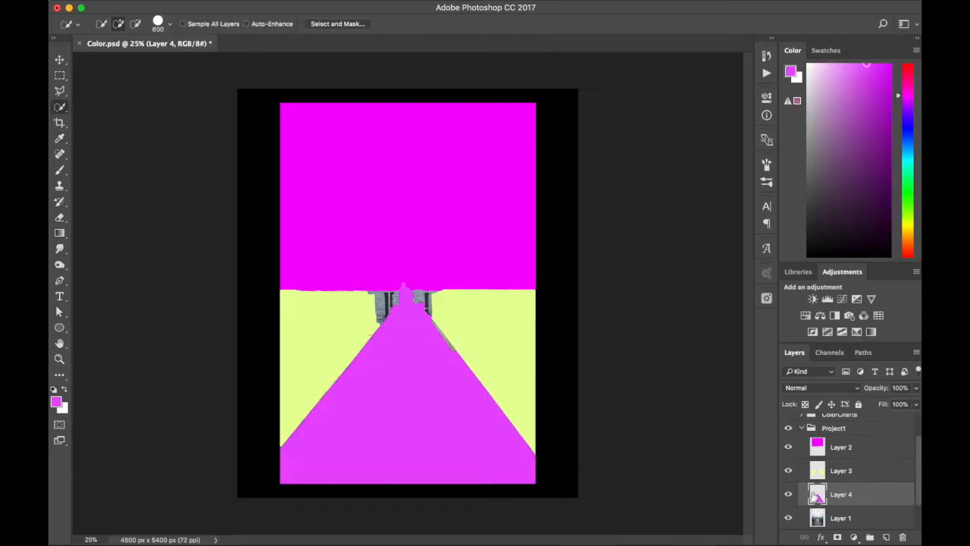
left_click(788, 445)
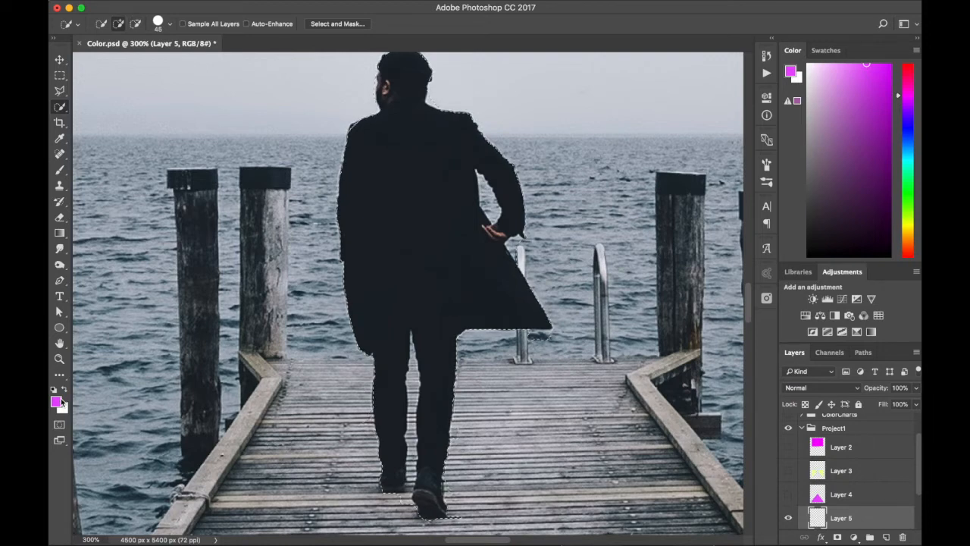
- Set the foreground to black for the man's silhouette fill, then zoom back out
left_click(57, 400)
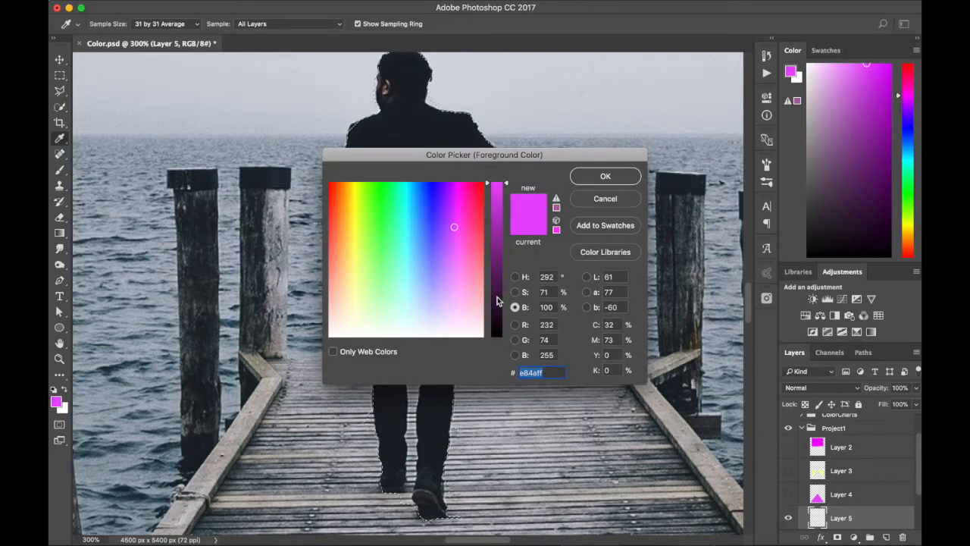
left_click(604, 176)
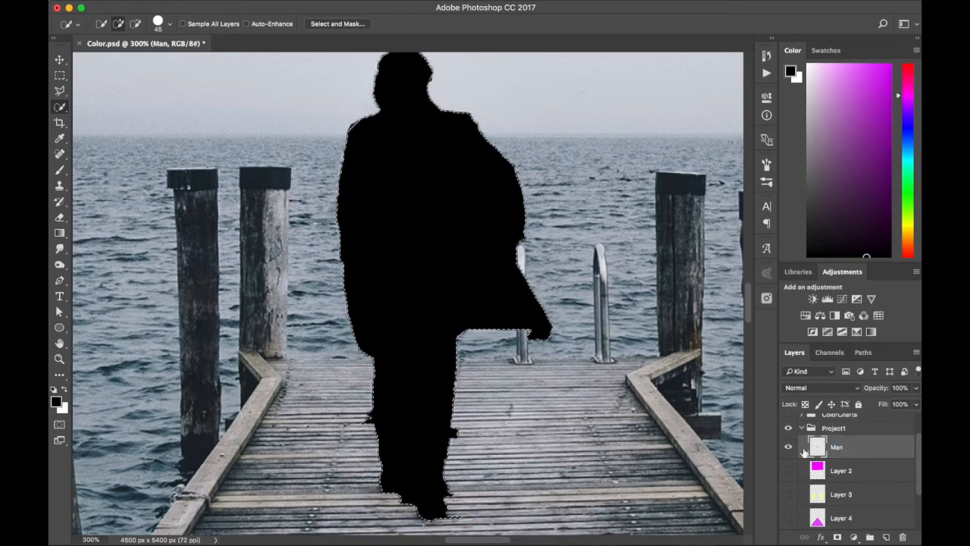
left_click(59, 359)
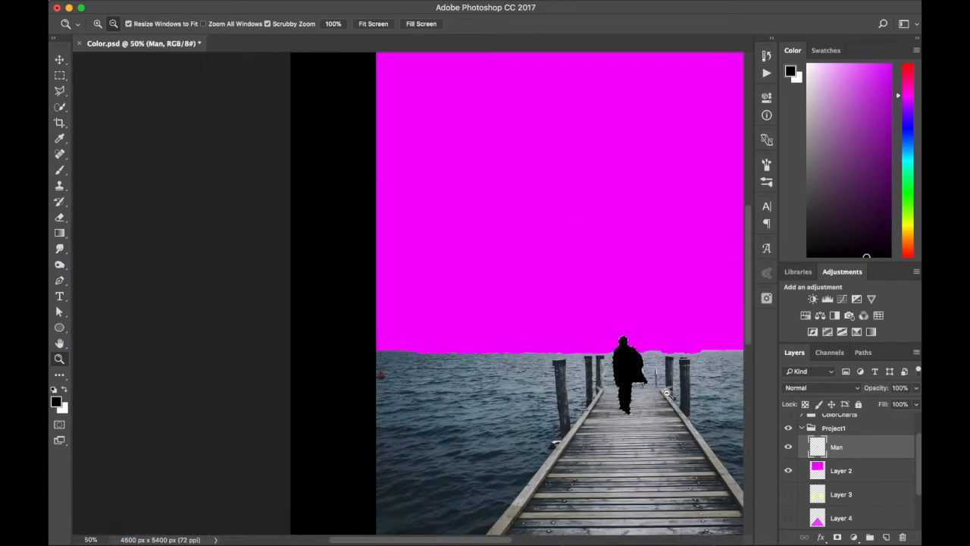
- Move the sky layer below dock, show it with Color blending, and reveal the dock and water layers
left_click(835, 469)
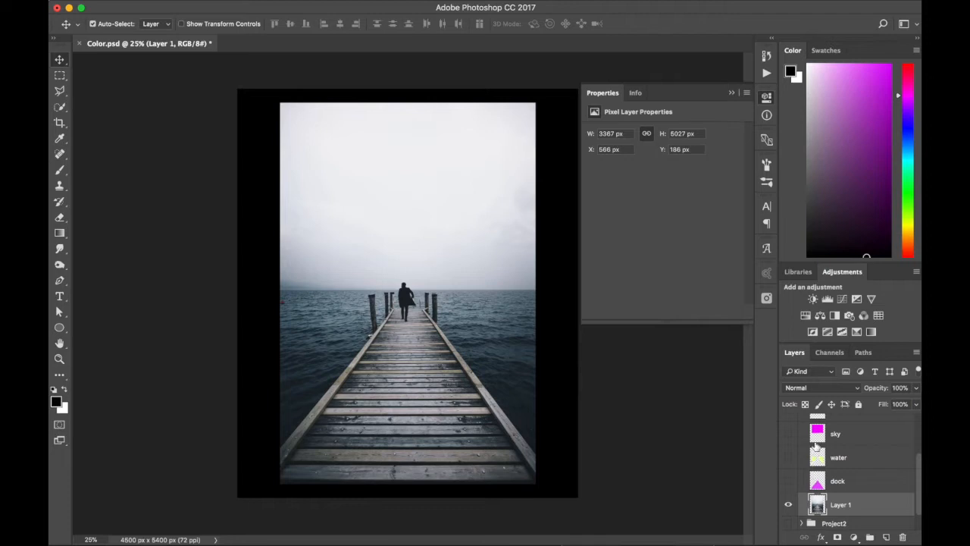
left_click_drag(834, 434, 835, 480)
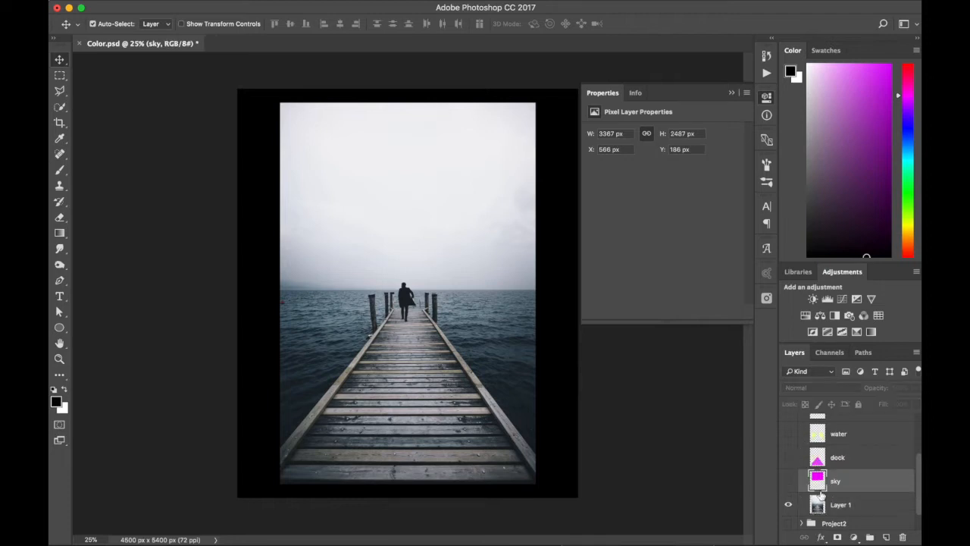
left_click(788, 480)
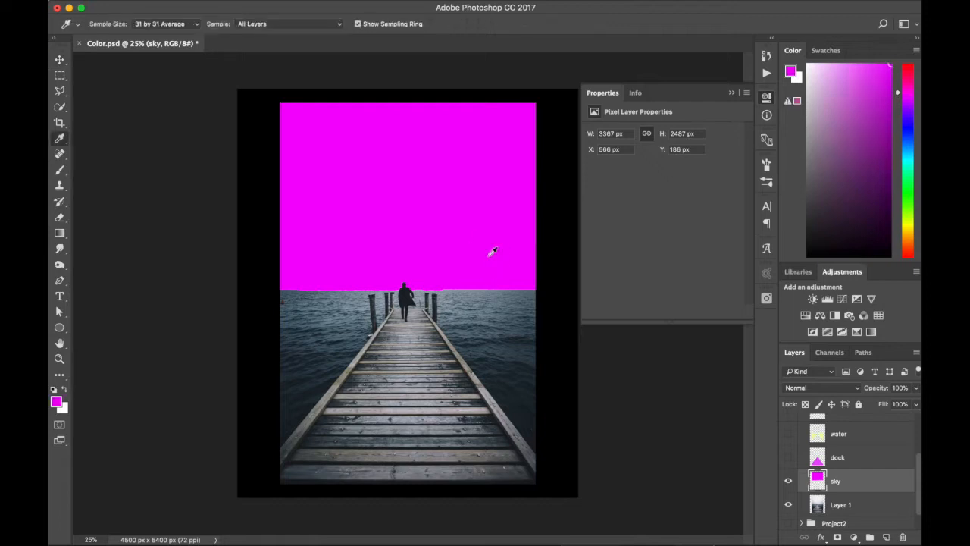
mouse_move(834, 373)
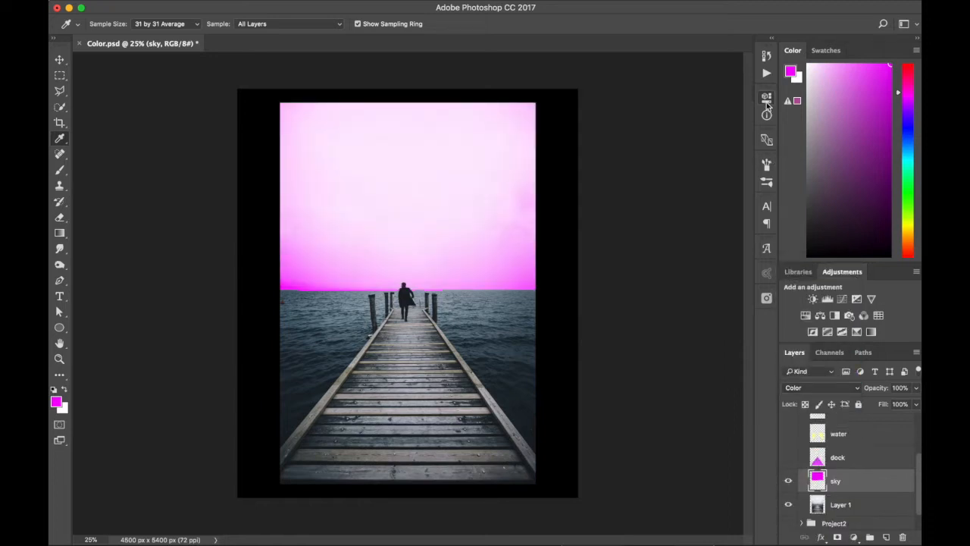
left_click(787, 458)
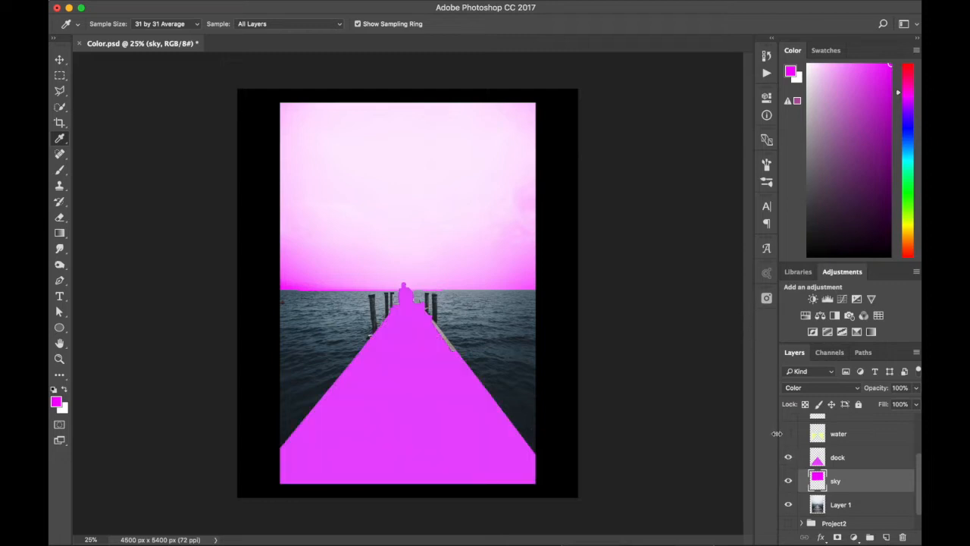
left_click(788, 458)
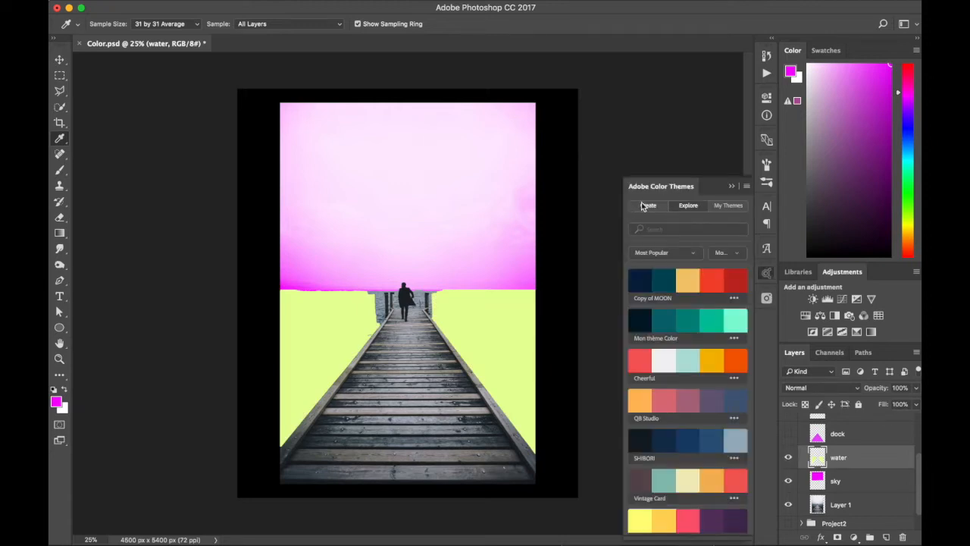
- Build a colour theme from the sky's pink and pick a green from it as the foreground
left_click(648, 206)
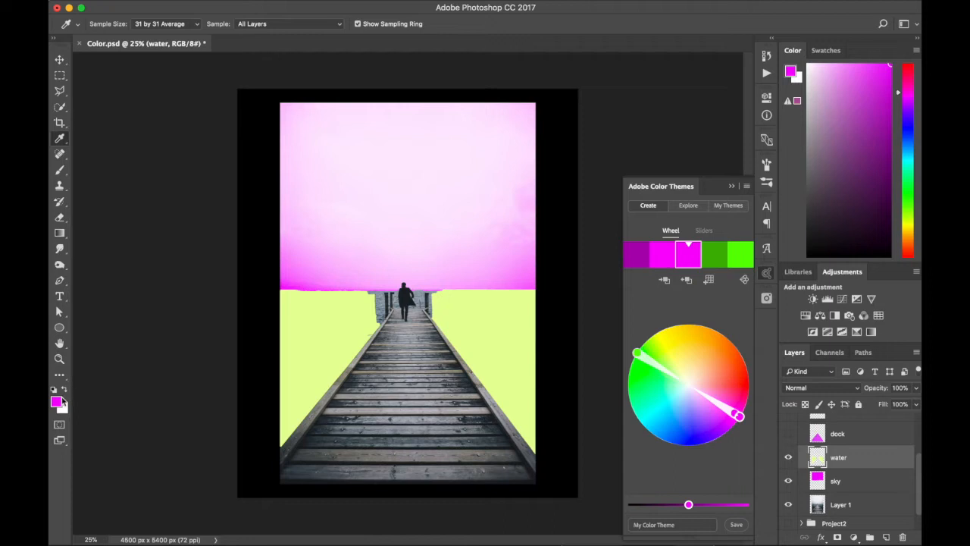
left_click(58, 400)
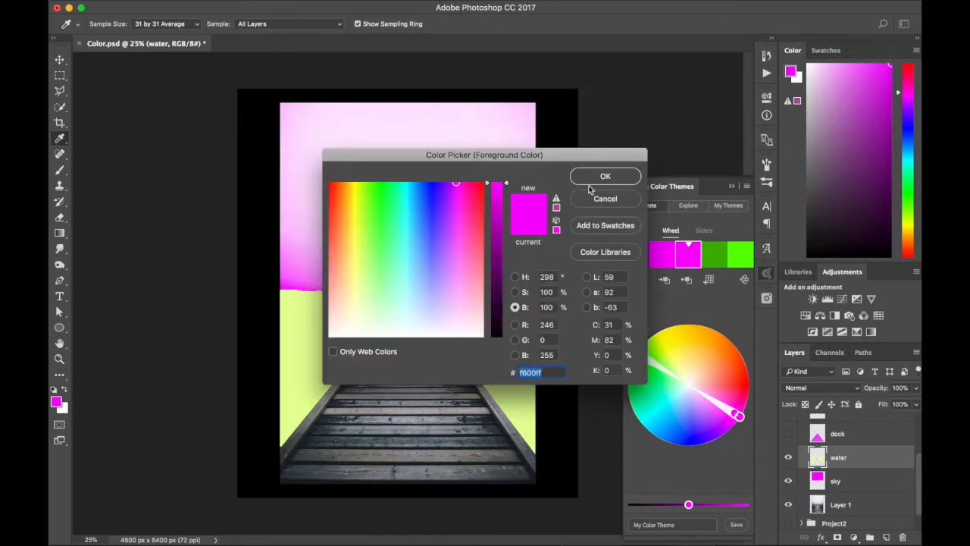
left_click(606, 176)
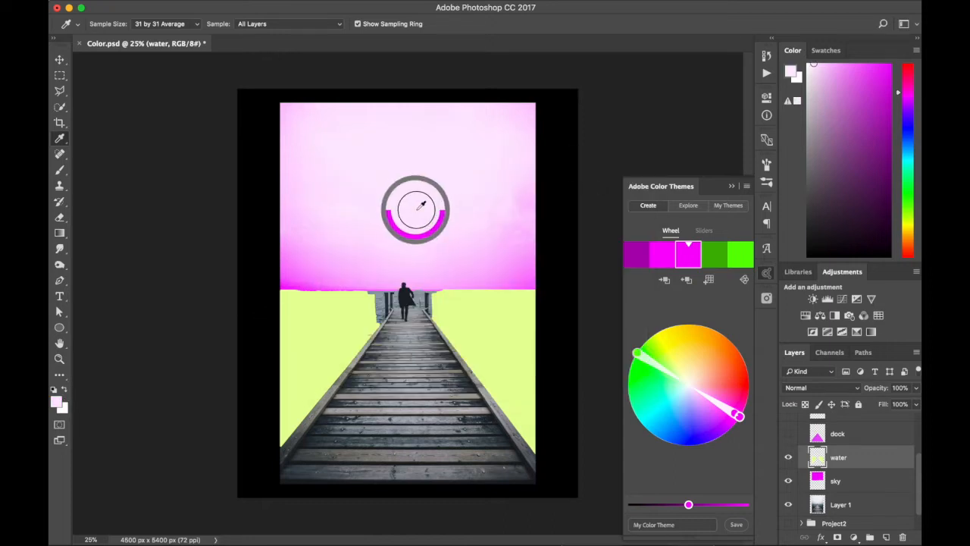
left_click(737, 255)
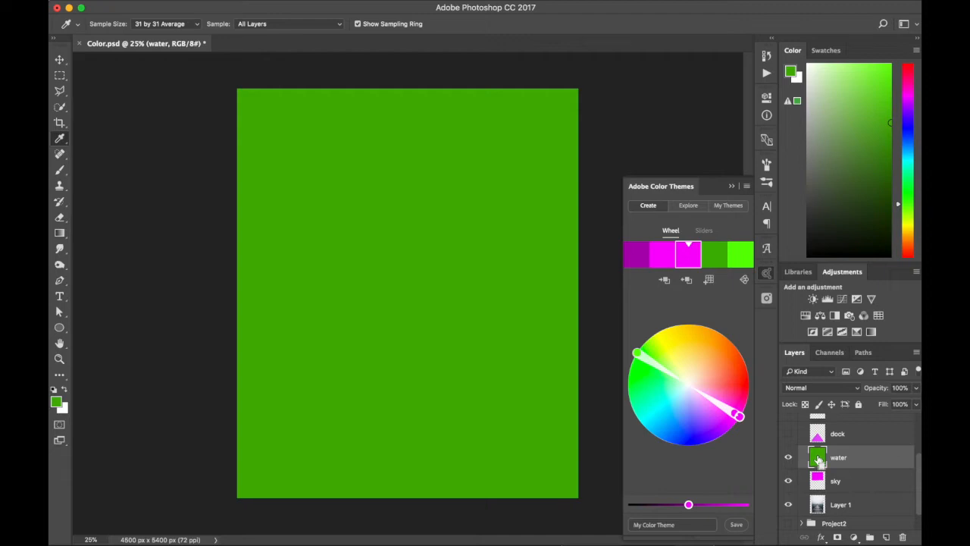
- Fill the water layer with the green inside its shape and set its blend mode to Color
left_click(788, 433)
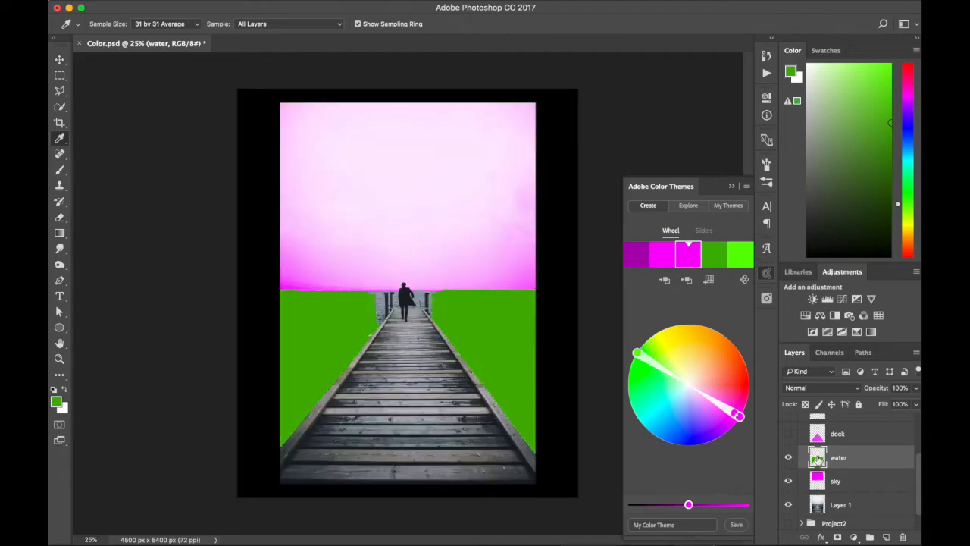
left_click(819, 388)
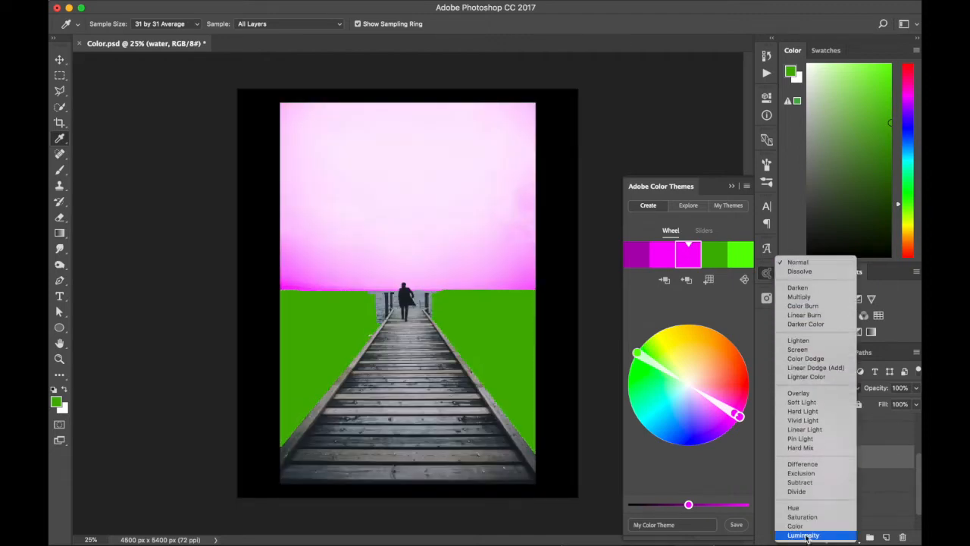
left_click(794, 524)
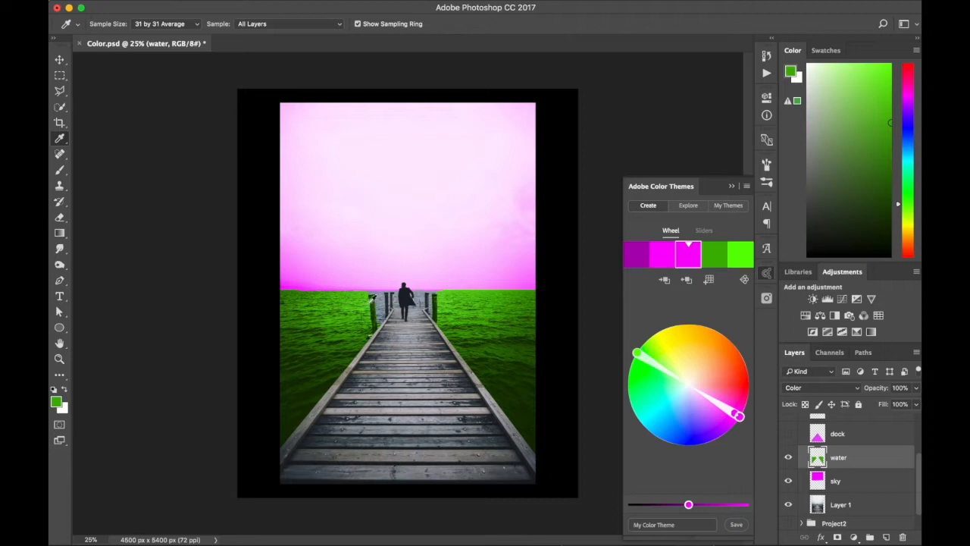
- Fill the dock layer with magenta, set it to Color blending, and restore the water's Color mode
left_click(836, 433)
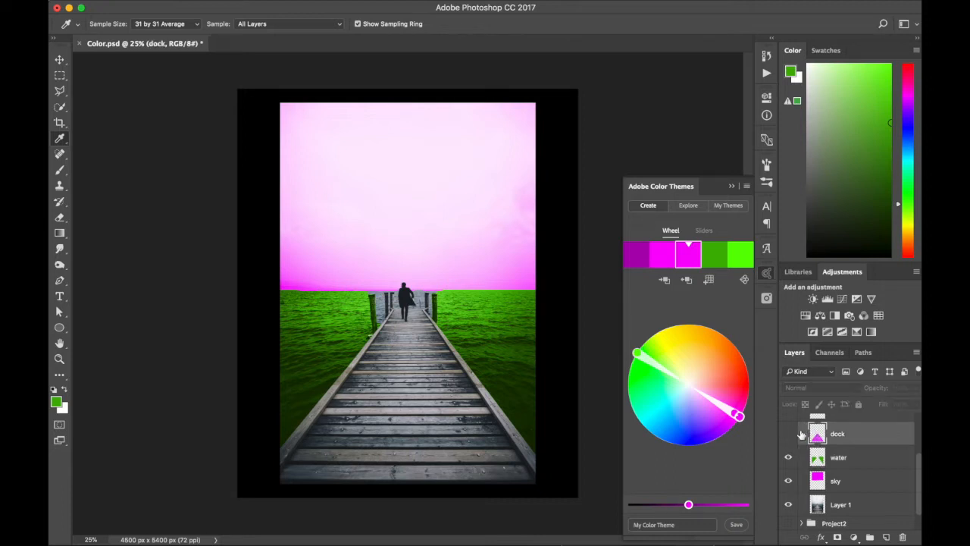
left_click(406, 343)
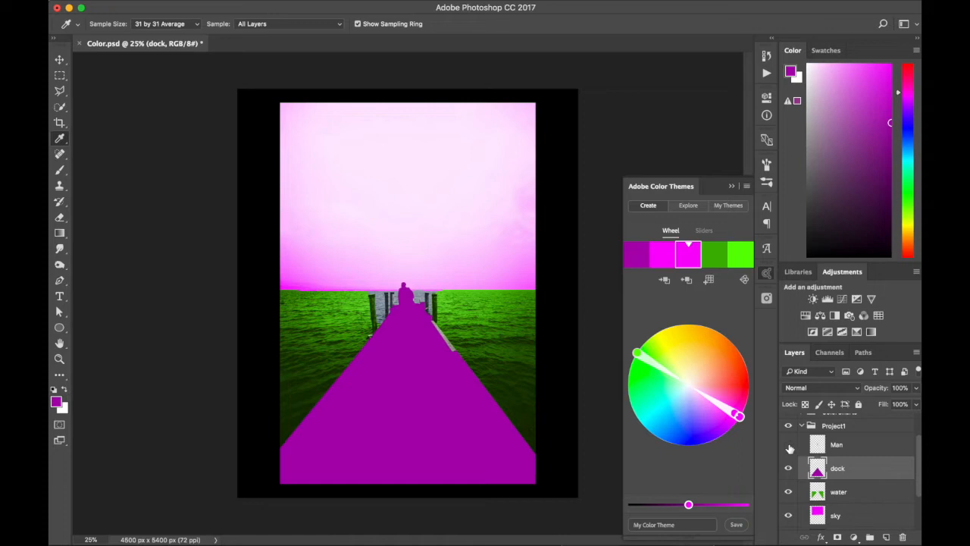
left_click(59, 358)
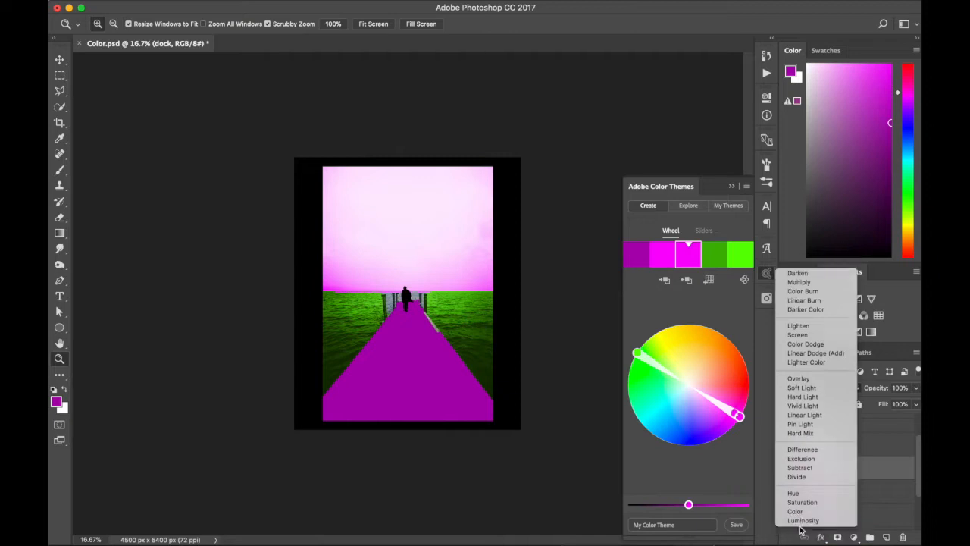
left_click(794, 510)
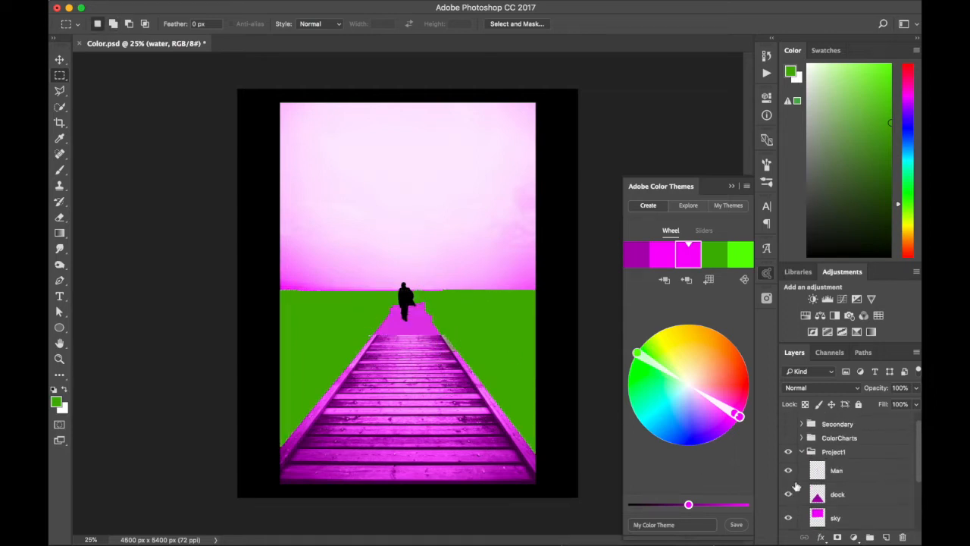
left_click(821, 388)
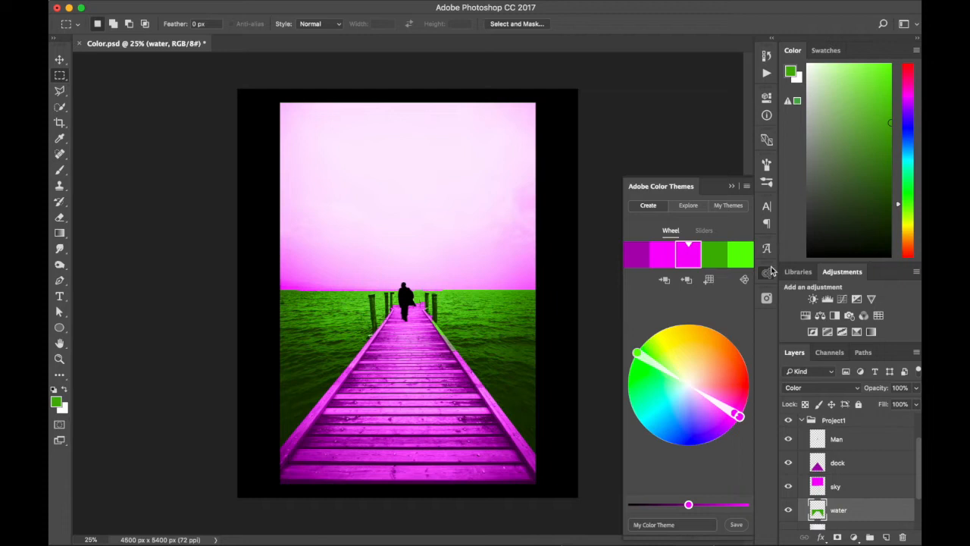
- Mask the Design group, spatter-brush black ragged edges into it, and add a new layer above
left_click(59, 358)
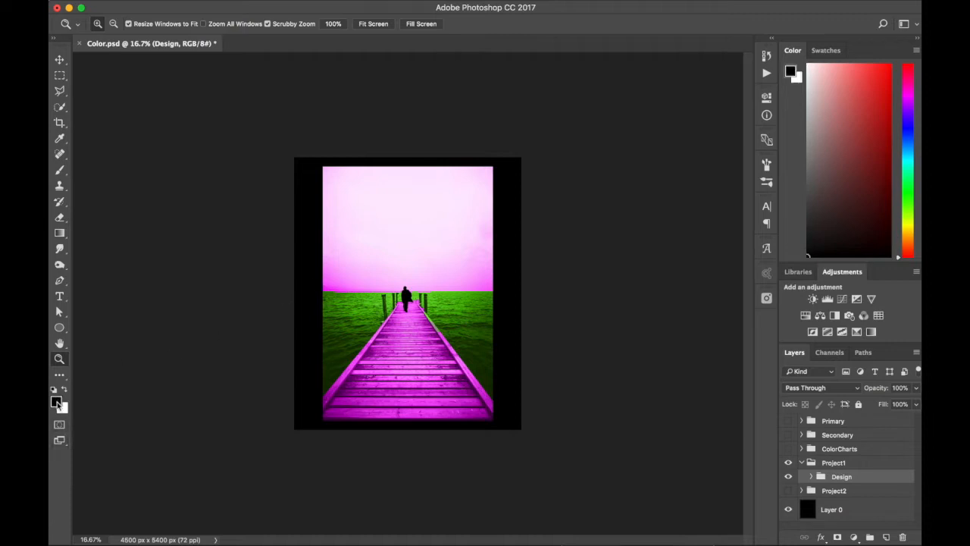
left_click(59, 170)
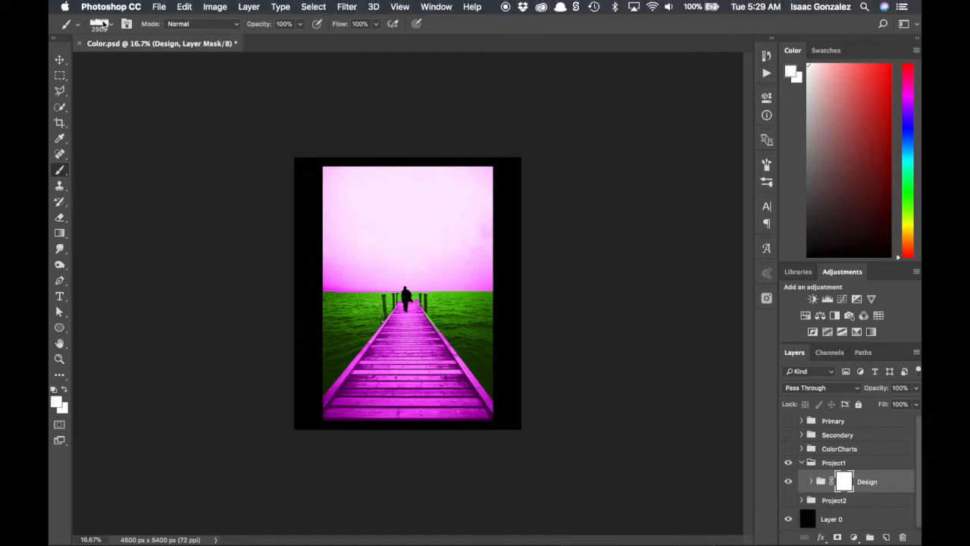
left_click(77, 24)
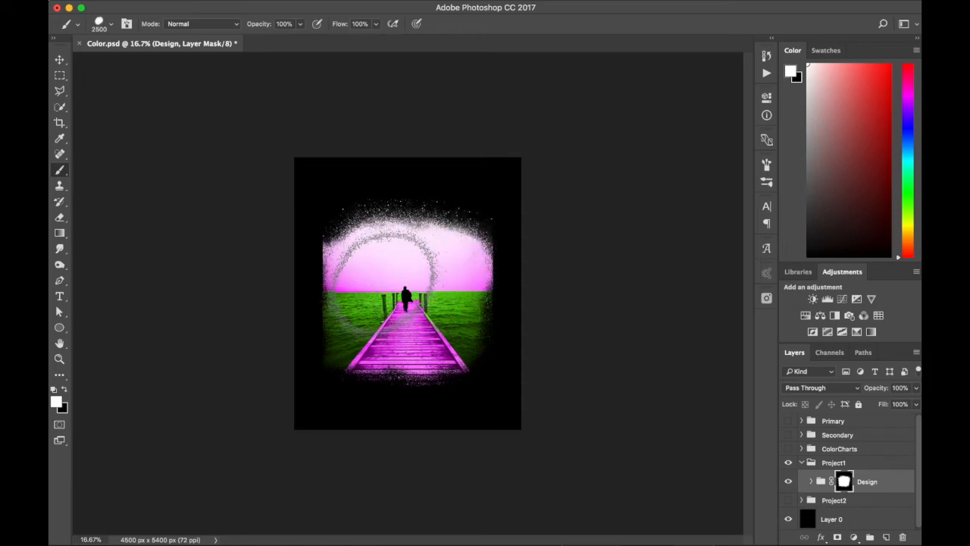
left_click(59, 357)
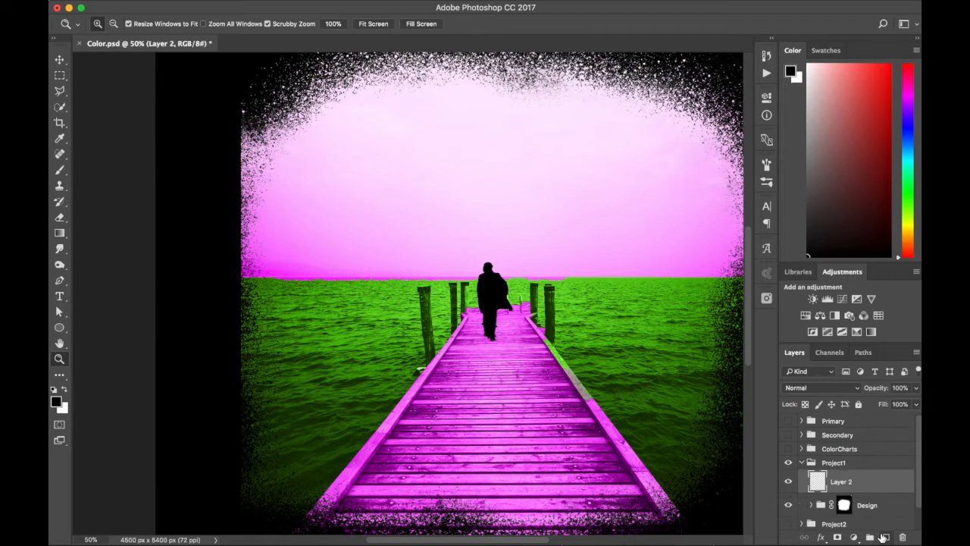
- Add the TAKE ME AWAY text layer and Free Transform it larger across the sky
left_click(59, 296)
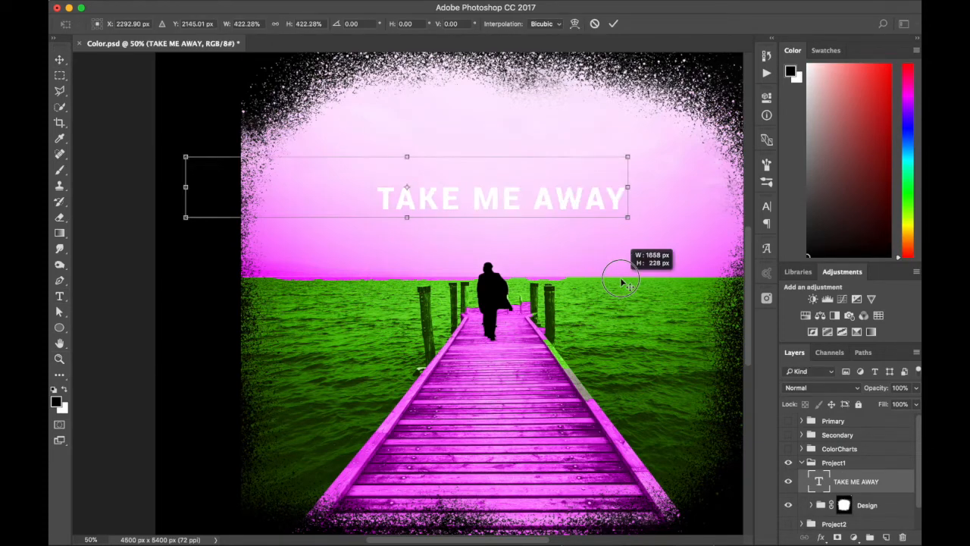
left_click_drag(621, 285, 560, 212)
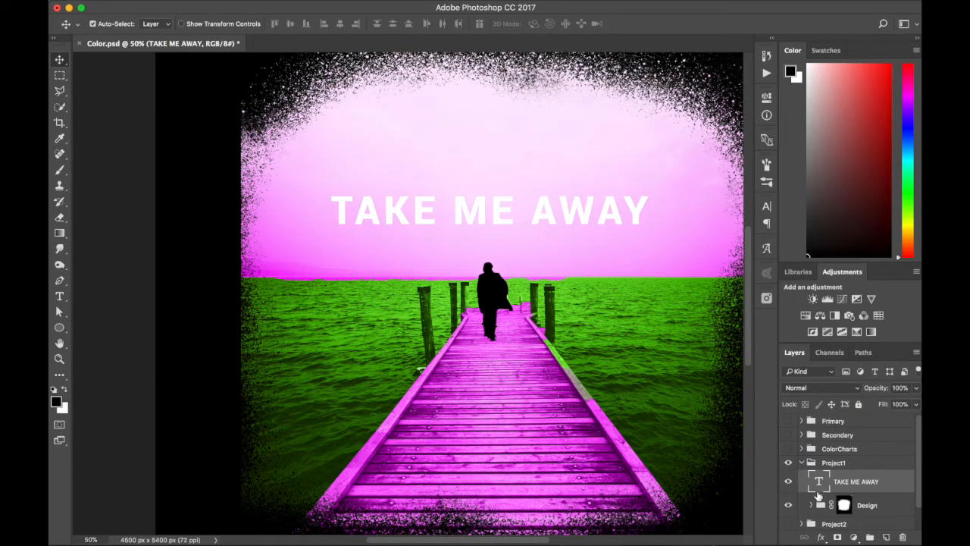
right_click(843, 503)
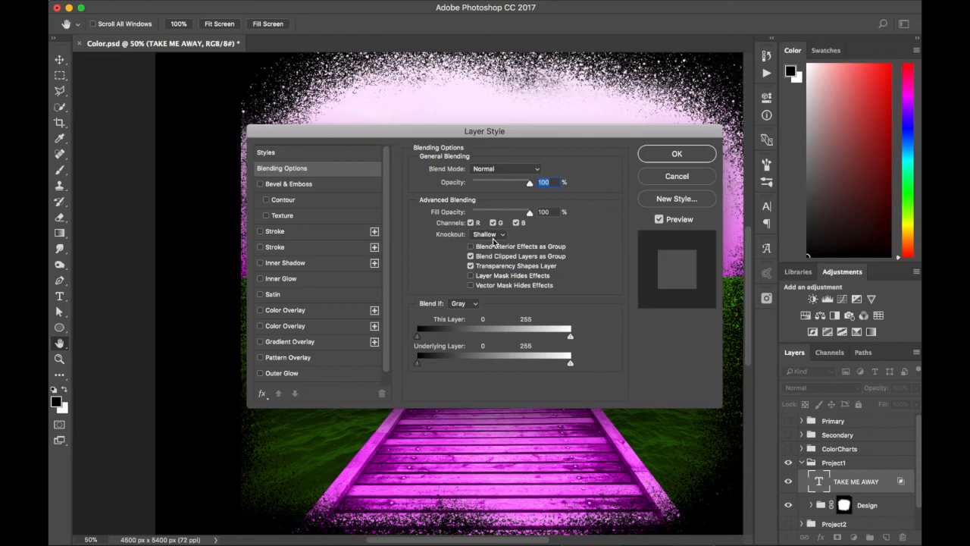
mouse_move(529, 215)
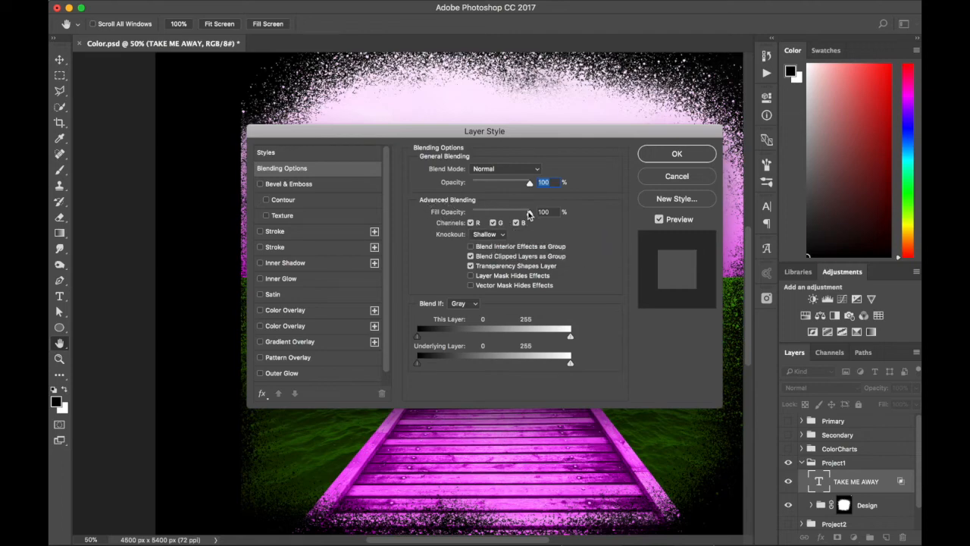
- Set the title's Knockout to Shallow in Blending Options and confirm
left_click(676, 153)
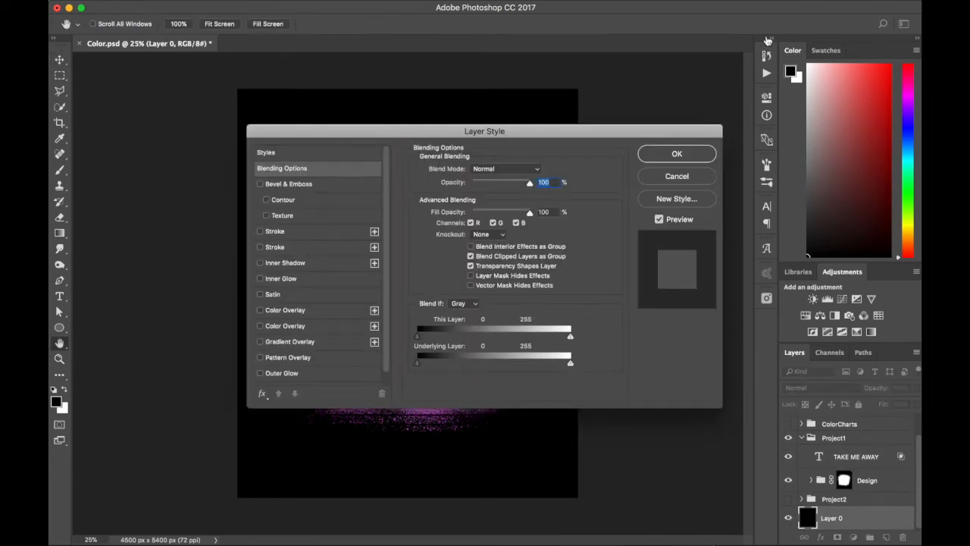
left_click(675, 153)
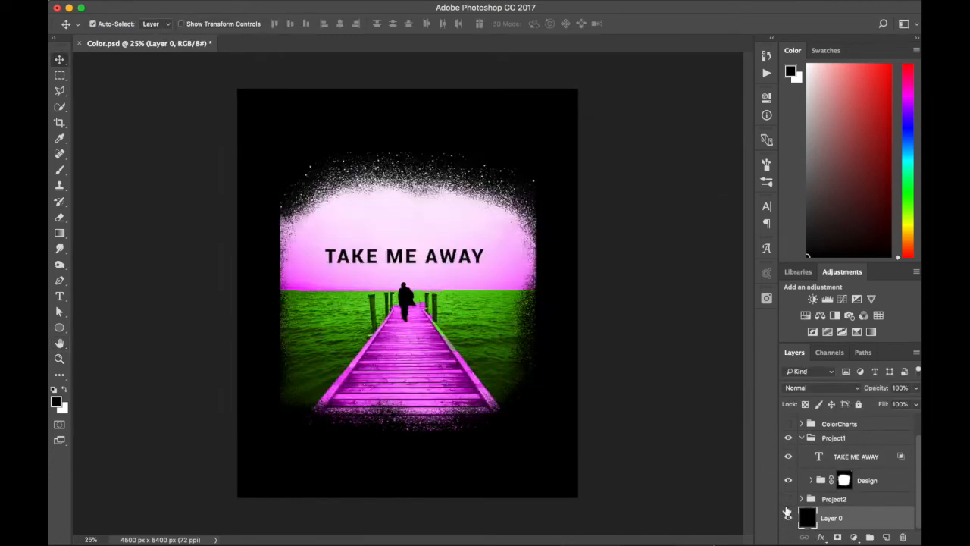
left_click(788, 519)
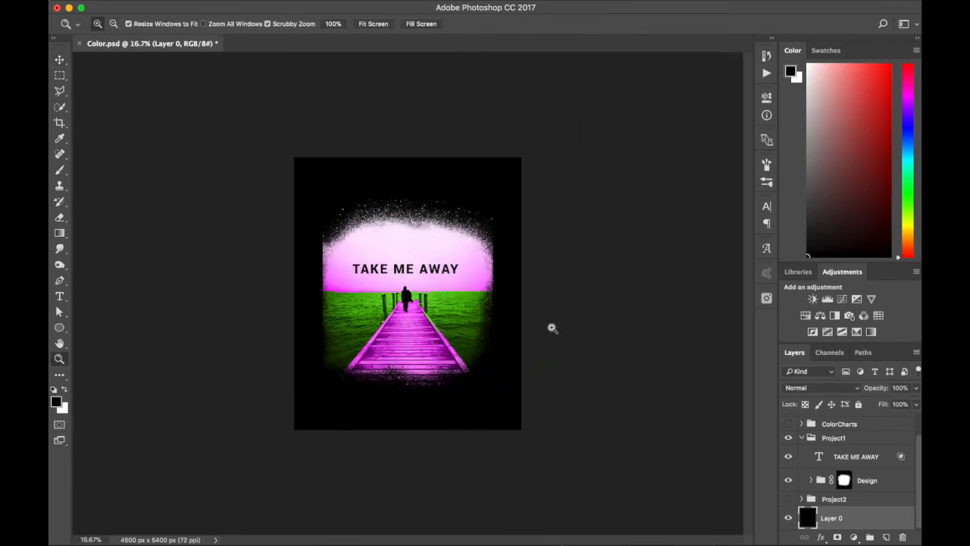
left_click(59, 59)
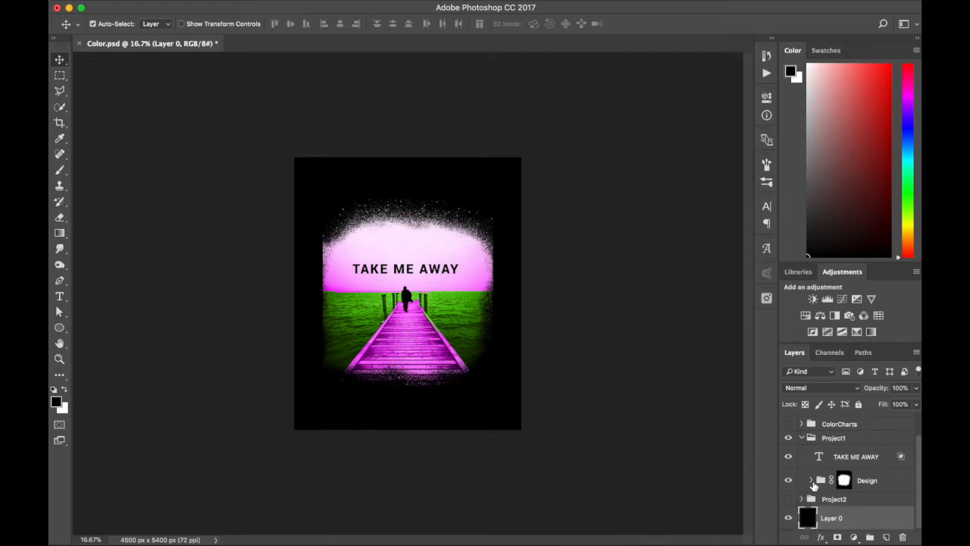
left_click(809, 479)
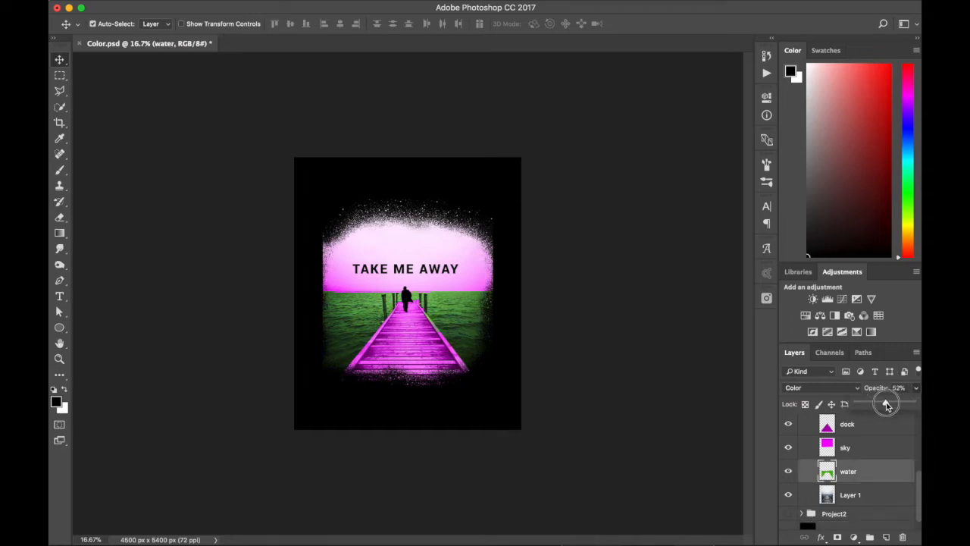
left_click(846, 447)
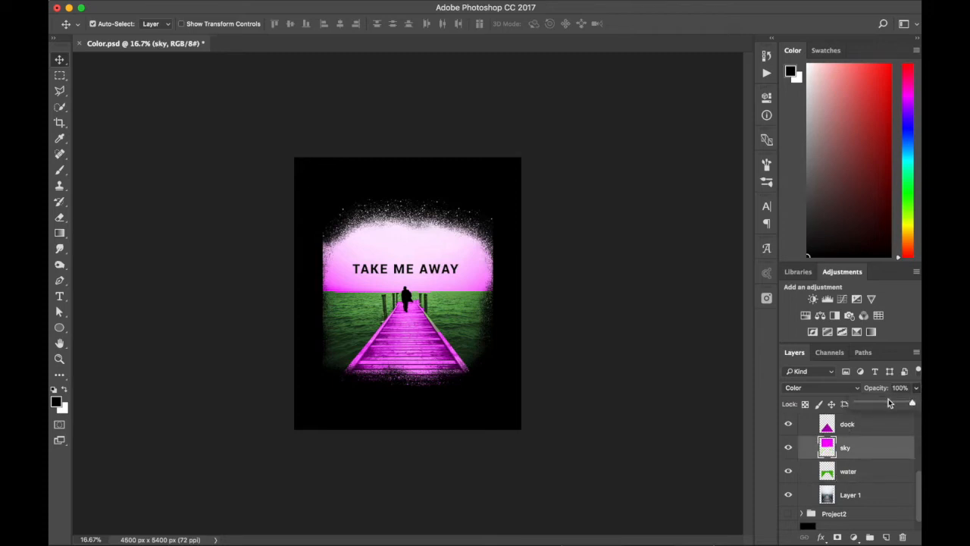
left_click_drag(913, 403, 879, 403)
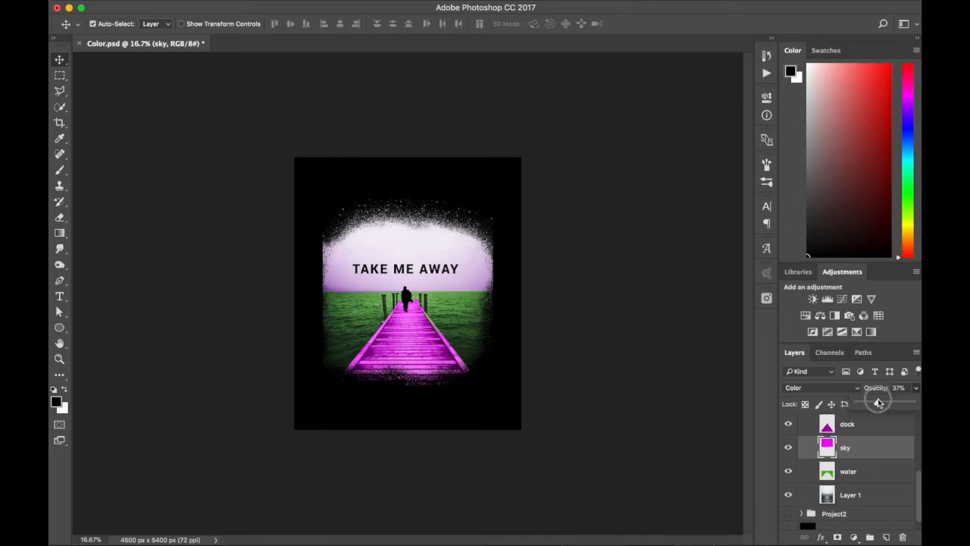
left_click(847, 425)
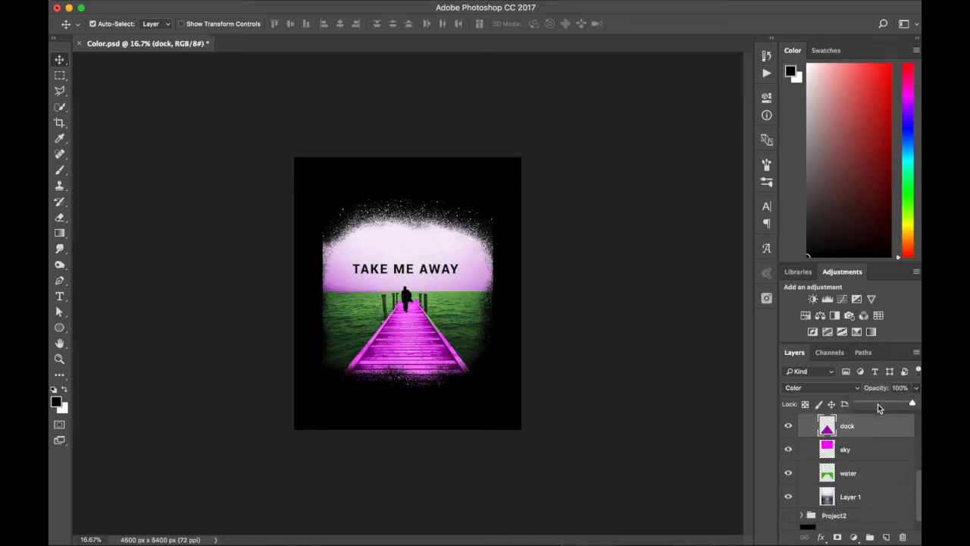
left_click_drag(897, 388, 882, 401)
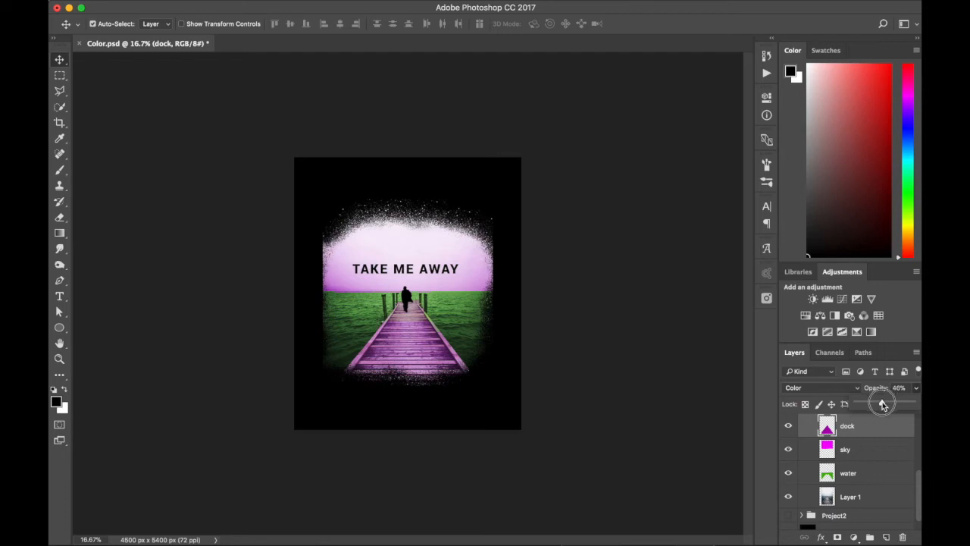
left_click_drag(872, 403, 891, 403)
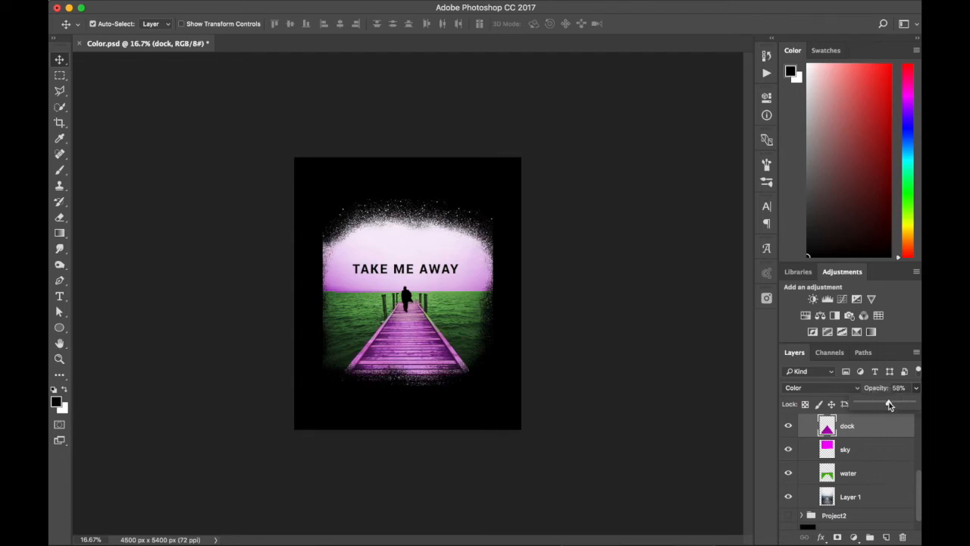
left_click_drag(887, 403, 885, 404)
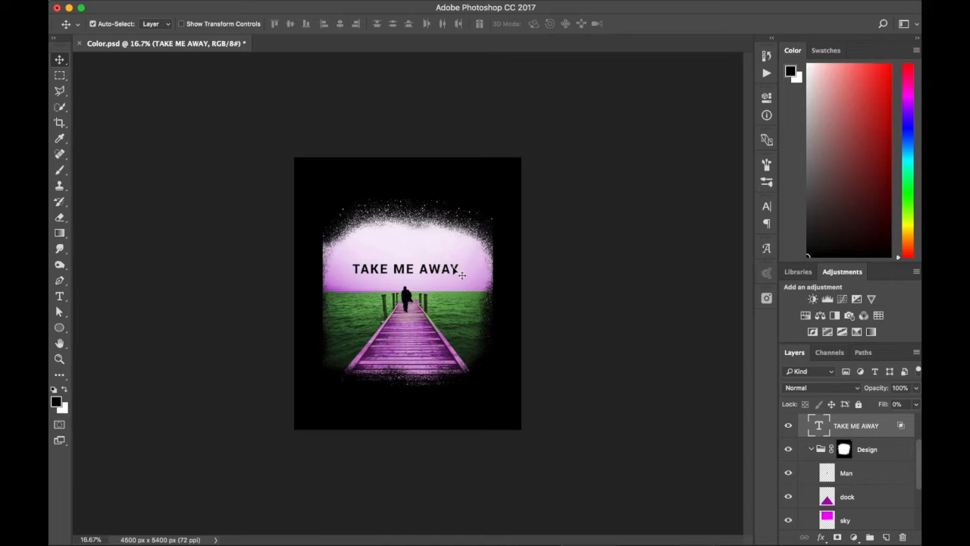
mouse_move(512, 530)
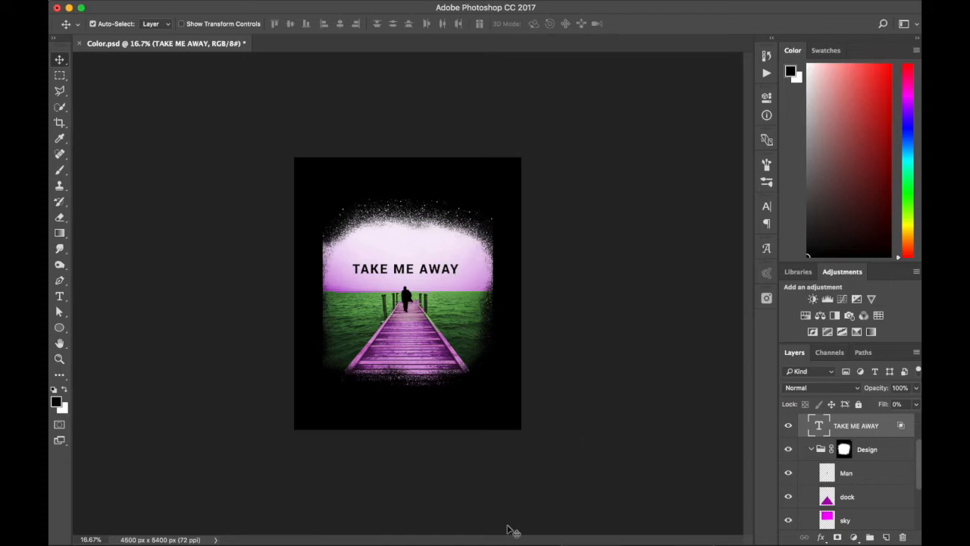
mouse_move(770, 164)
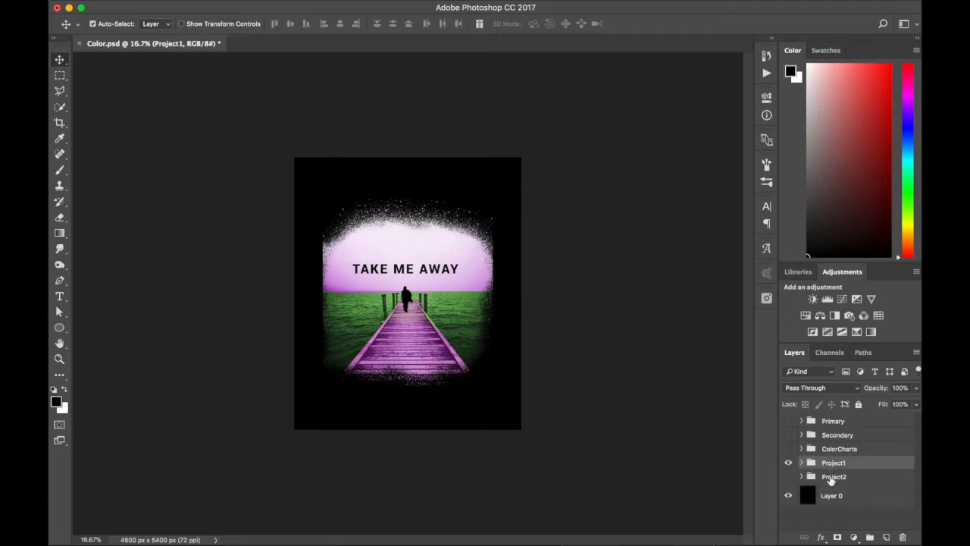
- Hide the Project1 poster group and show the Project2 red panda group instead
left_click(788, 462)
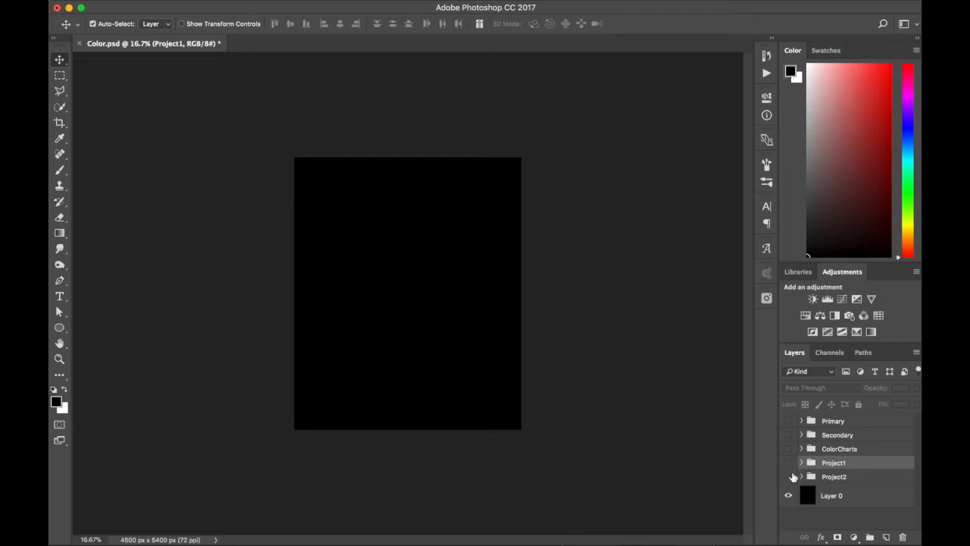
left_click(788, 475)
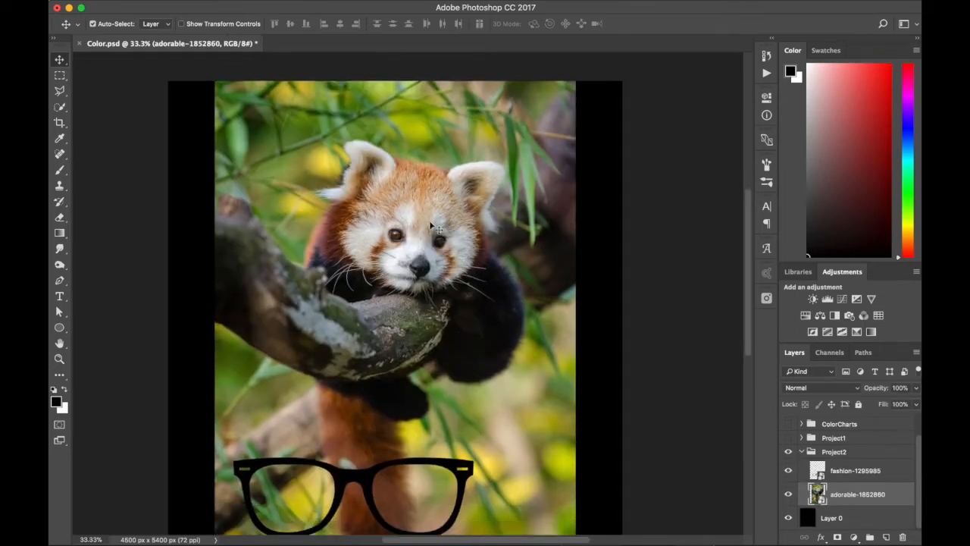
- Add a Hue/Saturation adjustment with Saturation at minimum to make the panda photo black and white
left_click(855, 536)
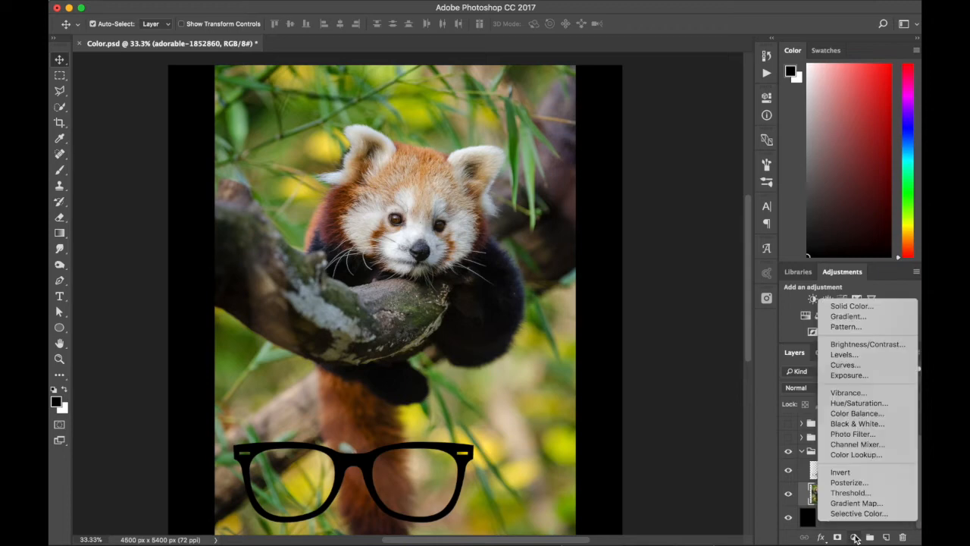
mouse_move(876, 219)
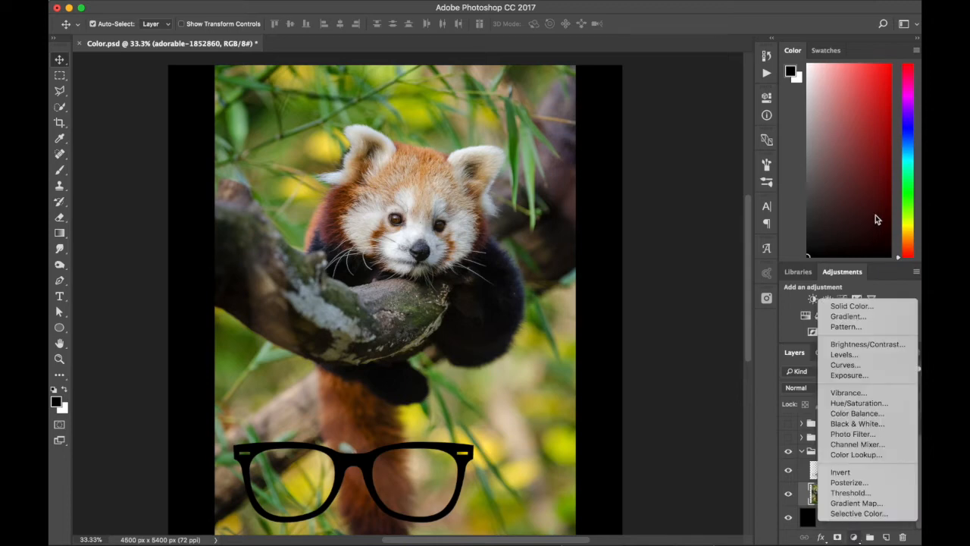
left_click(858, 403)
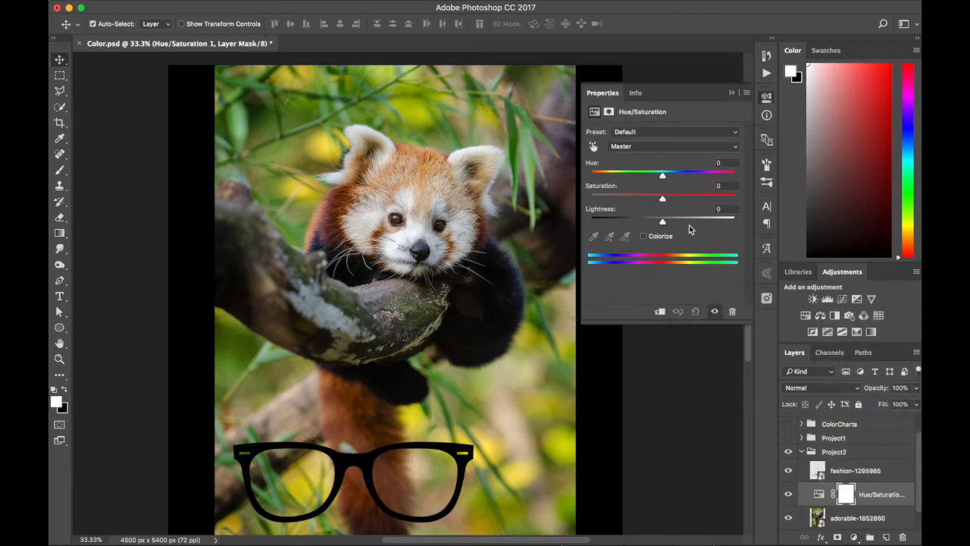
left_click_drag(662, 197, 591, 197)
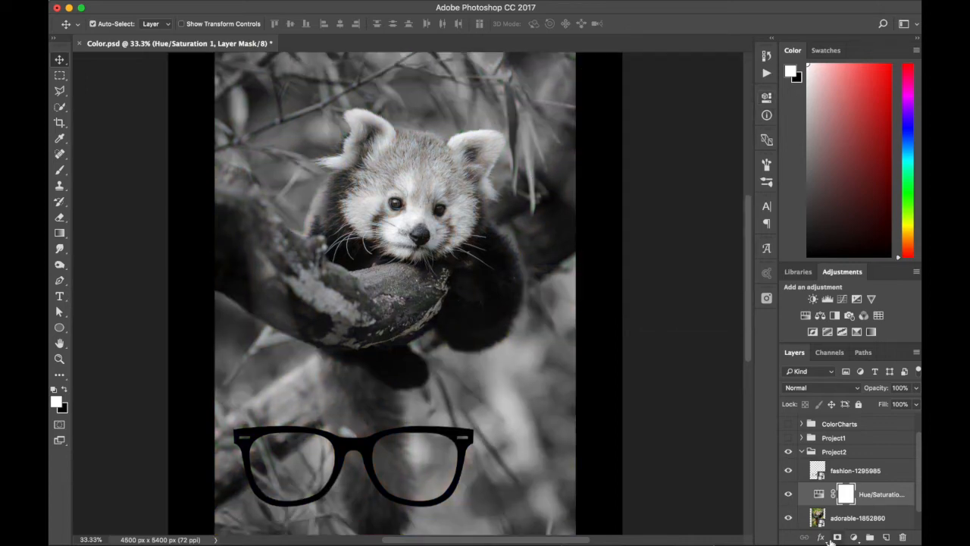
- Add a Levels adjustment and pull the white input slider left to brighten the highlights
left_click(812, 298)
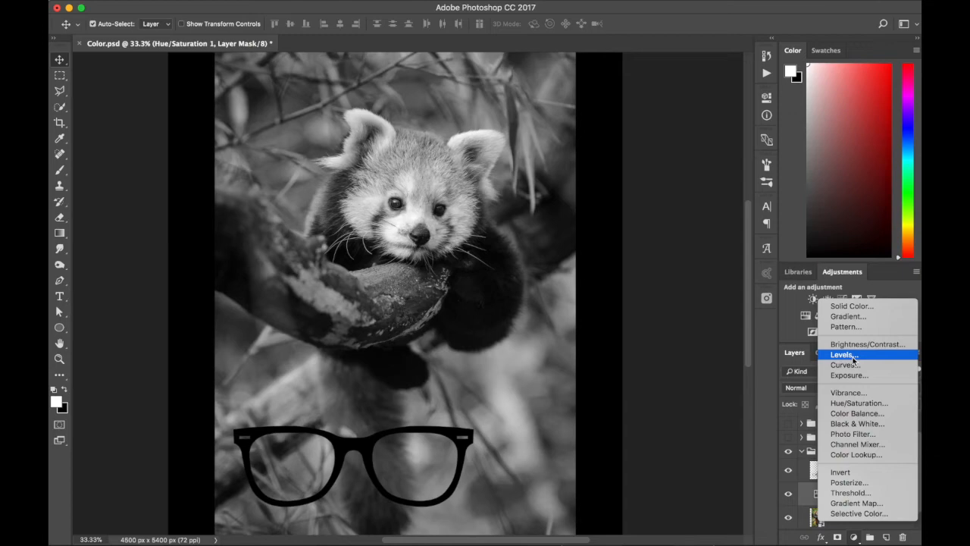
left_click(844, 355)
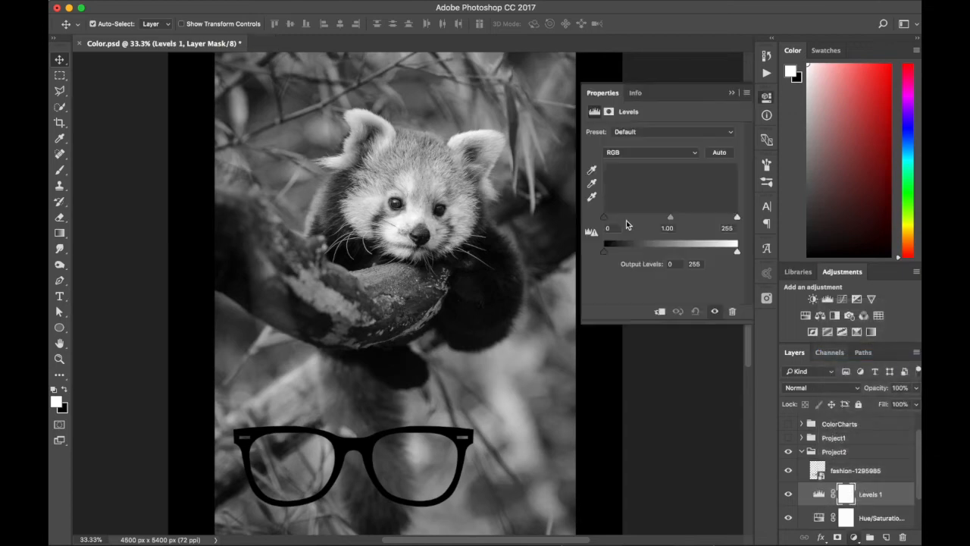
left_click_drag(736, 217, 730, 218)
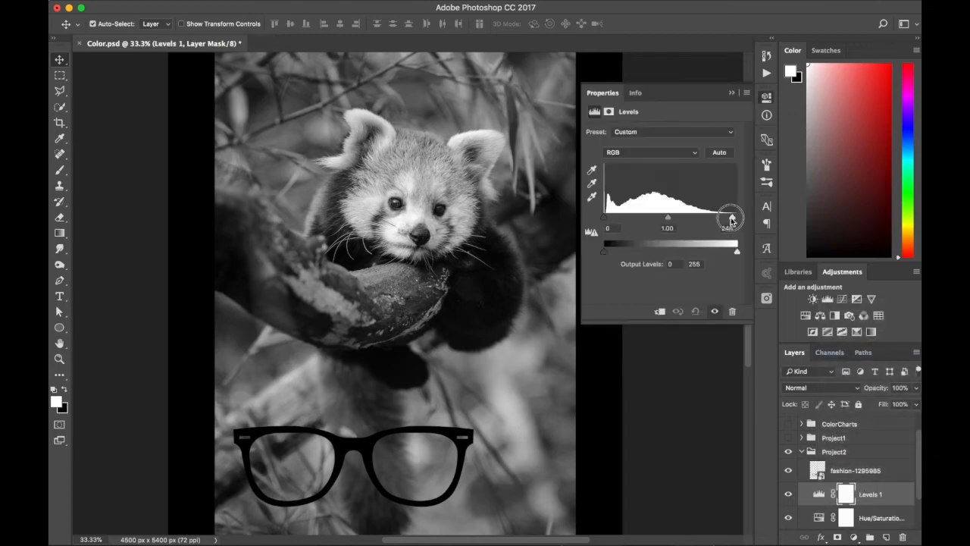
left_click_drag(731, 215, 712, 215)
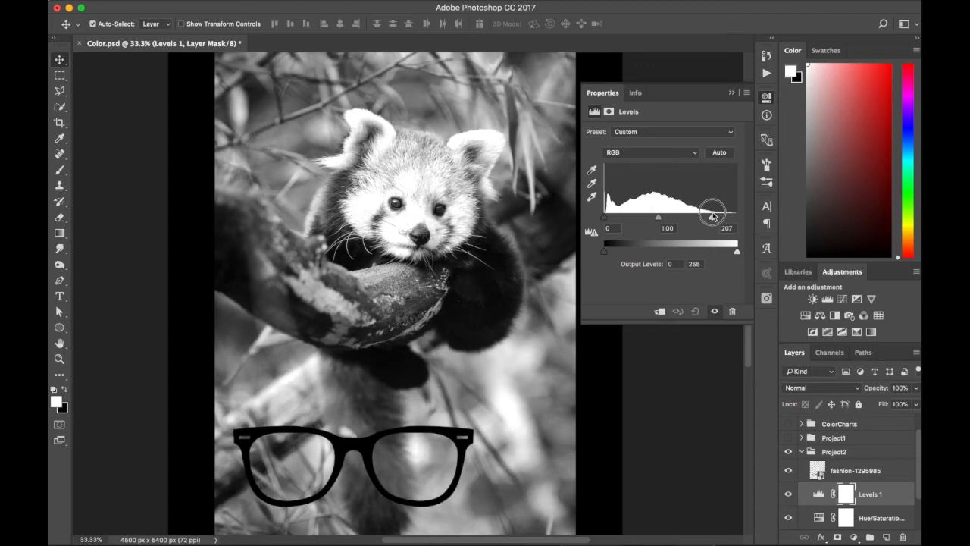
left_click_drag(712, 216, 709, 215)
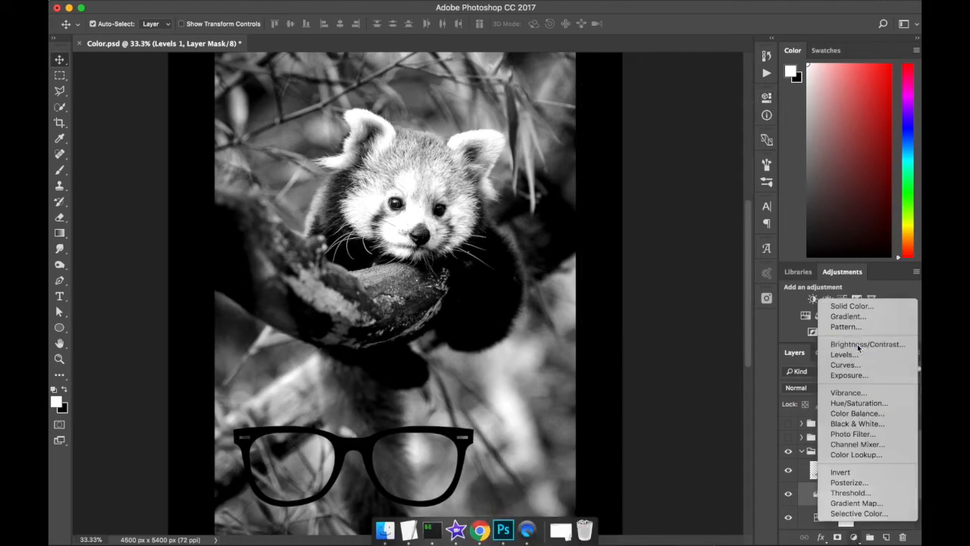
- Add a Brightness/Contrast adjustment raising the panda photo's contrast and brightness
left_click(866, 344)
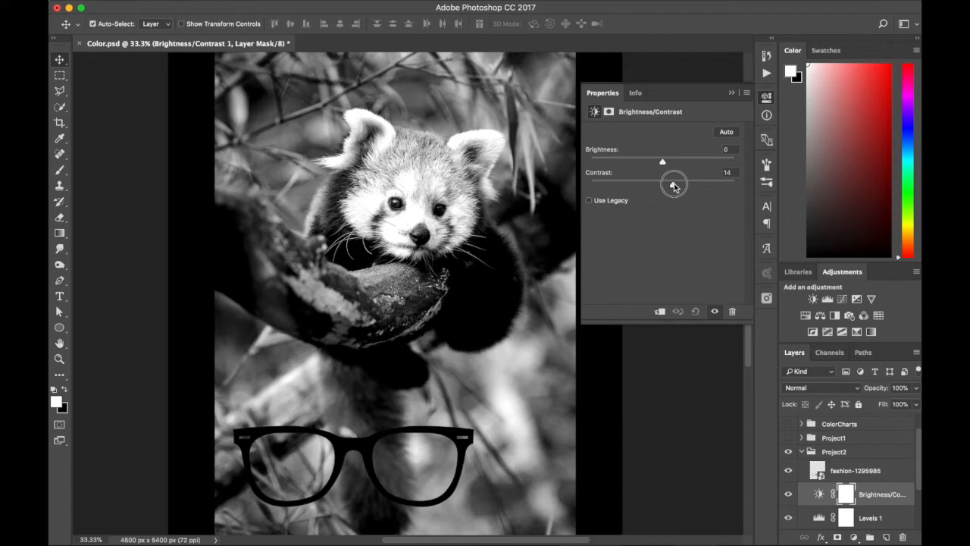
left_click_drag(662, 184, 679, 185)
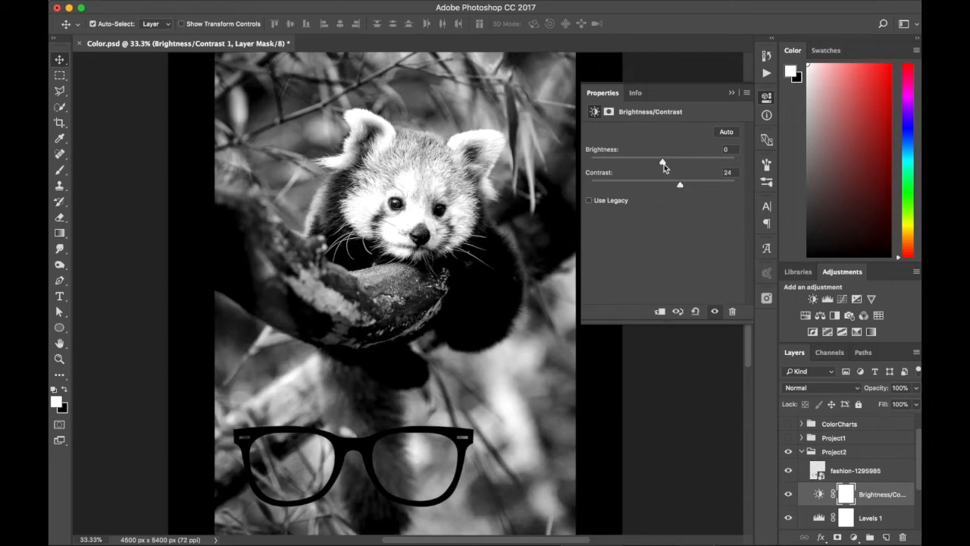
left_click_drag(664, 164, 670, 164)
type("Red")
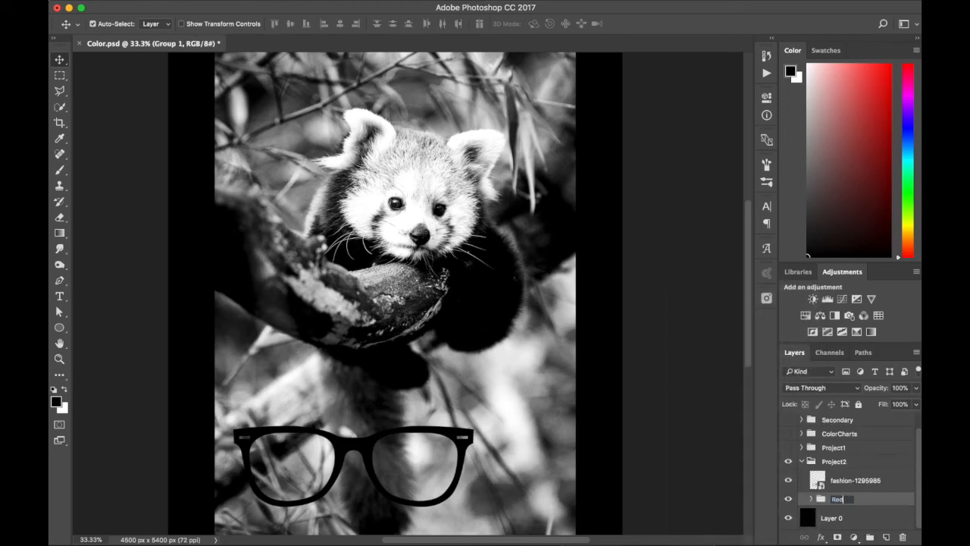
- Name the panda's adjustment group RedPanda and convert it to a smart object
key("Return")
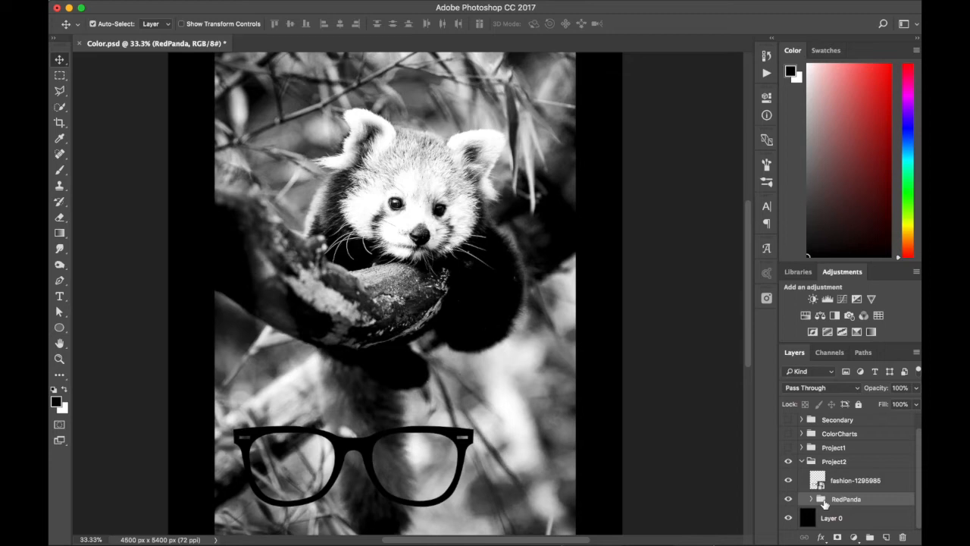
right_click(818, 499)
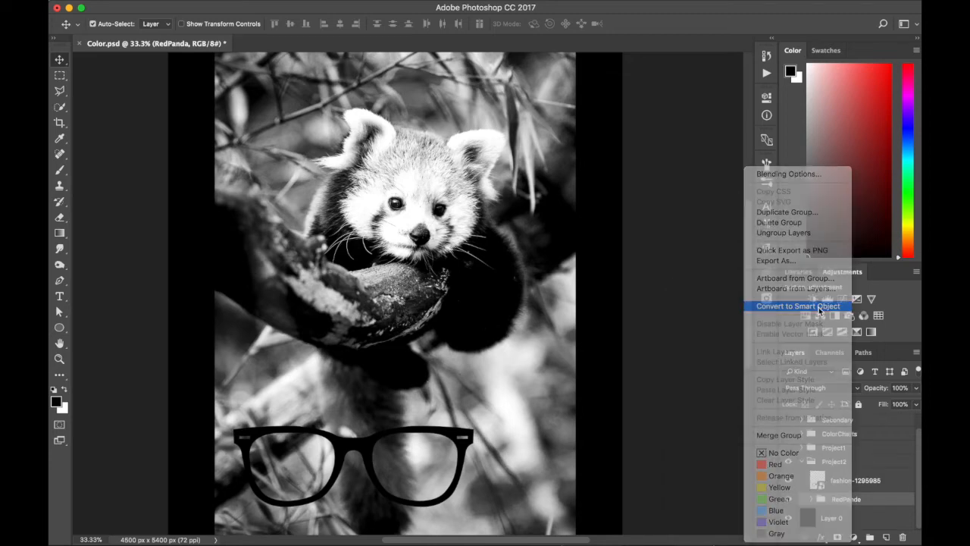
left_click(797, 306)
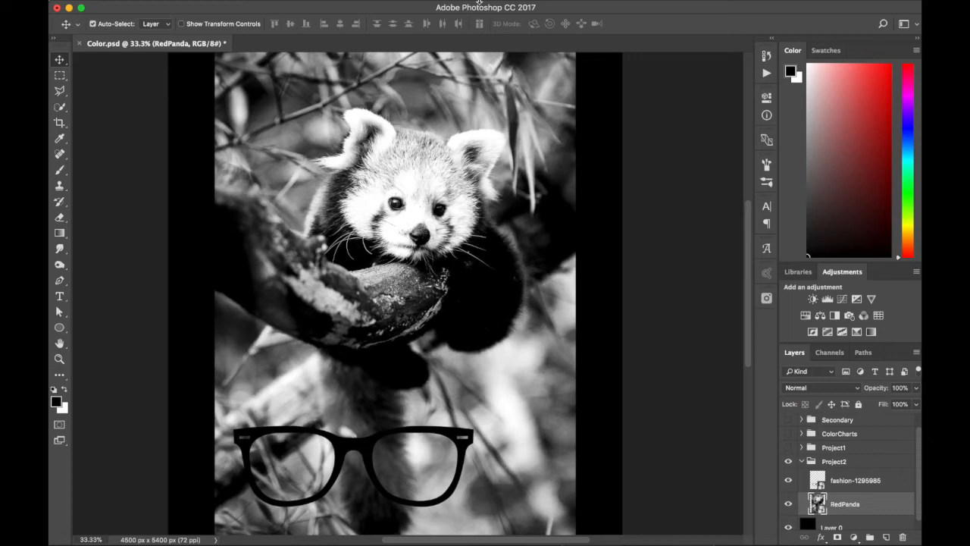
- Preview a Gaussian Blur with an adjusted radius on RedPanda, then discard it
left_click(373, 6)
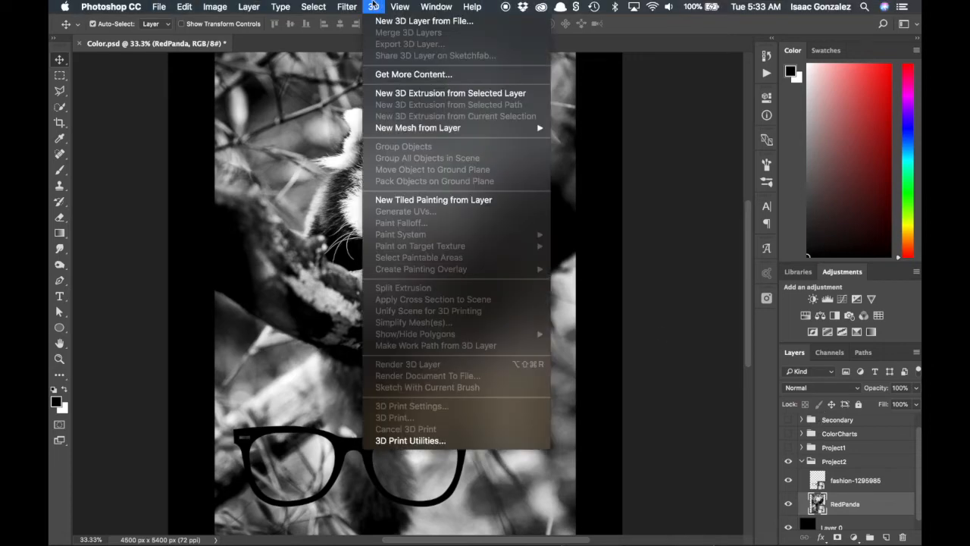
left_click(346, 6)
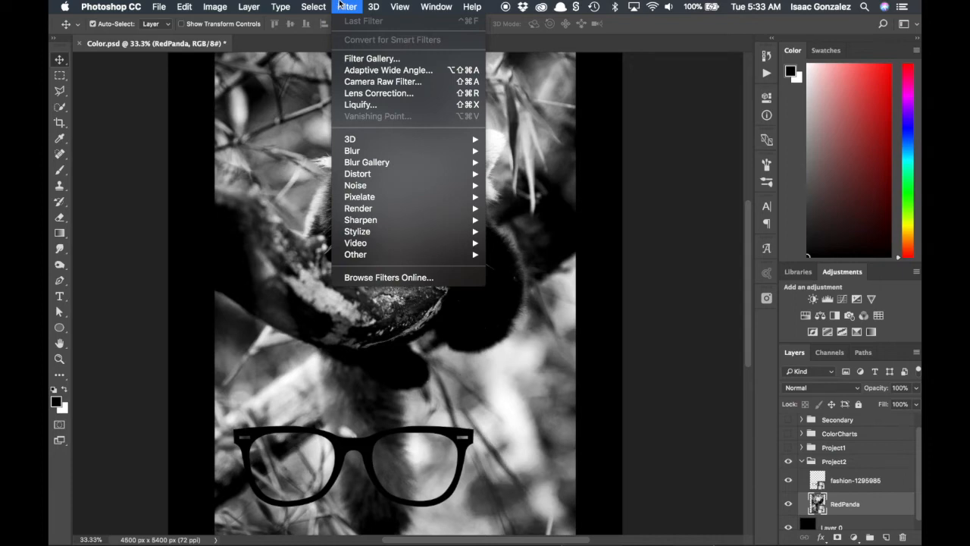
mouse_move(361, 103)
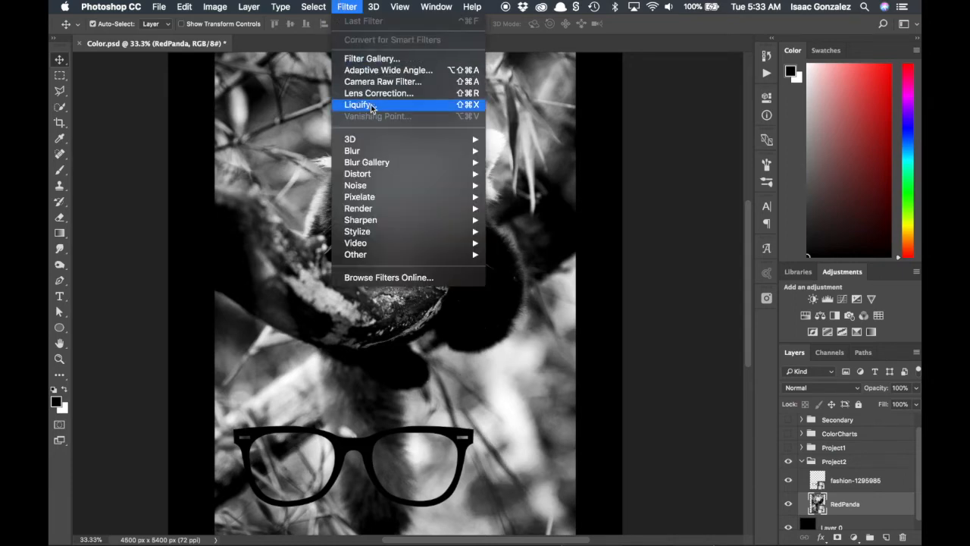
mouse_move(372, 184)
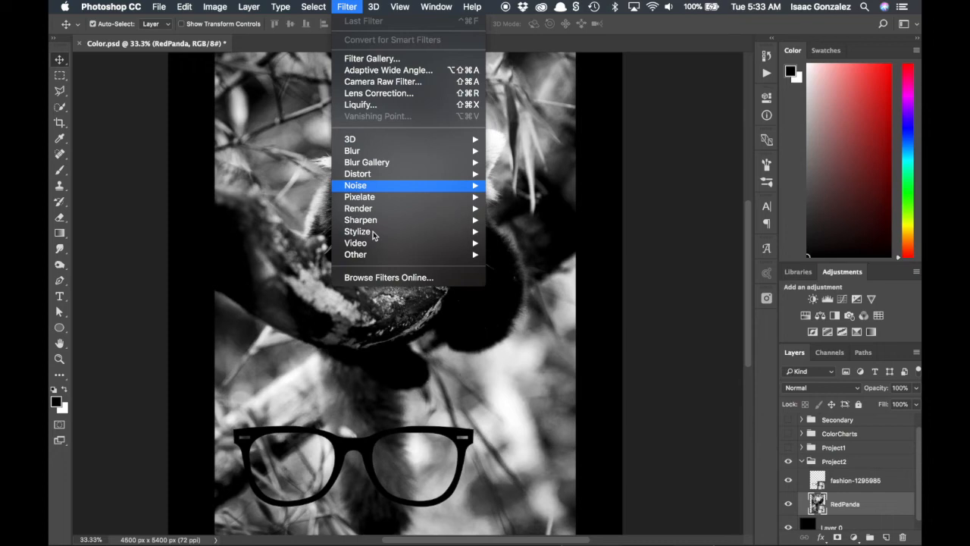
mouse_move(367, 162)
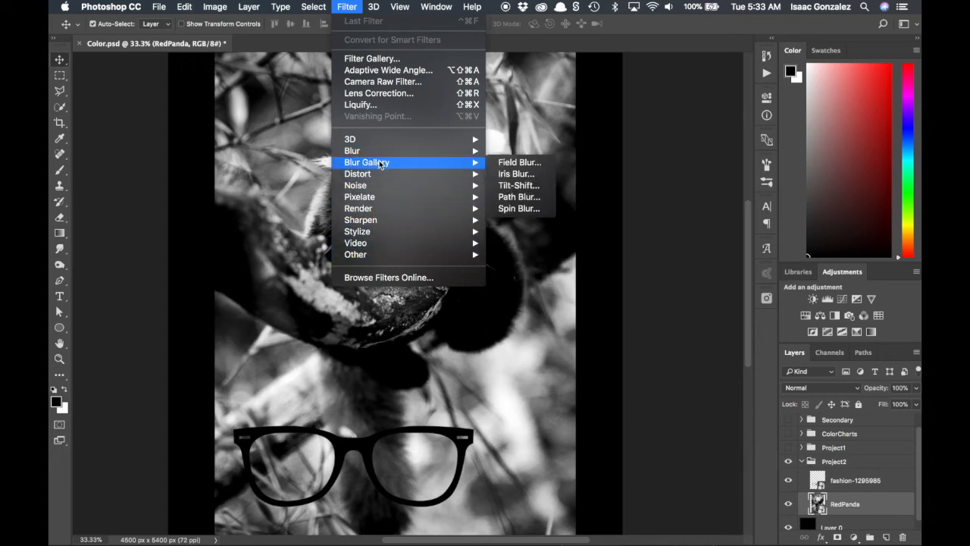
mouse_move(351, 150)
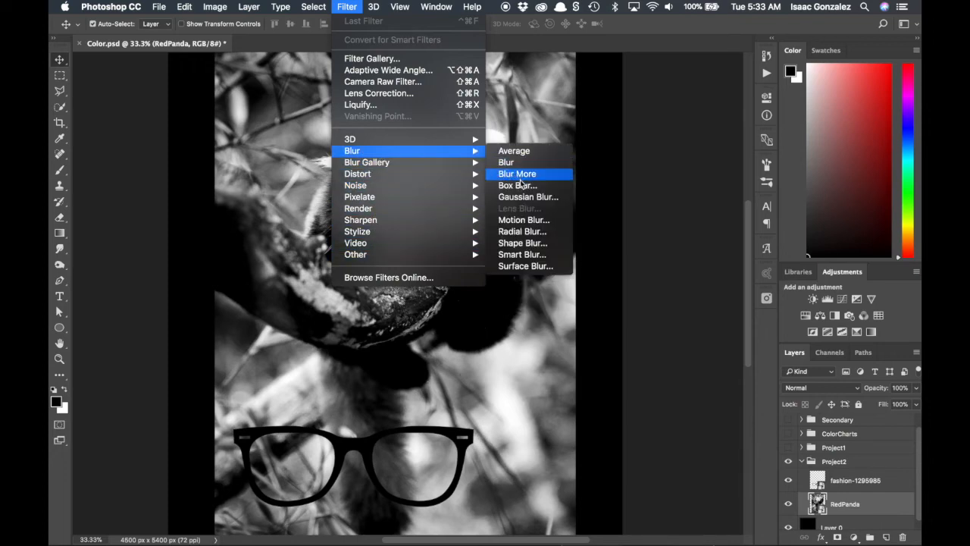
left_click(527, 197)
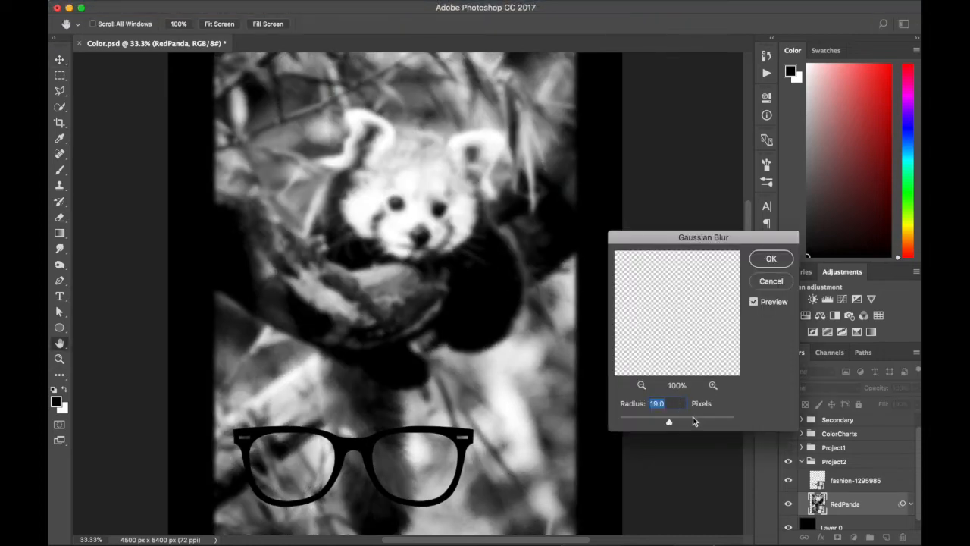
left_click_drag(668, 421, 691, 421)
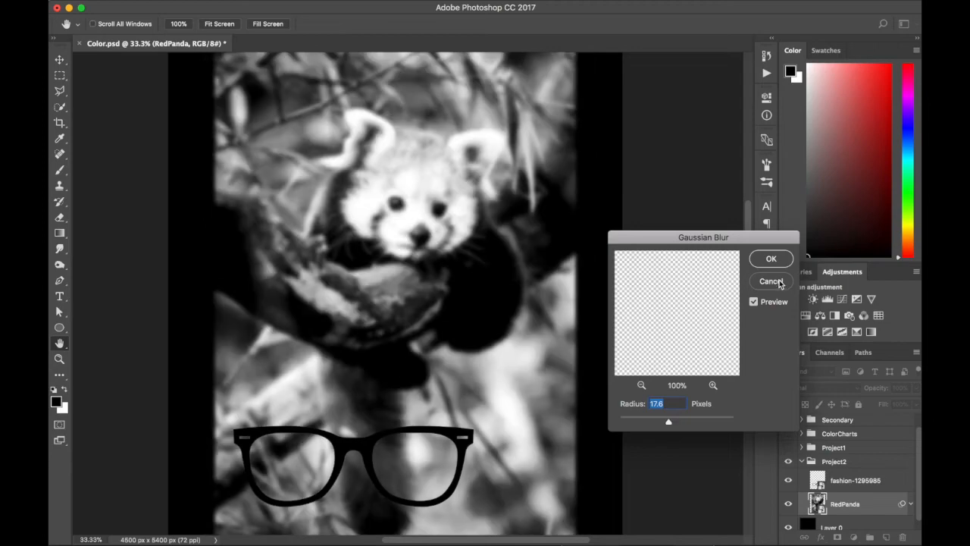
left_click(345, 6)
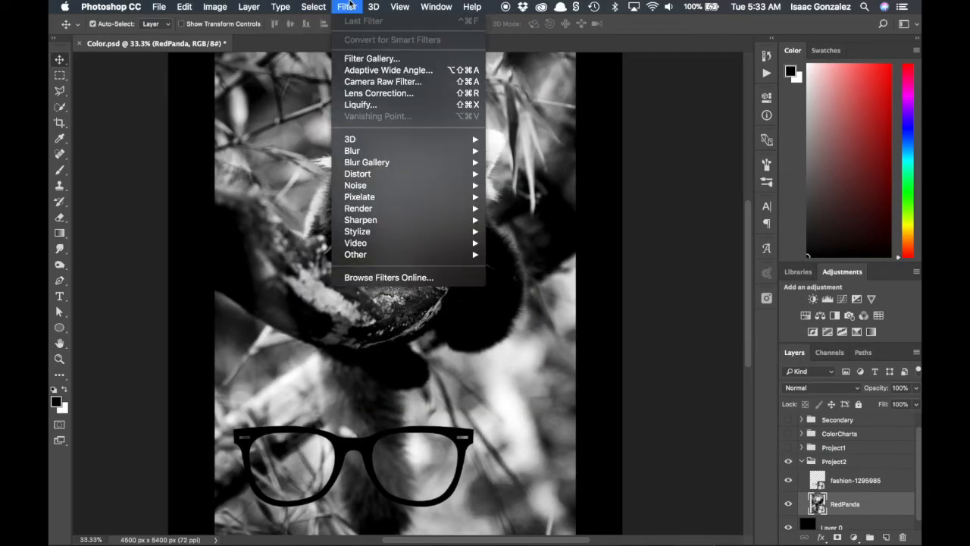
mouse_move(357, 173)
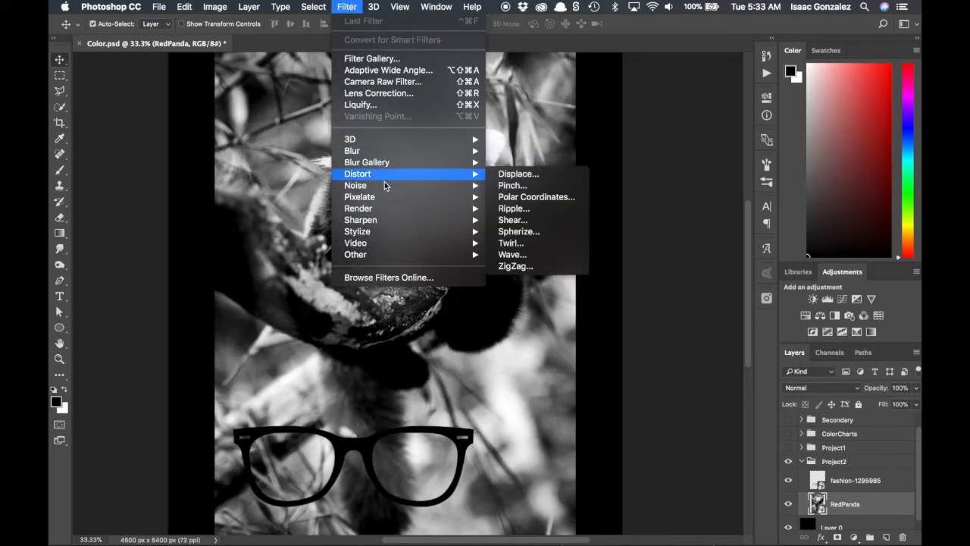
- Compare Sketch gallery effects, then apply Stamp with adjusted Light/Dark Balance to the RedPanda smart object
left_click(372, 57)
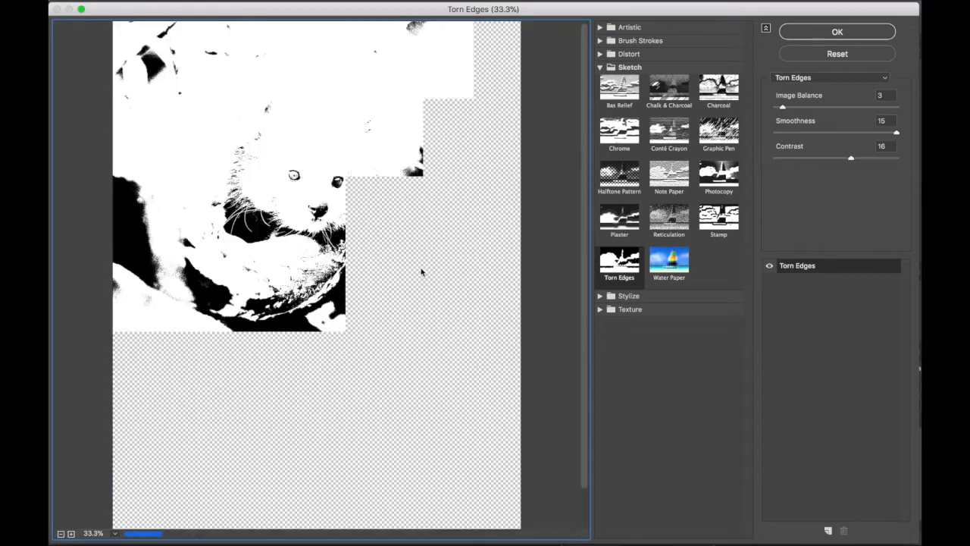
left_click(719, 218)
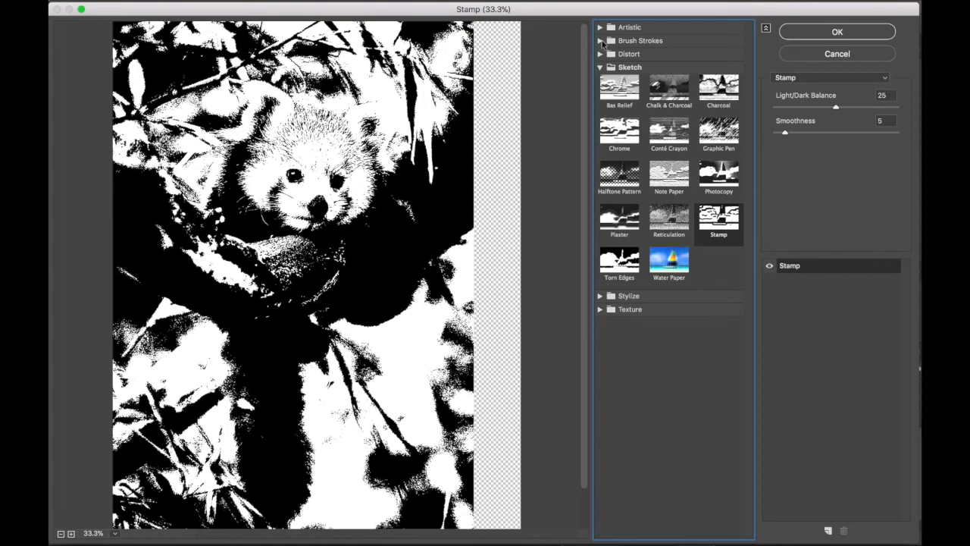
left_click(669, 261)
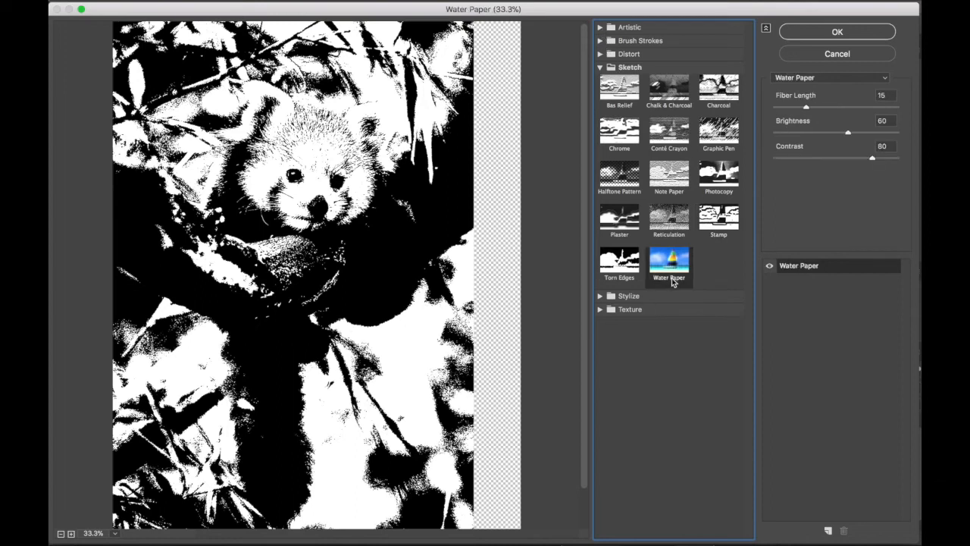
left_click(669, 260)
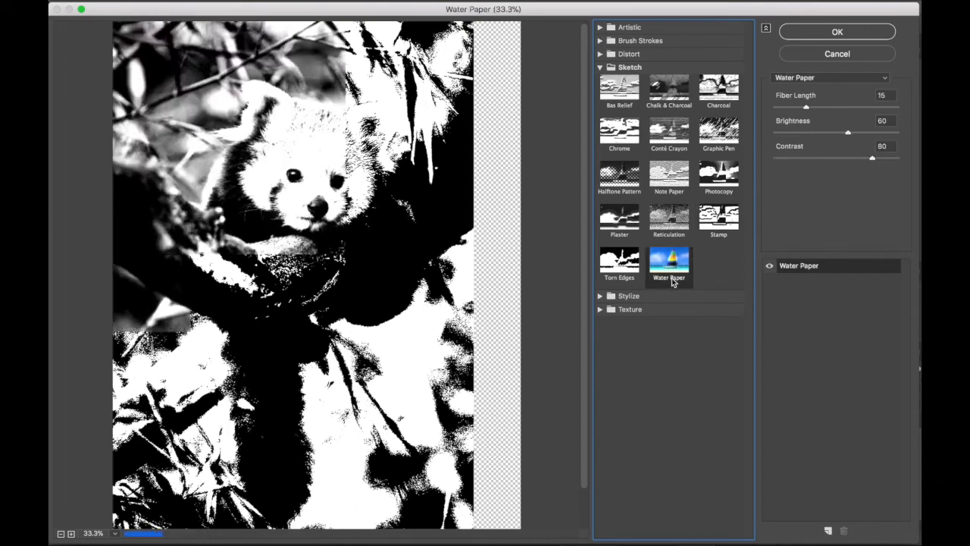
left_click(718, 219)
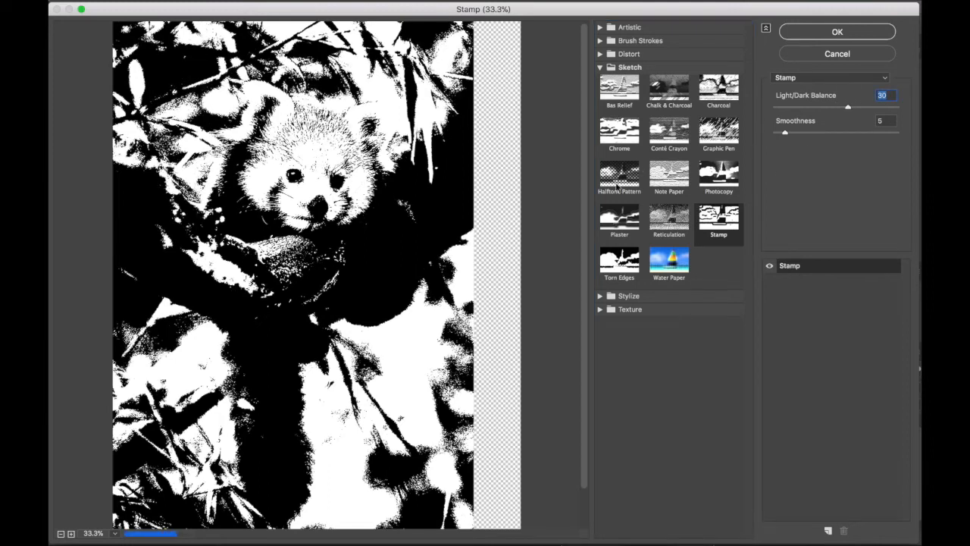
left_click_drag(847, 107, 837, 106)
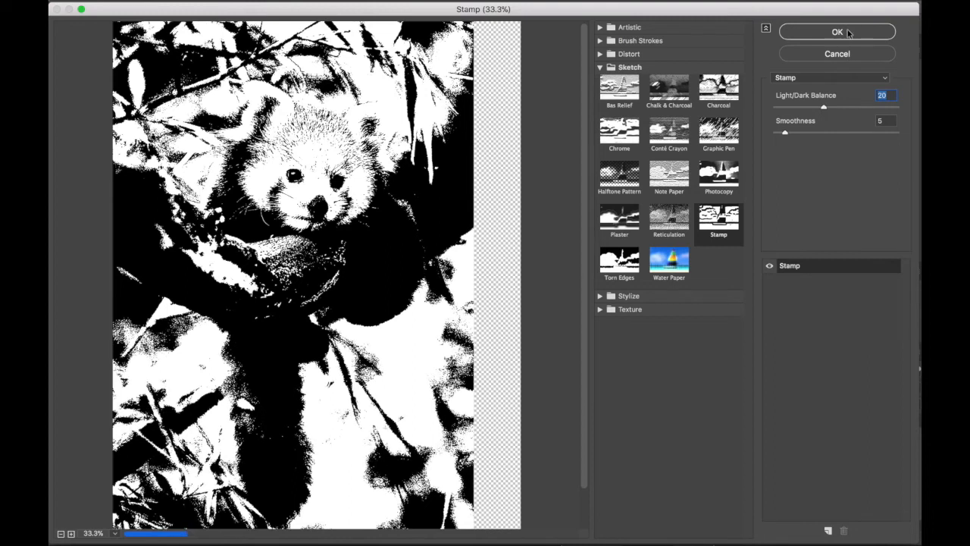
left_click(836, 32)
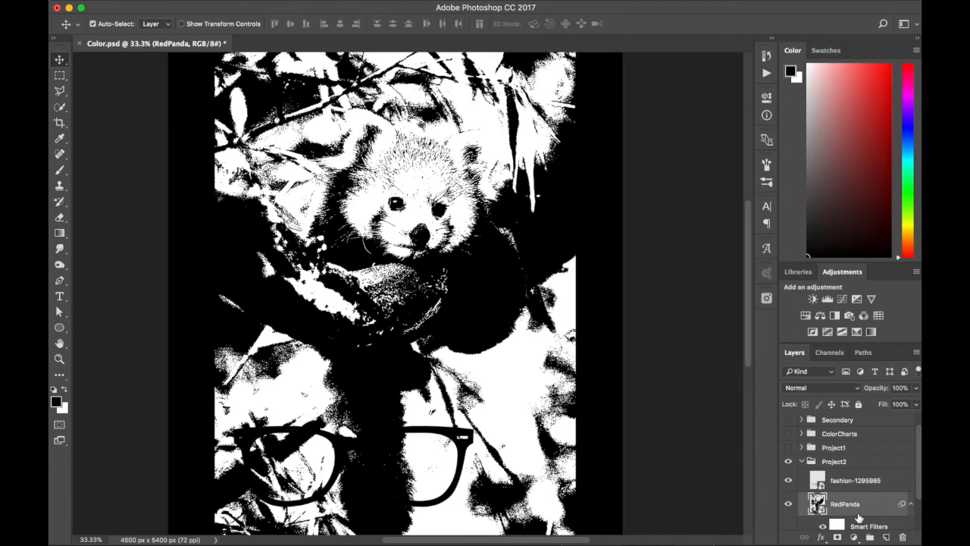
- Hide the RedPanda and black background layers and move the glasses up toward the canvas centre
scroll("down", 3)
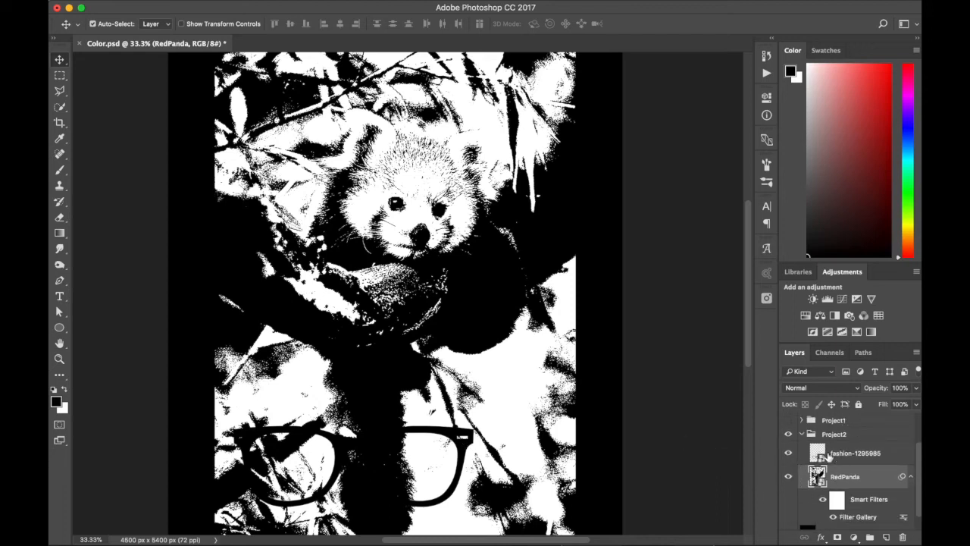
left_click(788, 476)
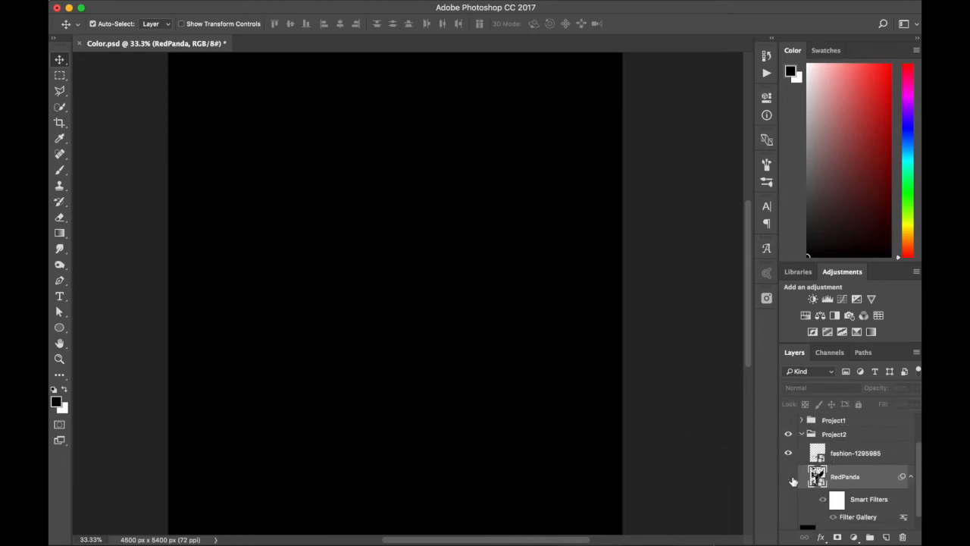
left_click(788, 477)
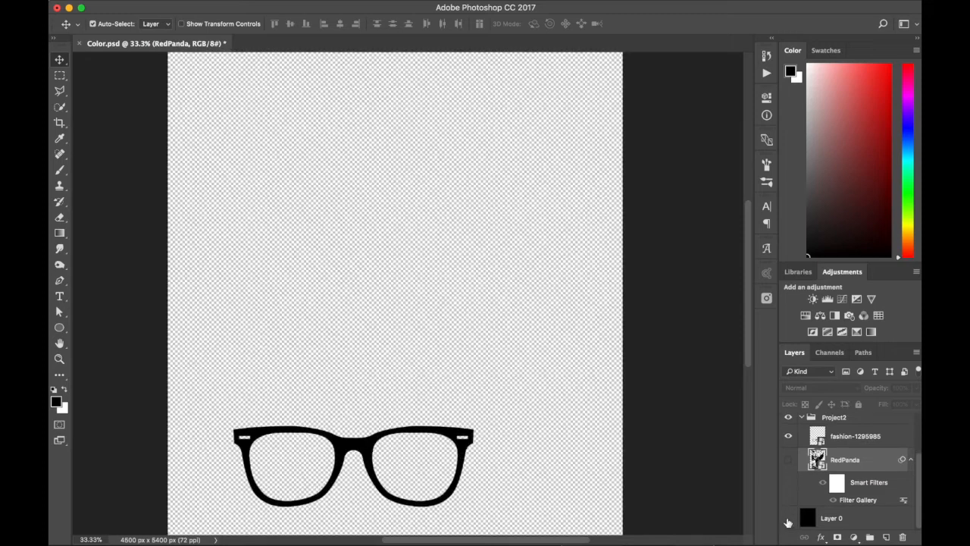
left_click_drag(354, 463, 436, 261)
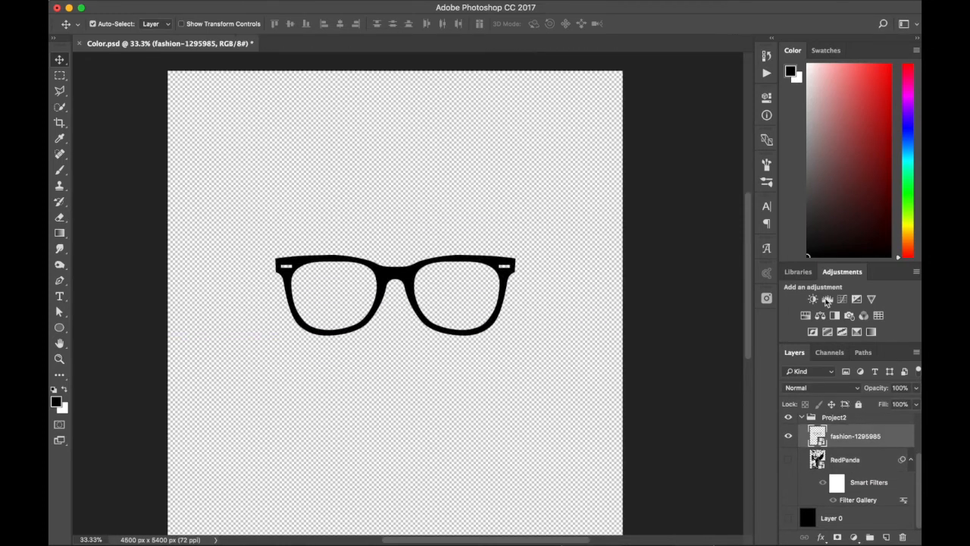
left_click(788, 464)
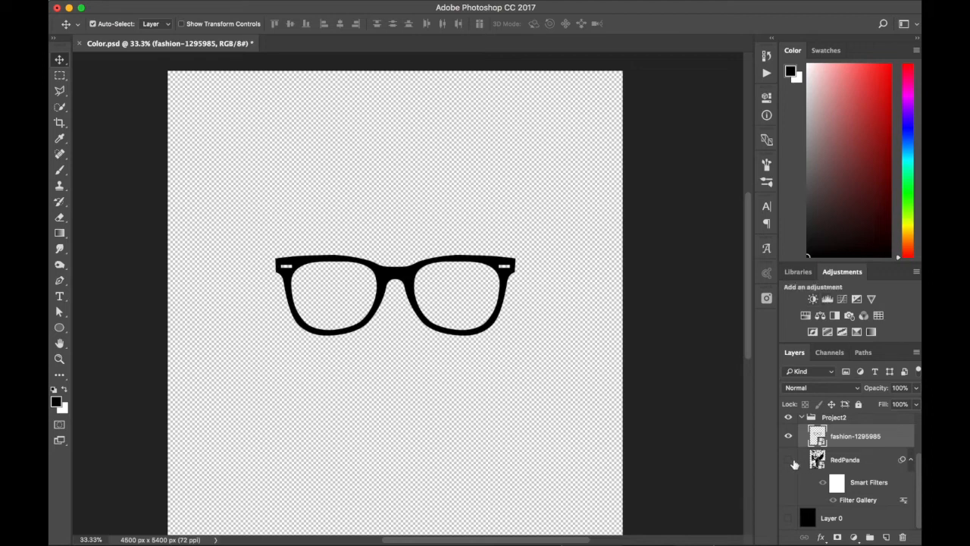
left_click(812, 299)
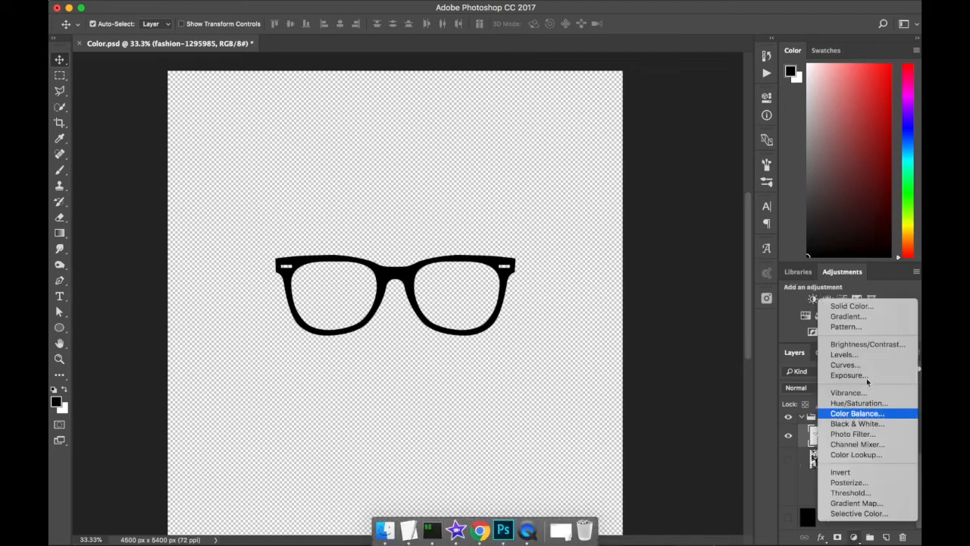
mouse_move(876, 306)
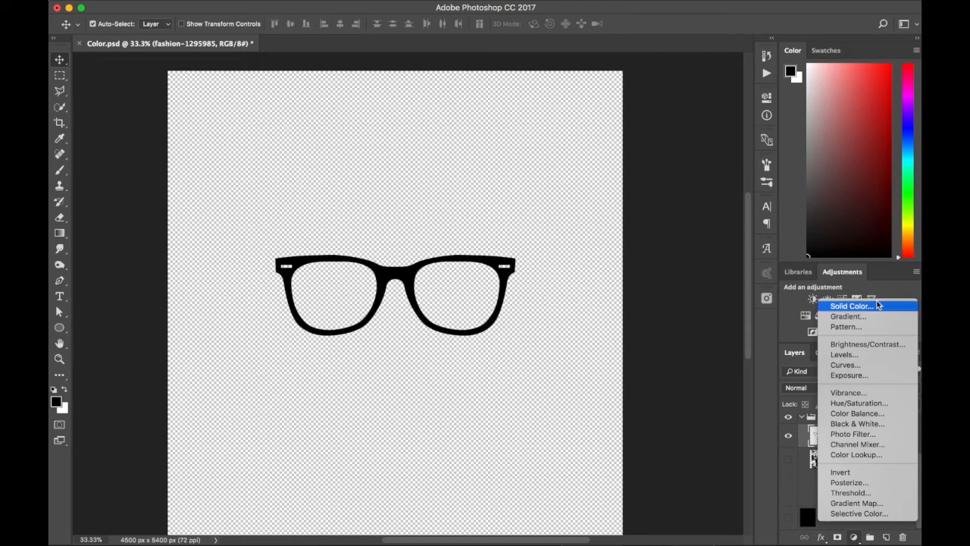
- Add a crimson Solid Color fill layer over the glasses and select it with the glasses layer
left_click(849, 306)
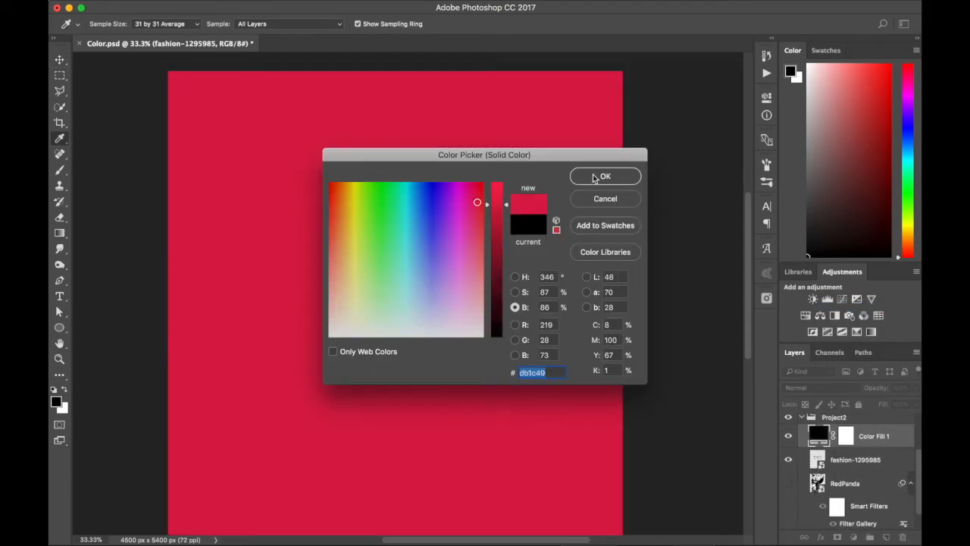
left_click(605, 176)
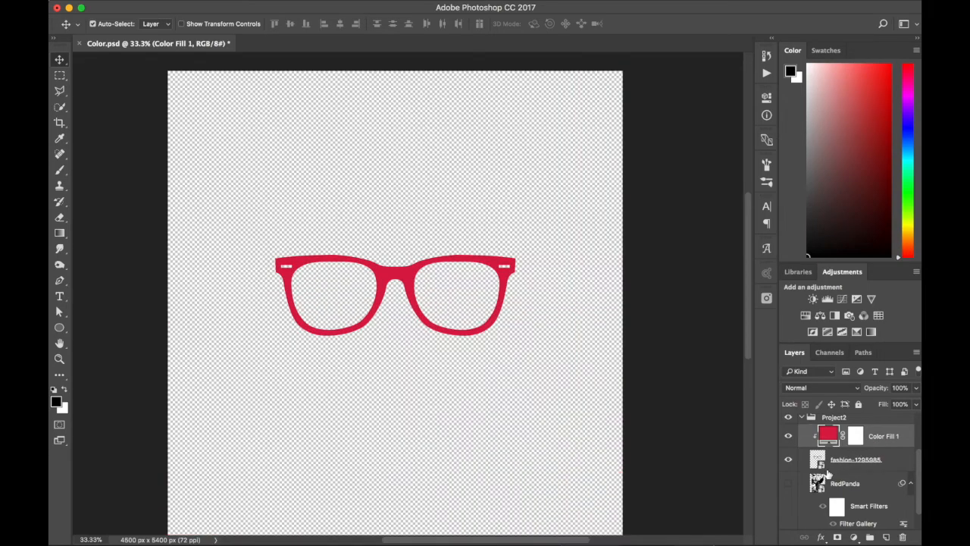
left_click(788, 482)
type("Red Gl")
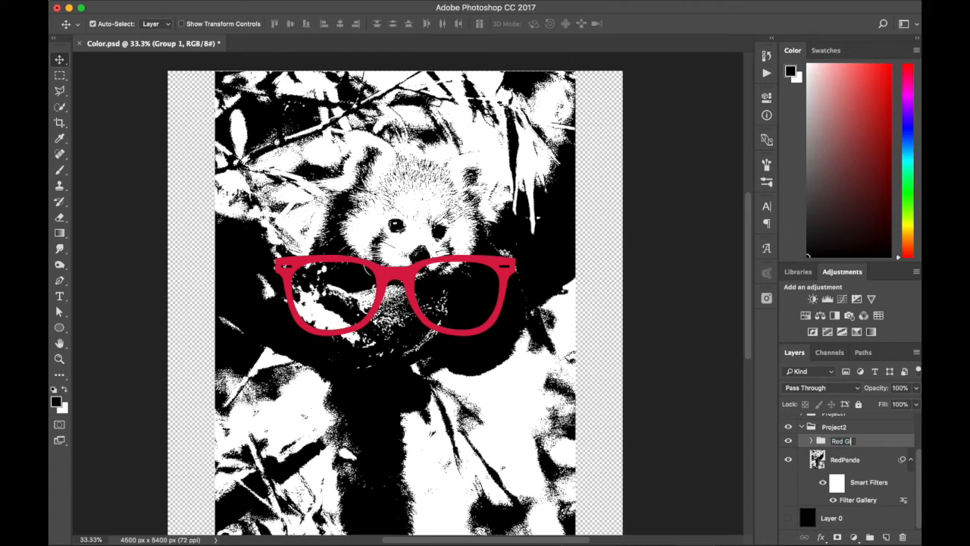
- Group the layers as Red Glasses, then scale and position the glasses over the panda's eyes
key("Return")
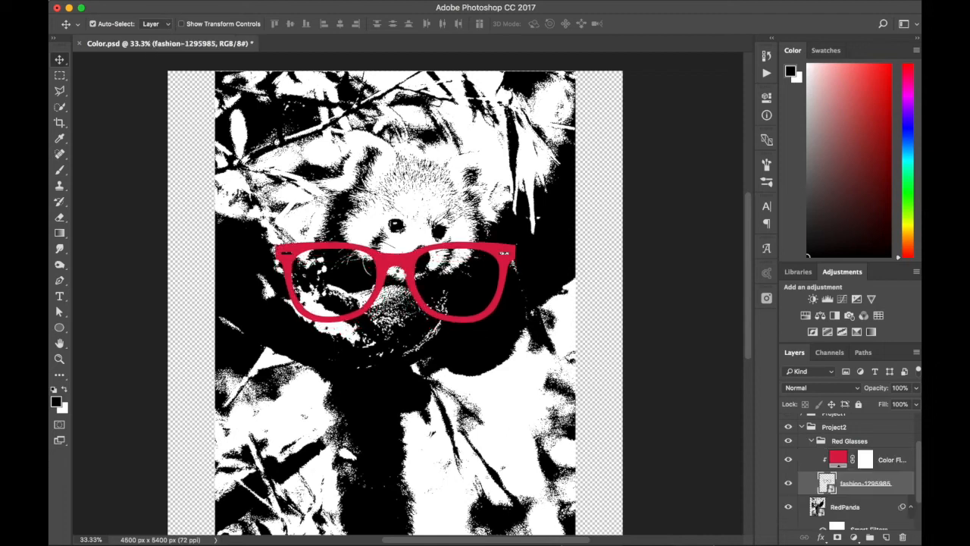
left_click_drag(394, 285, 394, 260)
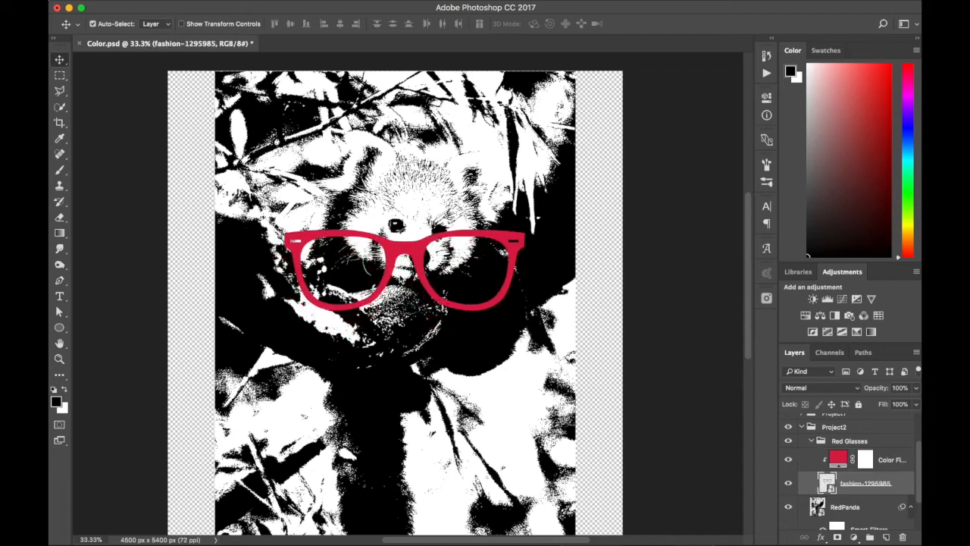
left_click_drag(409, 265, 409, 235)
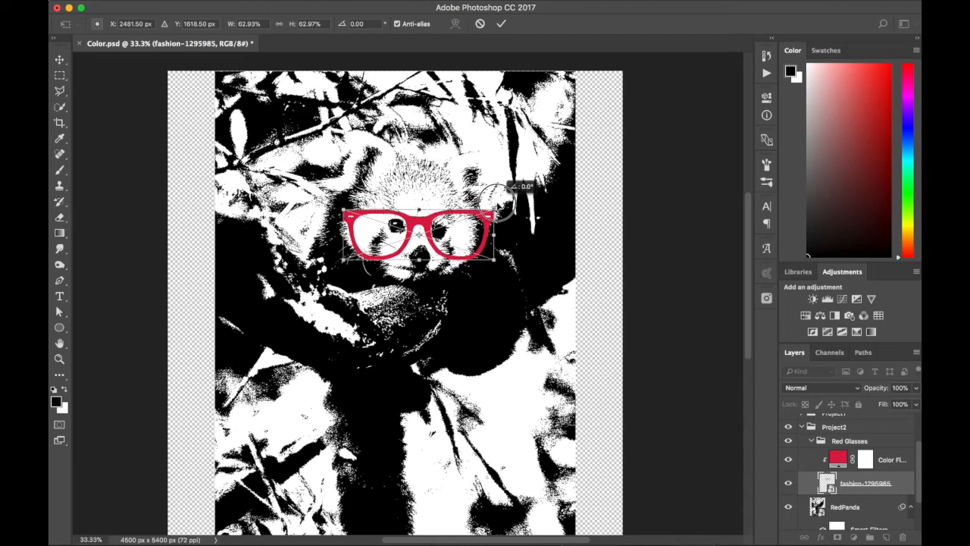
left_click_drag(492, 197, 515, 205)
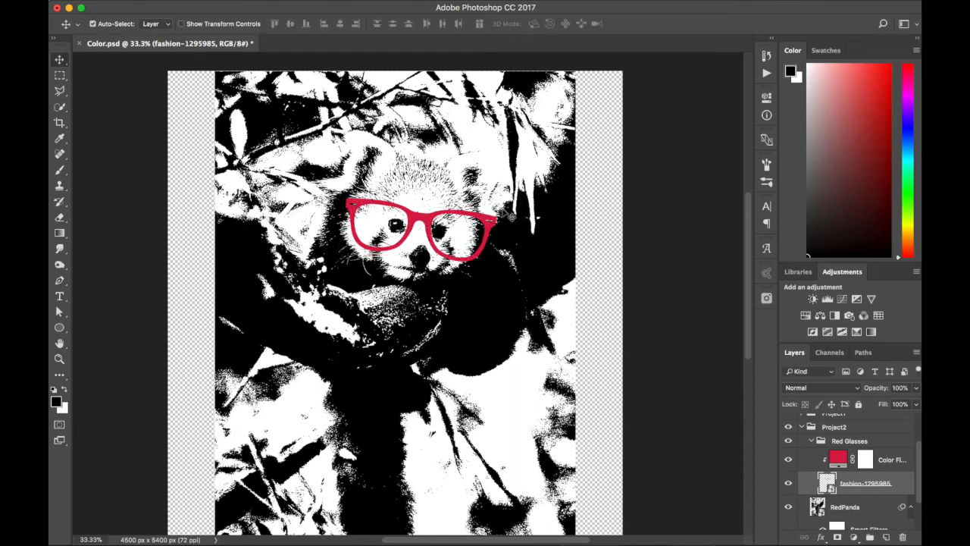
double_click(838, 458)
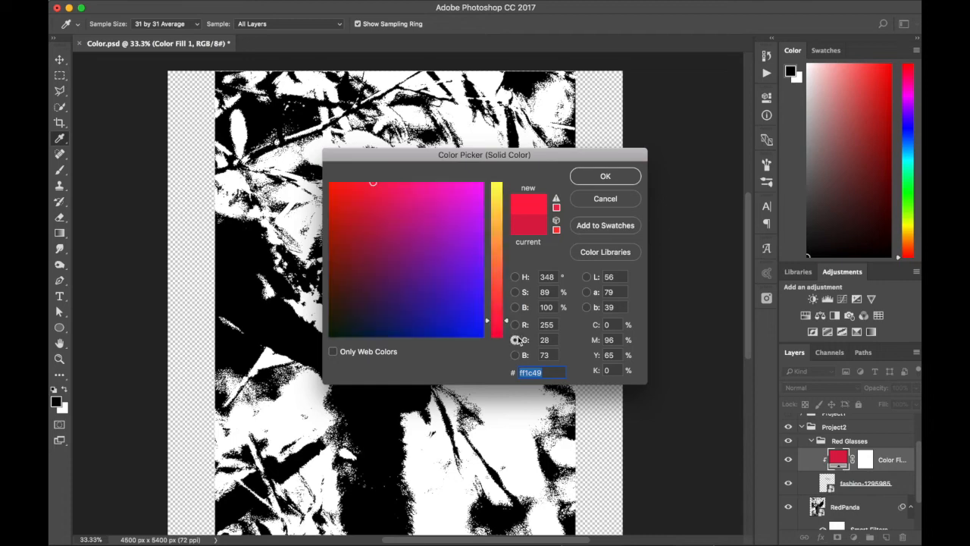
- Set the glasses' fill colour to 100% saturation for a brighter pure red
left_click(605, 176)
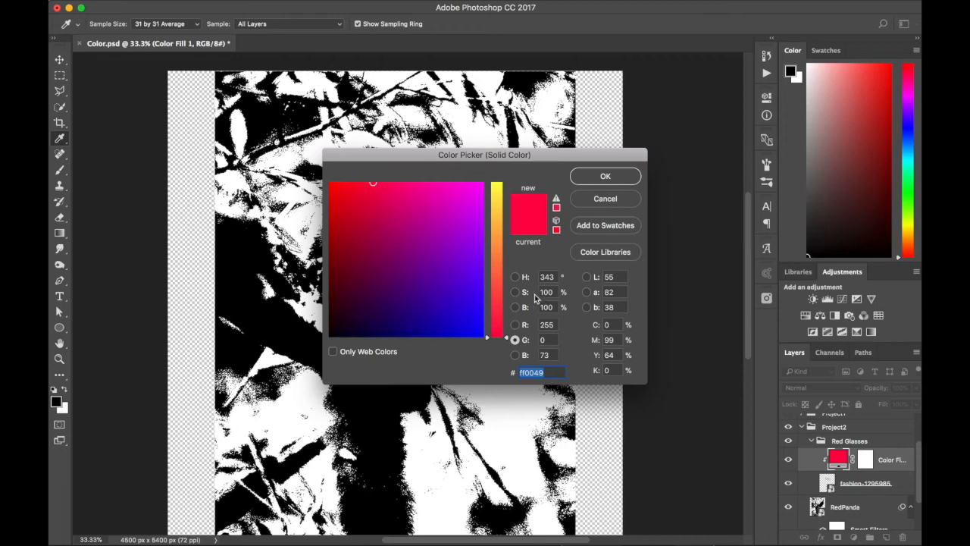
left_click(604, 176)
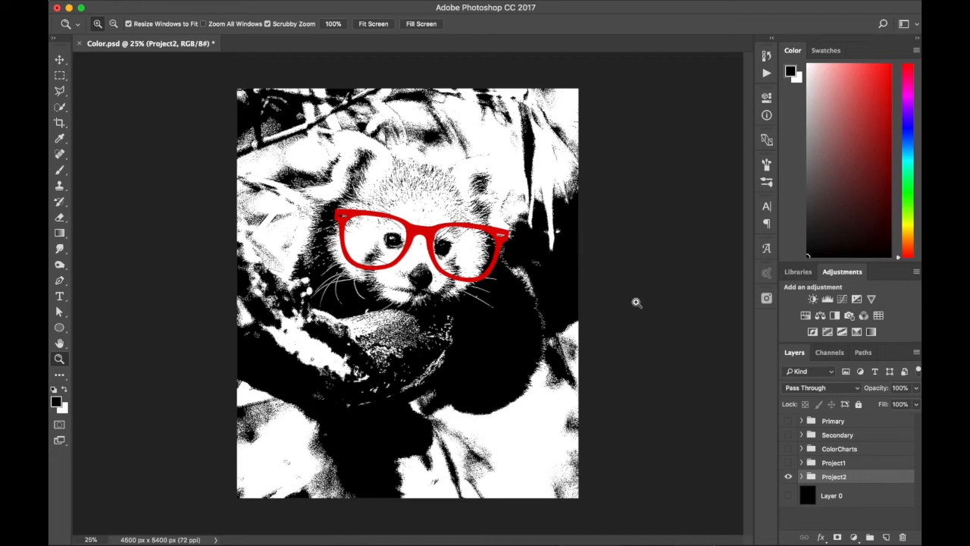
- Bring up the foreground Color Picker from the toolbar swatch to examine a teal's values
left_click(58, 400)
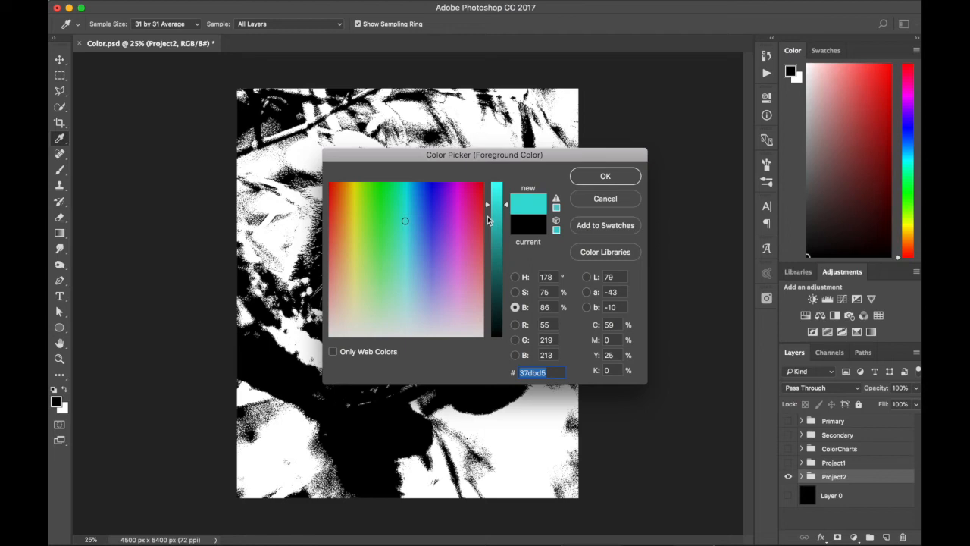
mouse_move(527, 248)
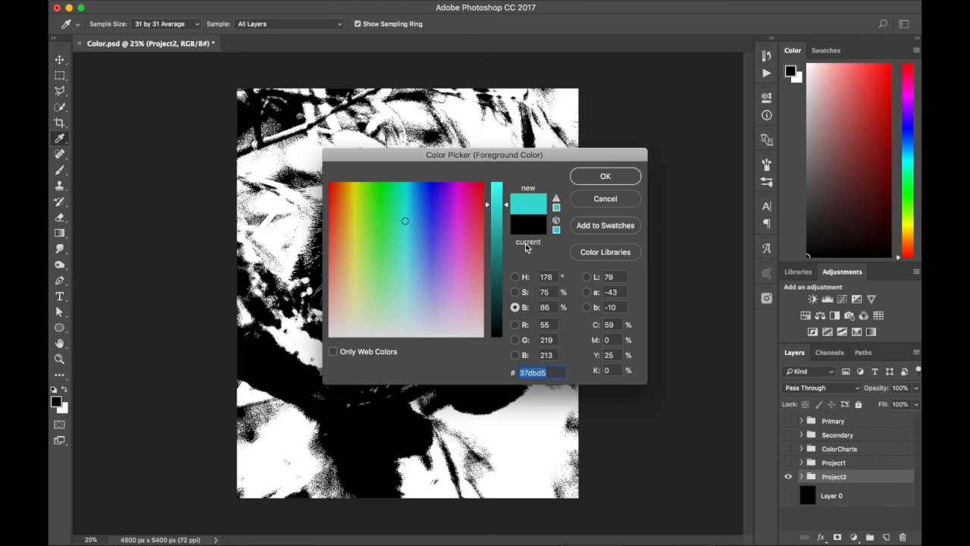
mouse_move(522, 289)
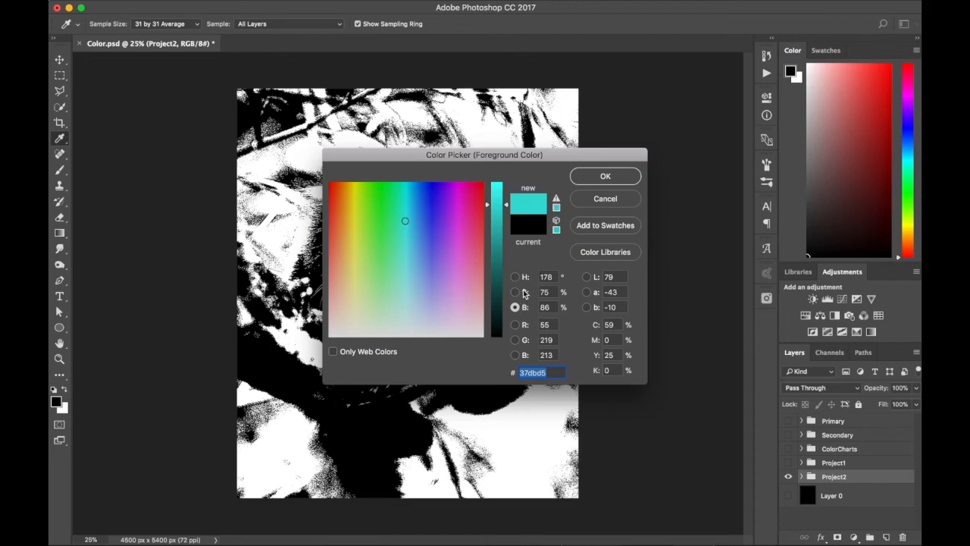
mouse_move(500, 313)
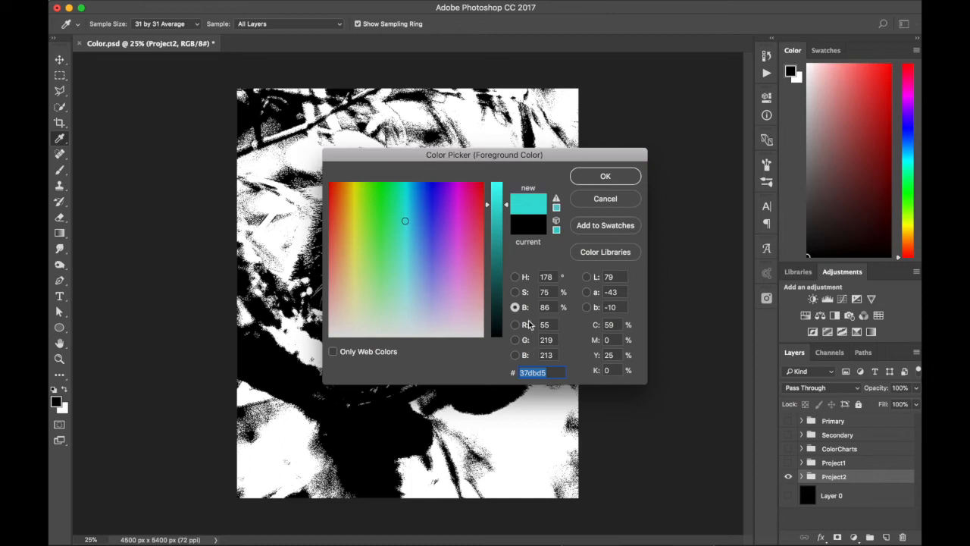
mouse_move(529, 361)
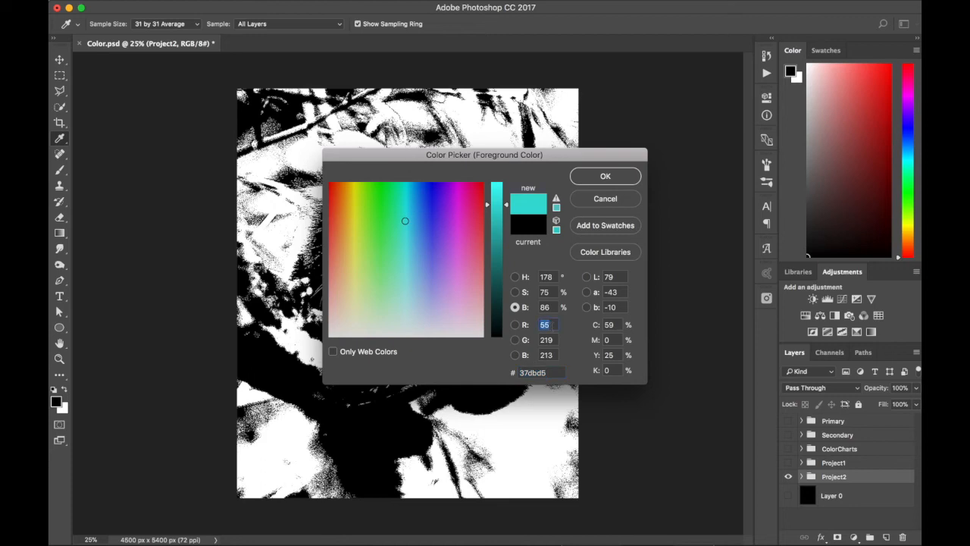
- Dismiss the invalid-entry alert so RGB values for cyan and magenta can be entered
left_click(332, 311)
type("2")
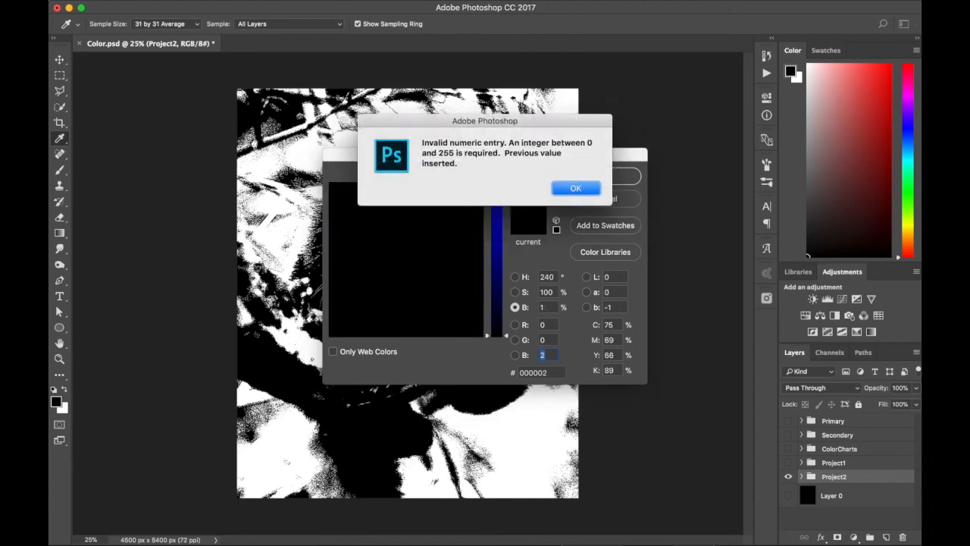
left_click(575, 188)
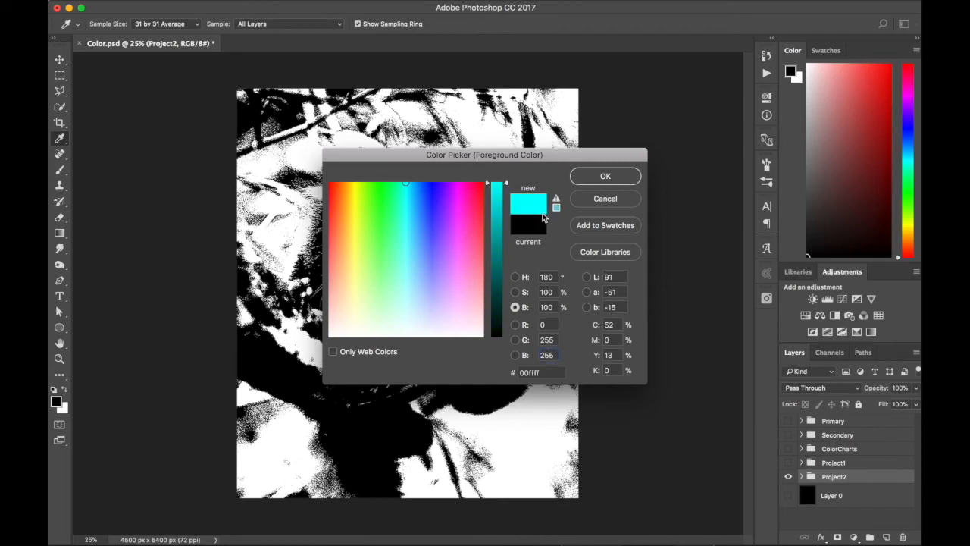
mouse_move(550, 351)
type("255")
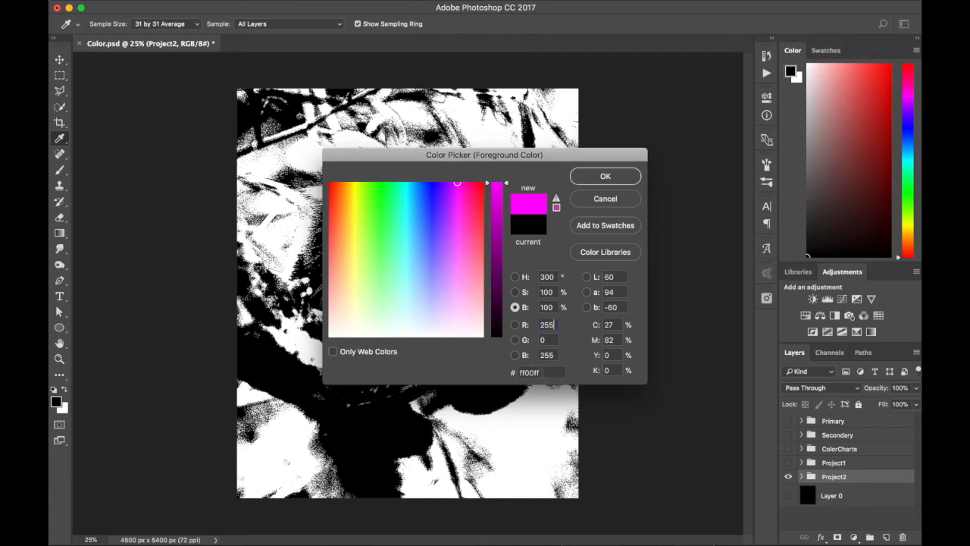
- Compare the G, H and B field modes on magenta, then land on dark navy blue 001376 in H mode
left_click(539, 373)
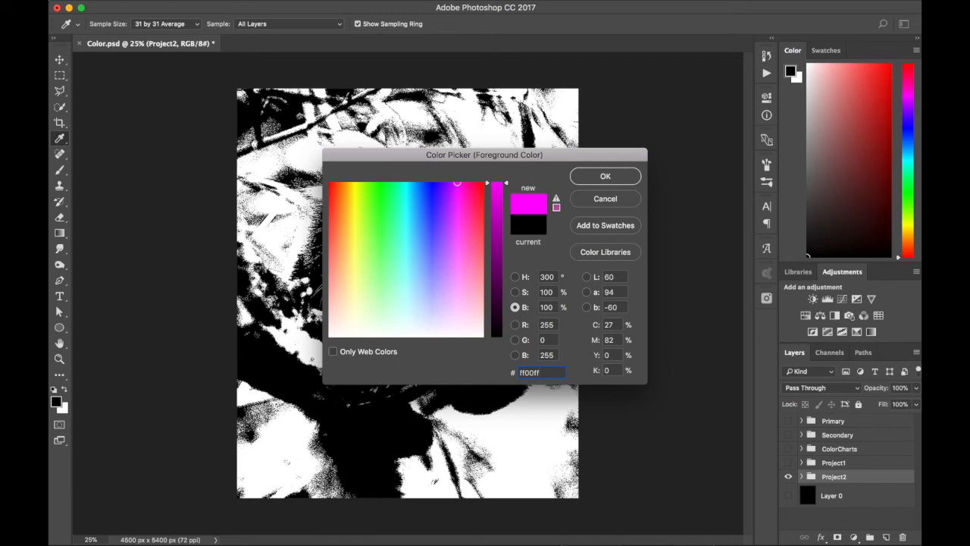
mouse_move(515, 337)
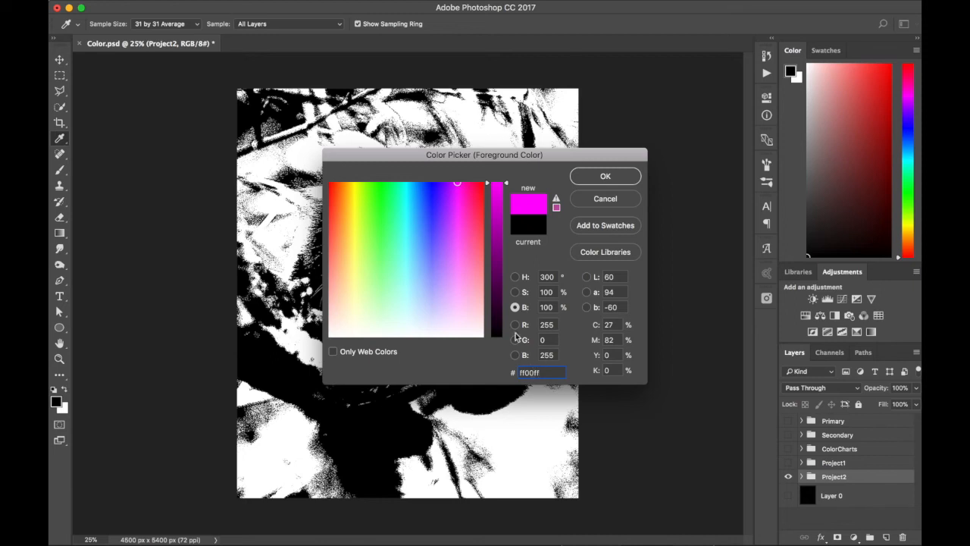
left_click(516, 340)
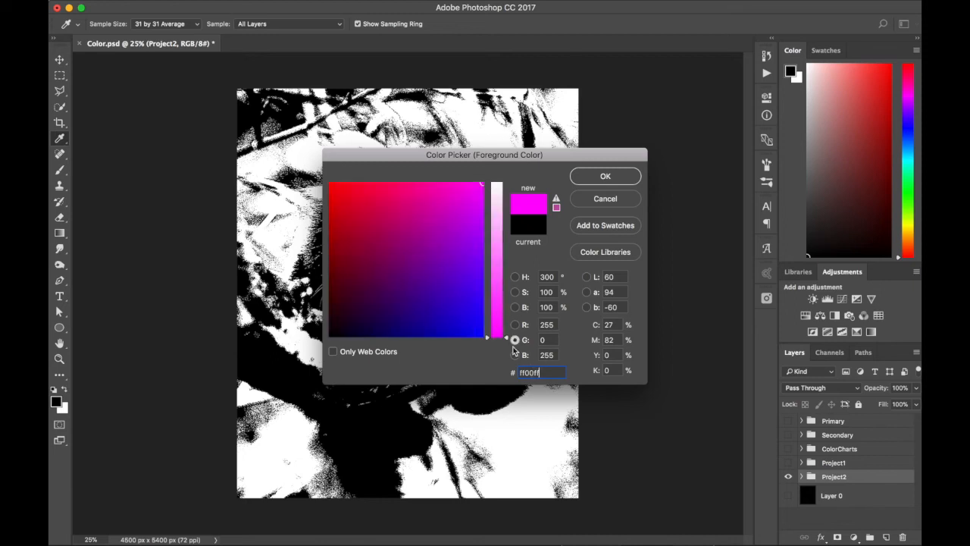
left_click_drag(497, 339, 497, 209)
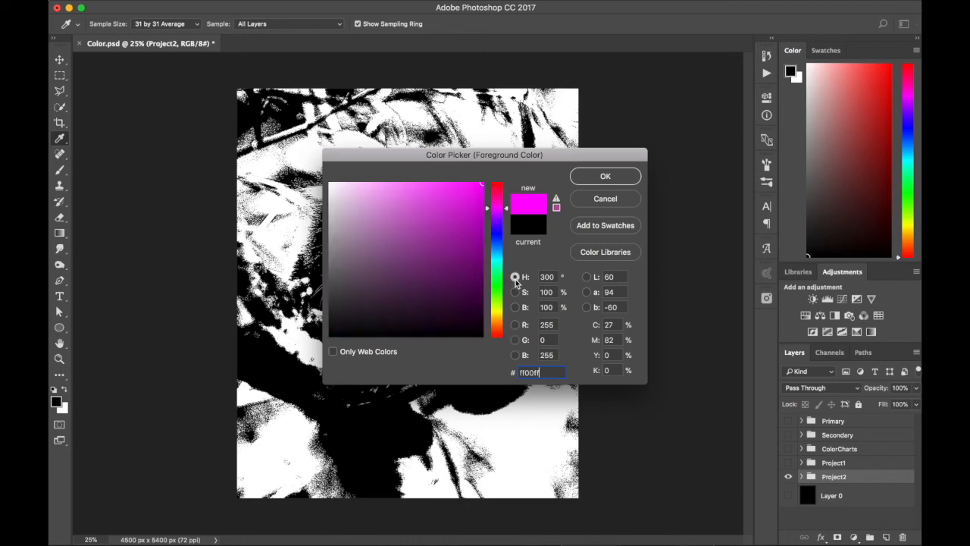
left_click(515, 306)
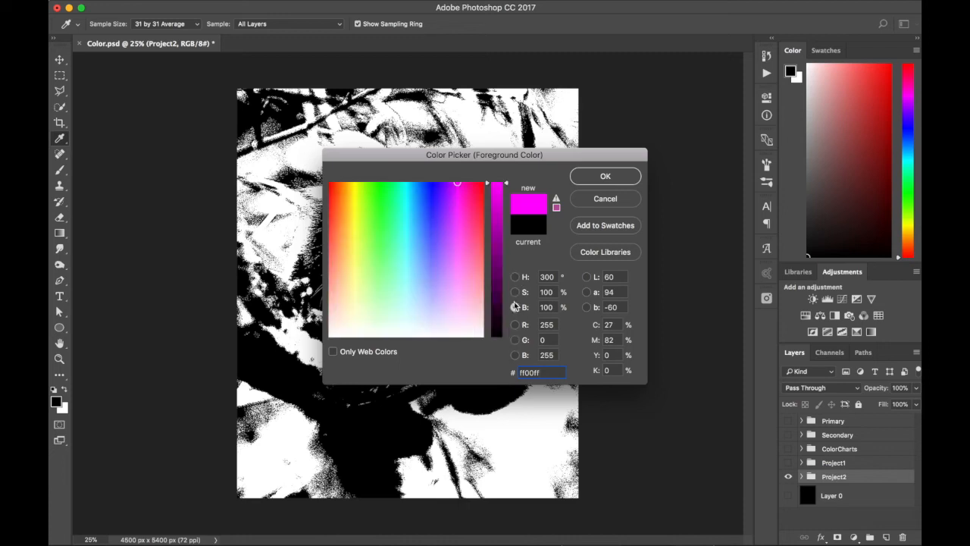
left_click(515, 306)
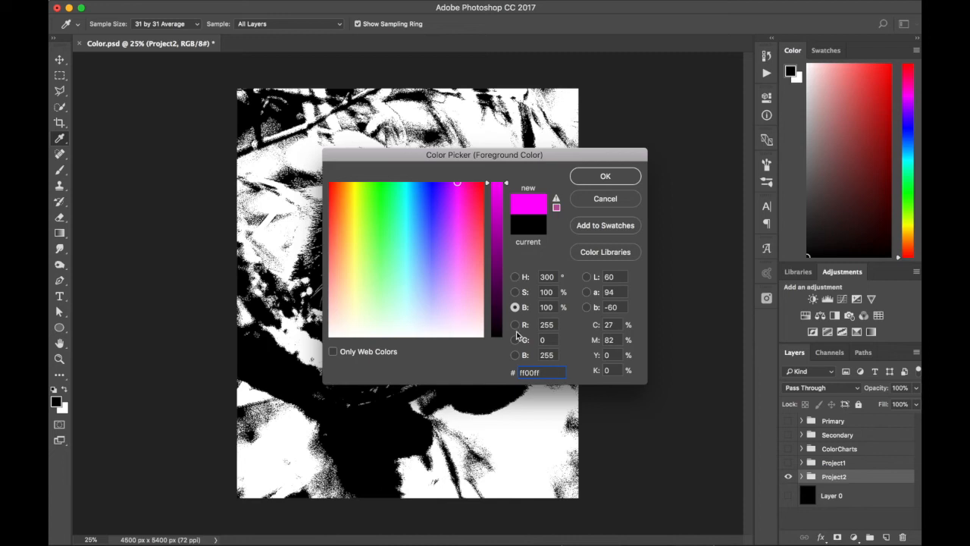
left_click(516, 276)
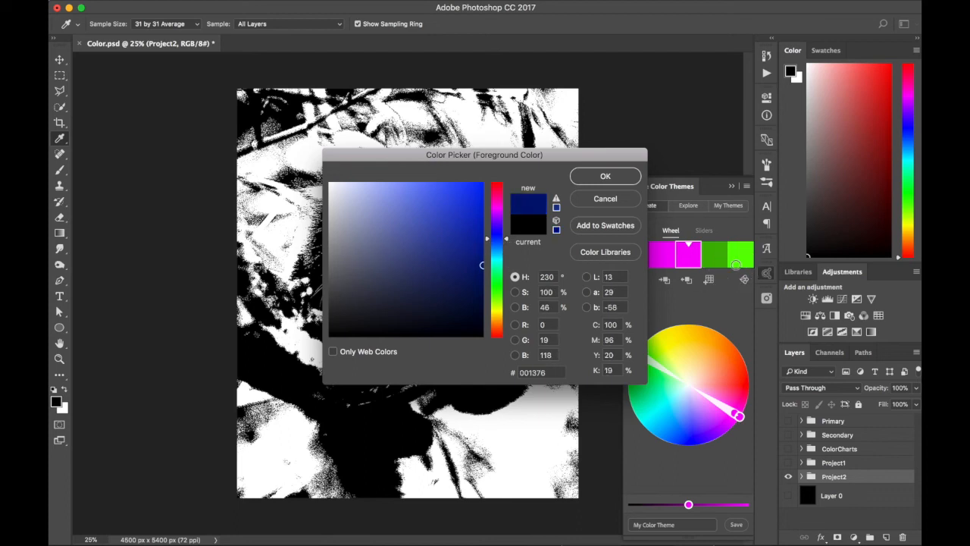
- Take bright green 64ff00 from Color Themes and desaturate it in S mode to muted green 659e40
left_click(739, 266)
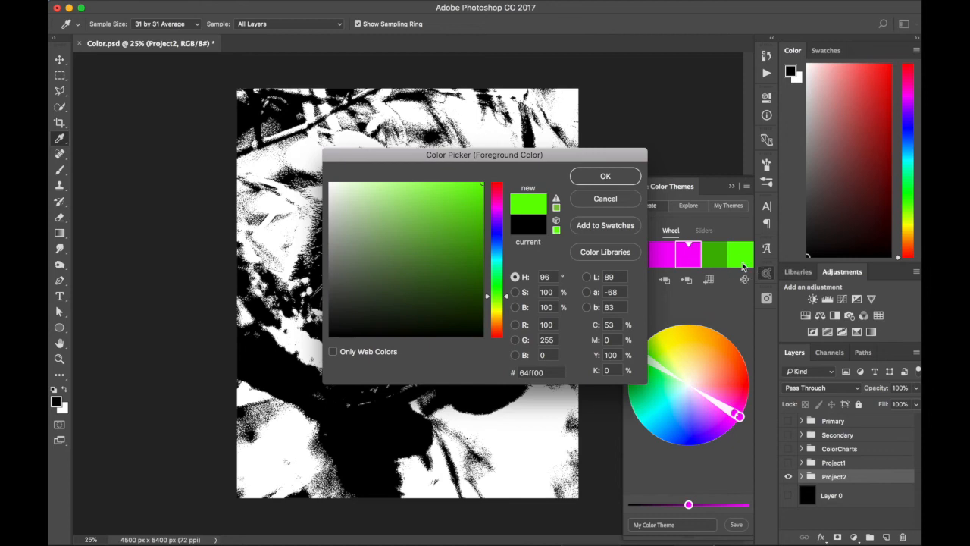
mouse_move(524, 273)
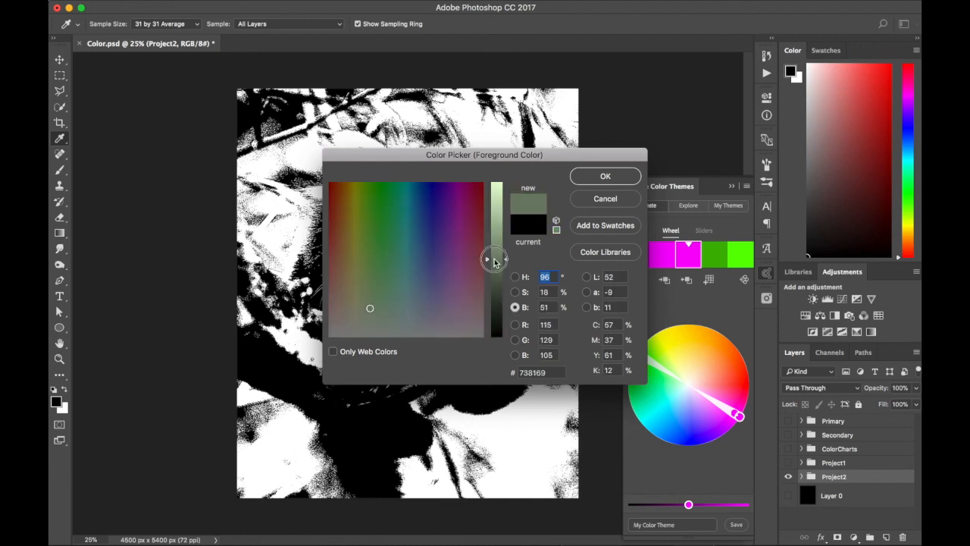
left_click_drag(494, 259, 485, 309)
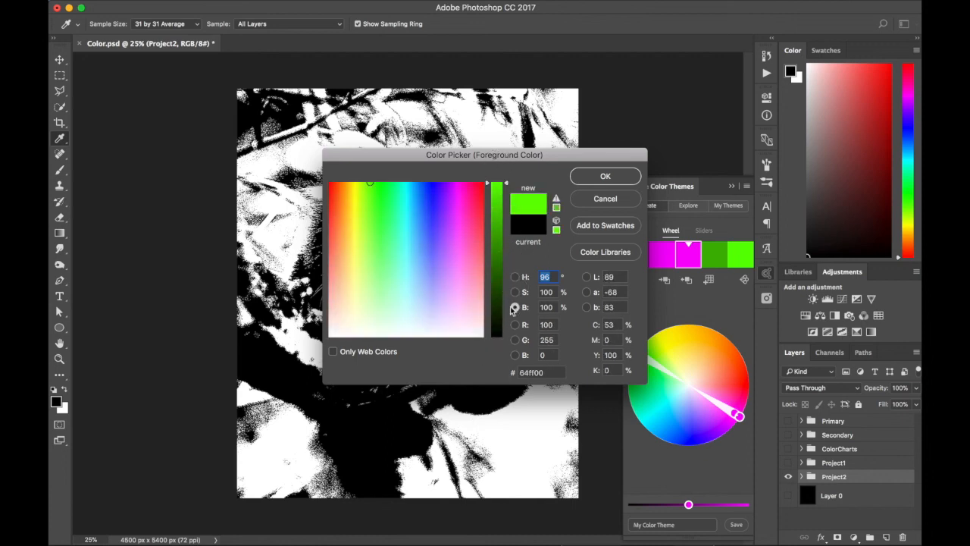
left_click(515, 291)
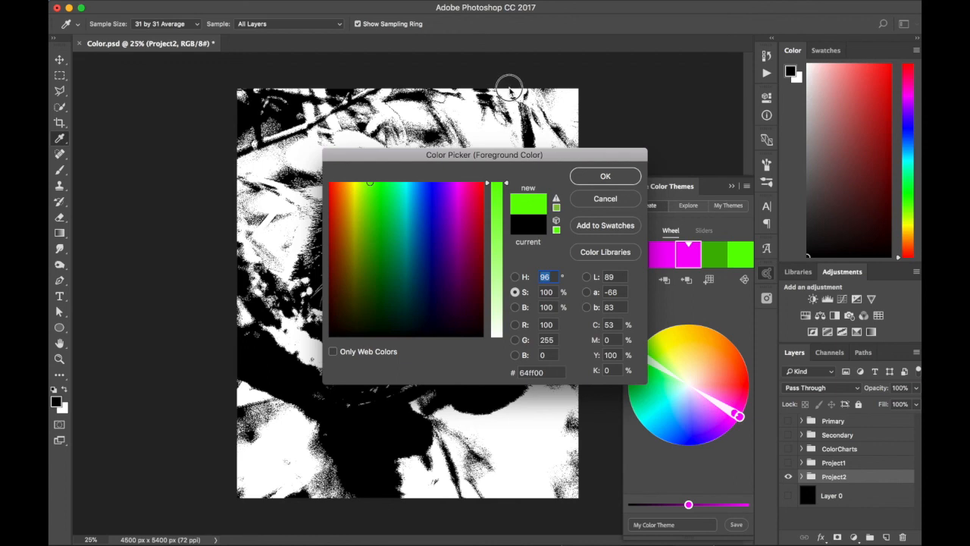
left_click(515, 306)
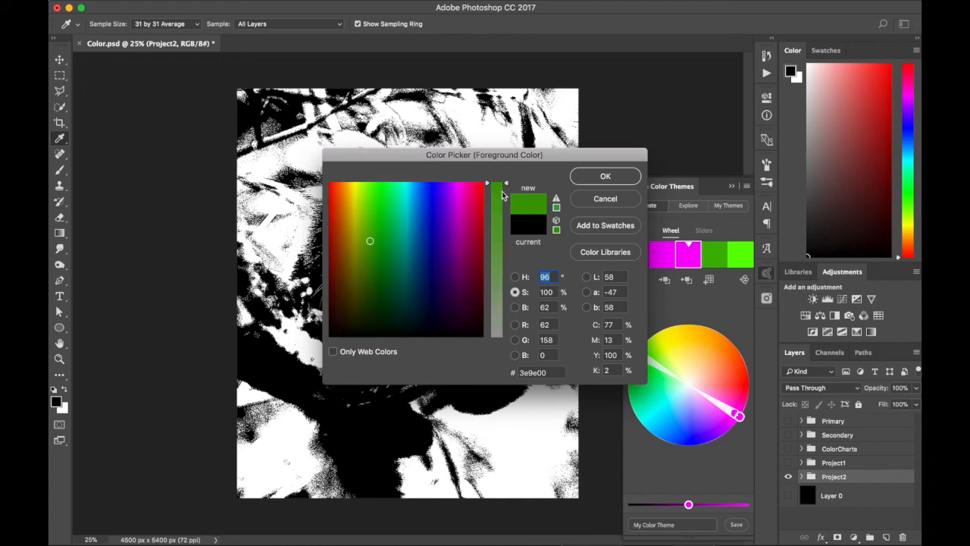
left_click_drag(497, 185, 497, 228)
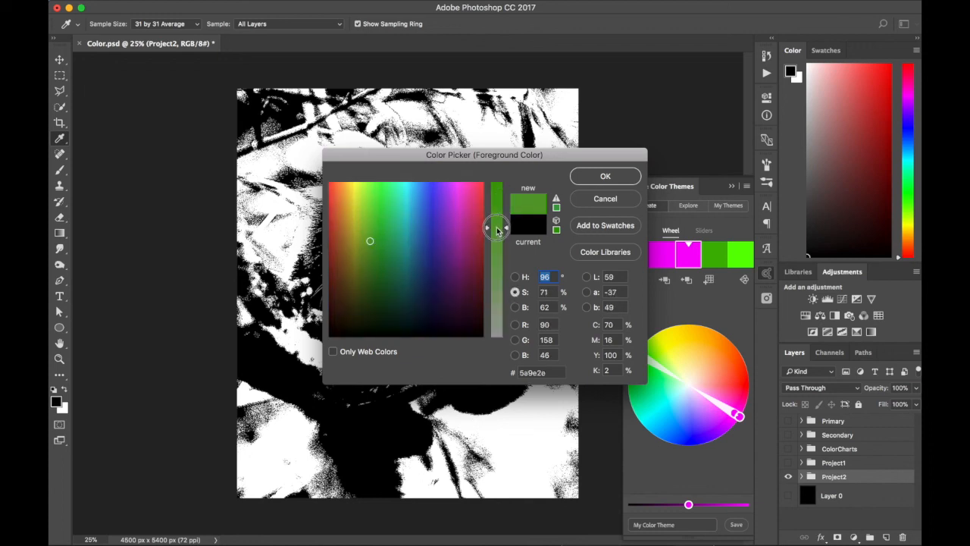
left_click_drag(497, 227, 488, 241)
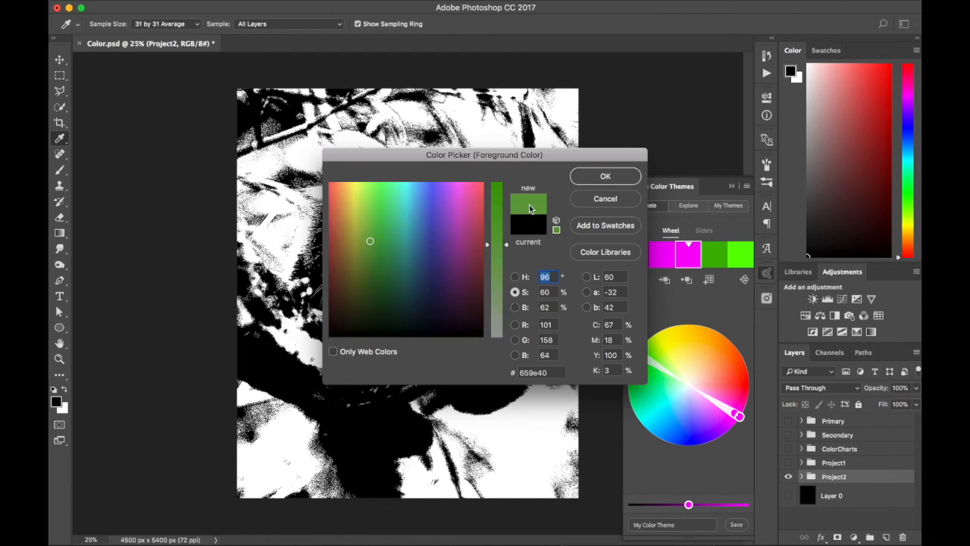
mouse_move(544, 215)
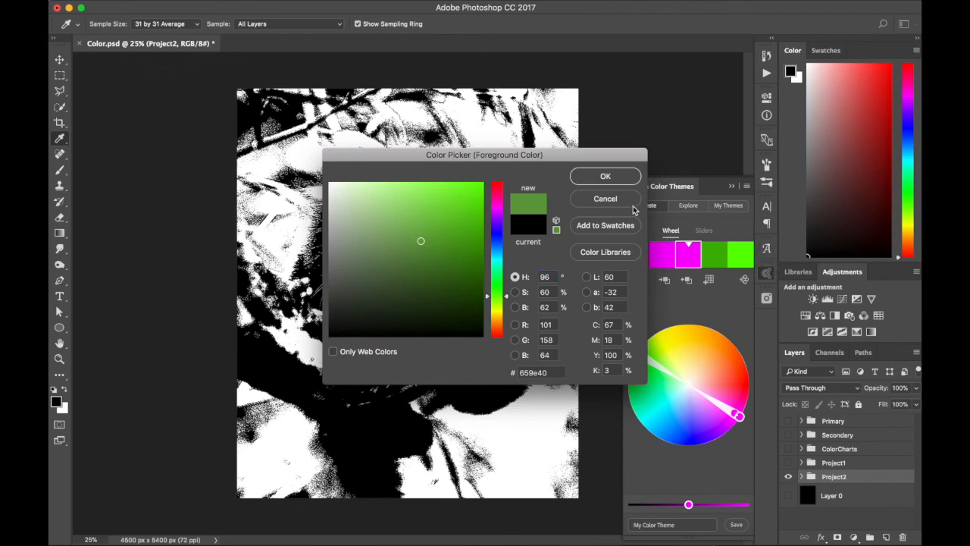
- Cancel the Color Picker and list Most Popular themes under Explore in Adobe Color Themes
left_click(606, 197)
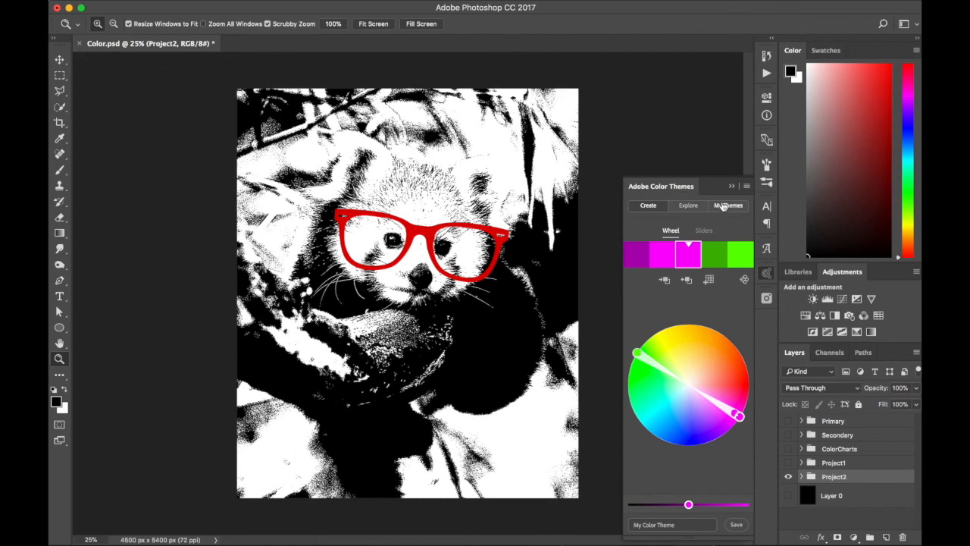
left_click(688, 207)
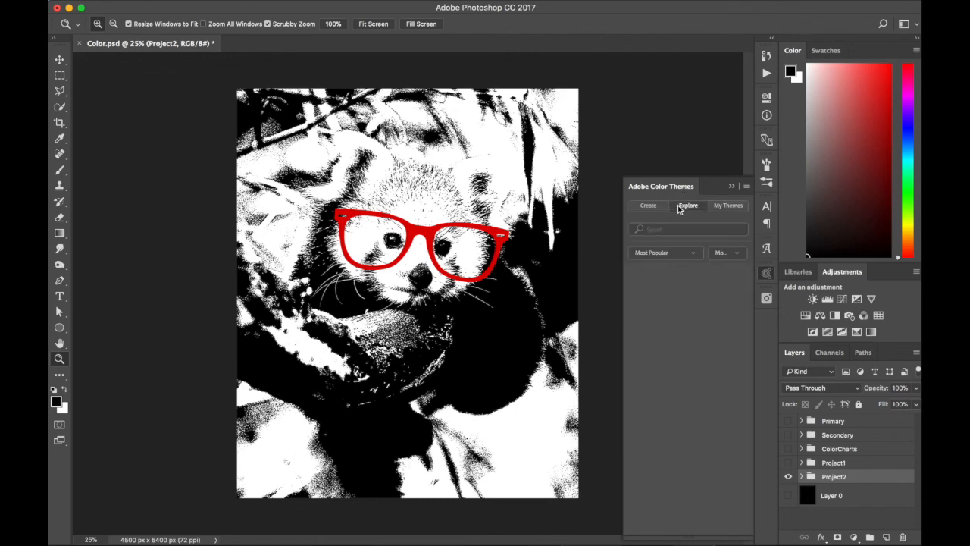
left_click(687, 207)
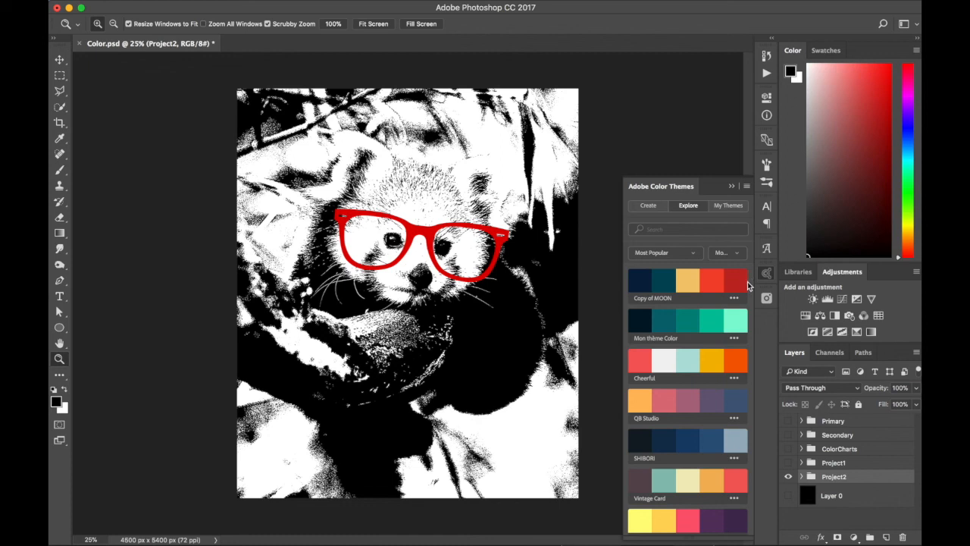
mouse_move(752, 284)
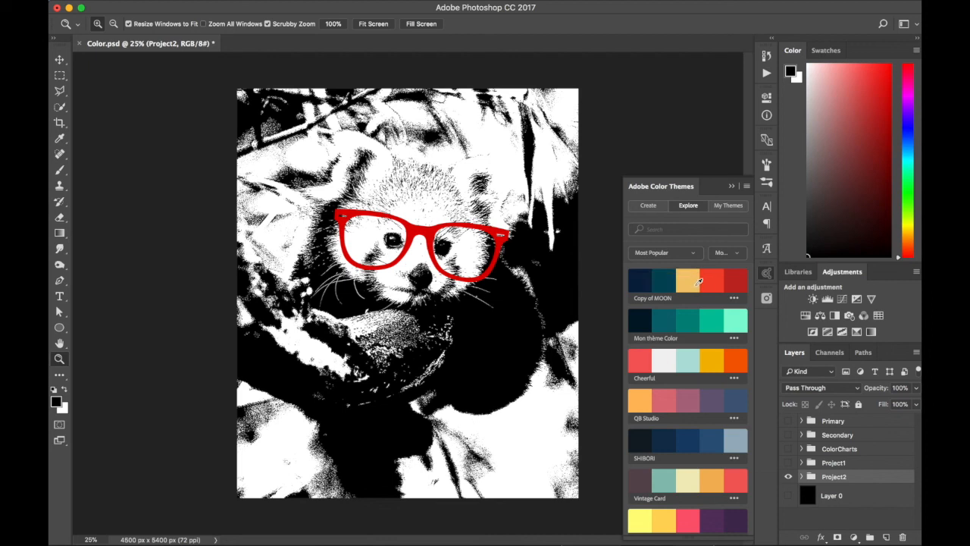
mouse_move(726, 276)
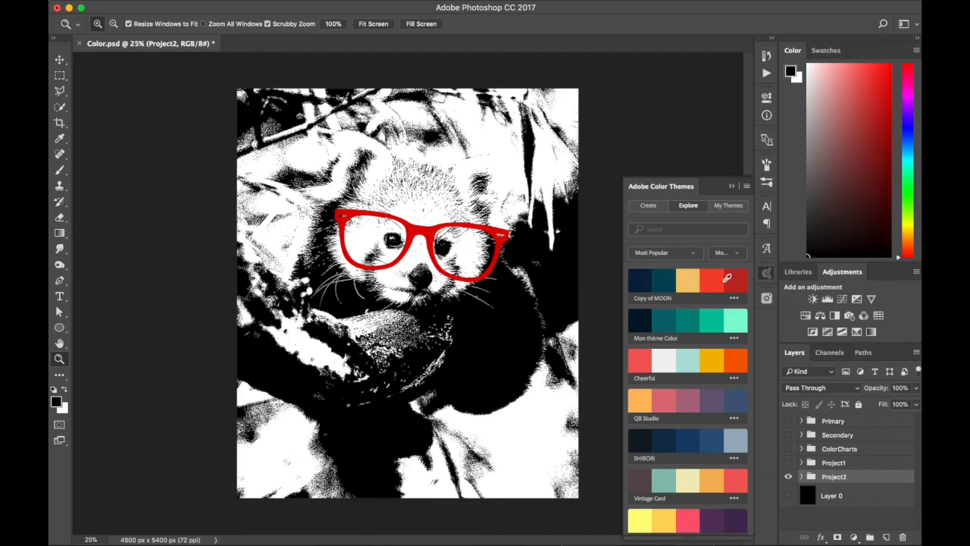
- Sample the Copy of MOON theme's red f24738 as foreground in H mode and confirm with OK
left_click(58, 400)
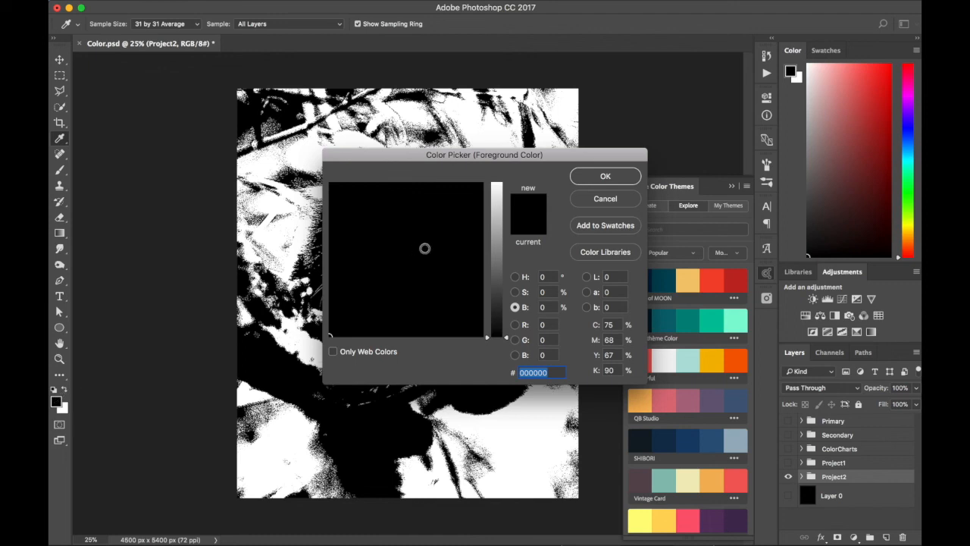
left_click(515, 276)
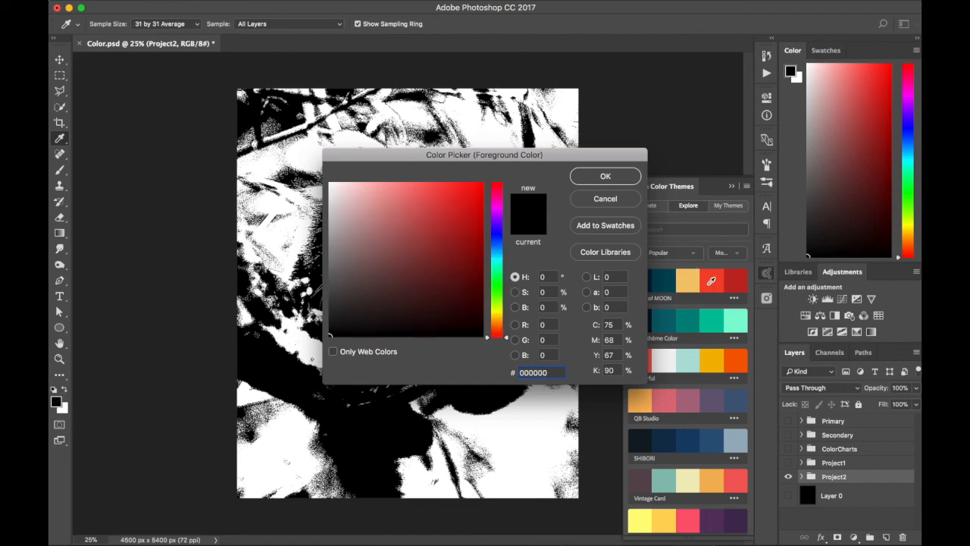
left_click(447, 191)
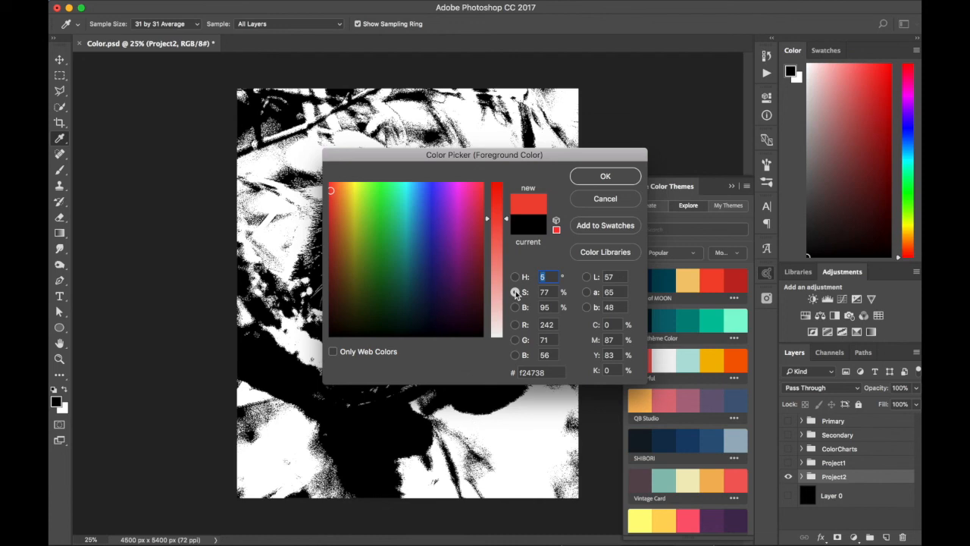
left_click(605, 176)
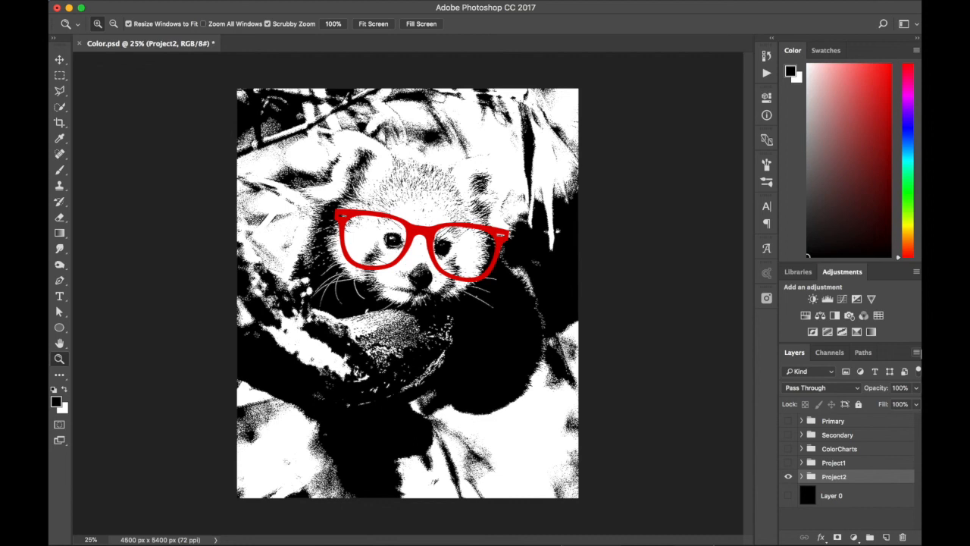